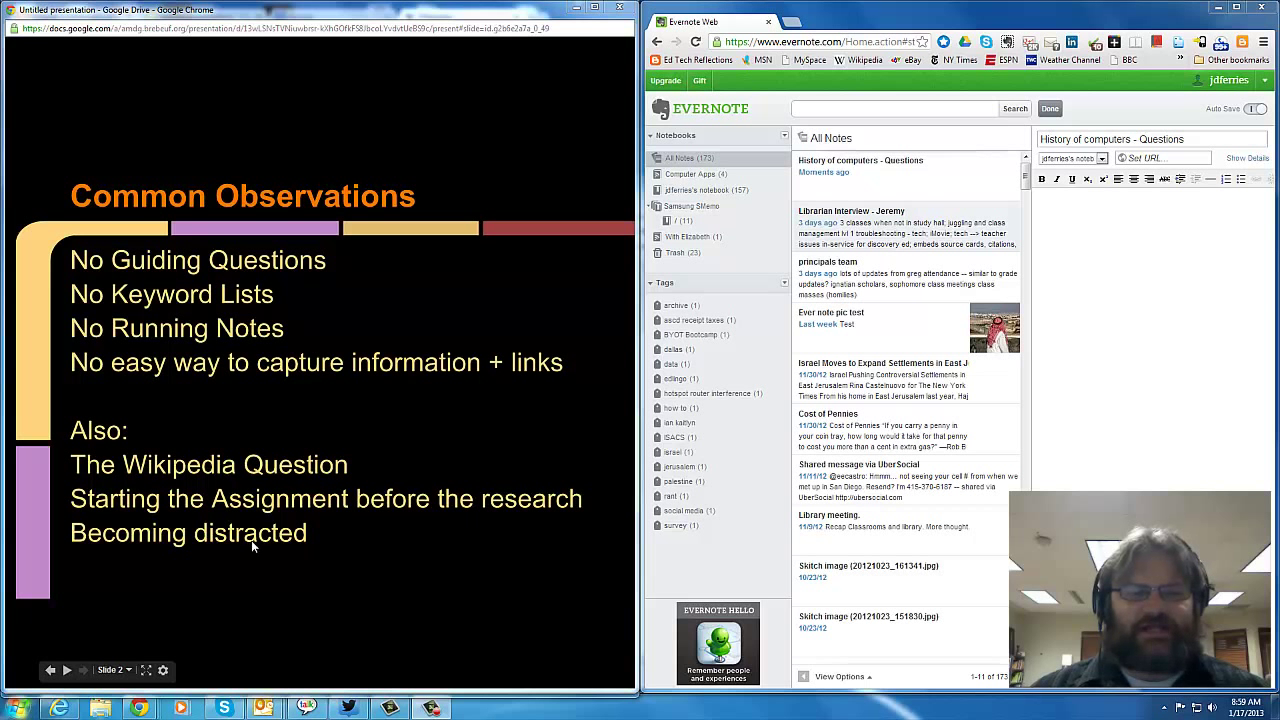
{"action": "mouse_move", "coordinate": [250, 322]}
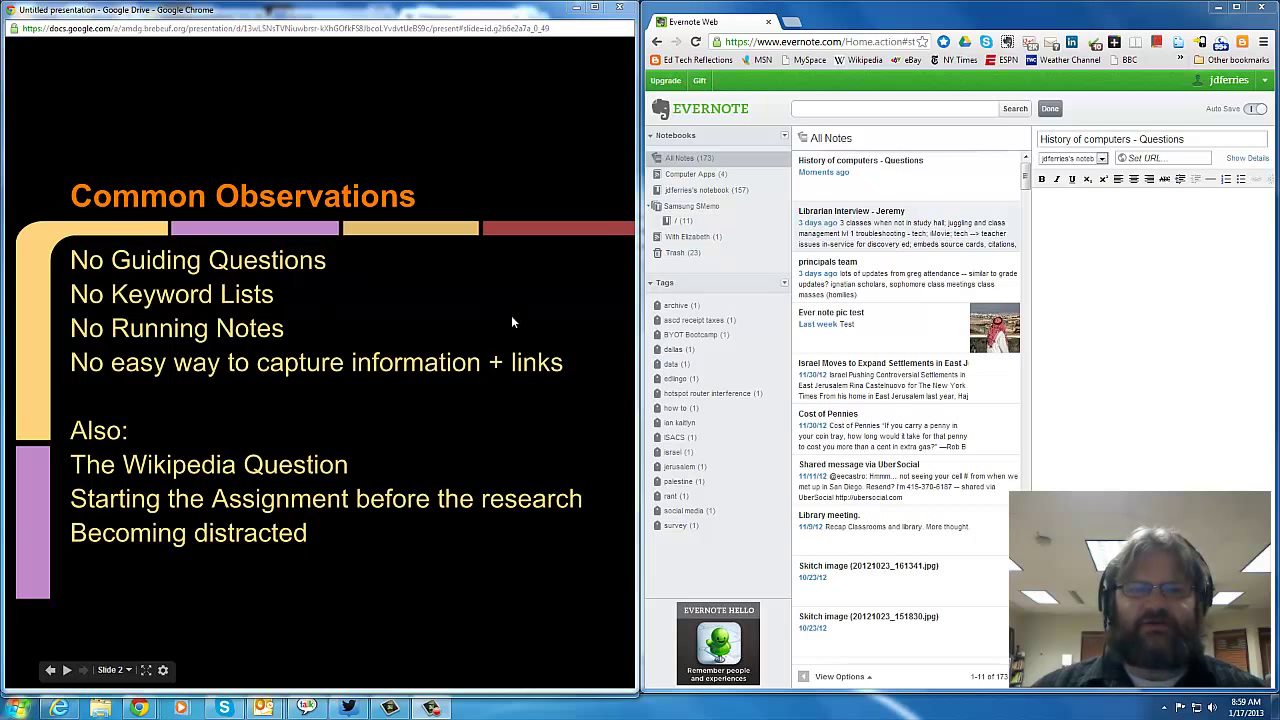
{"action": "mouse_move", "coordinate": [513, 424]}
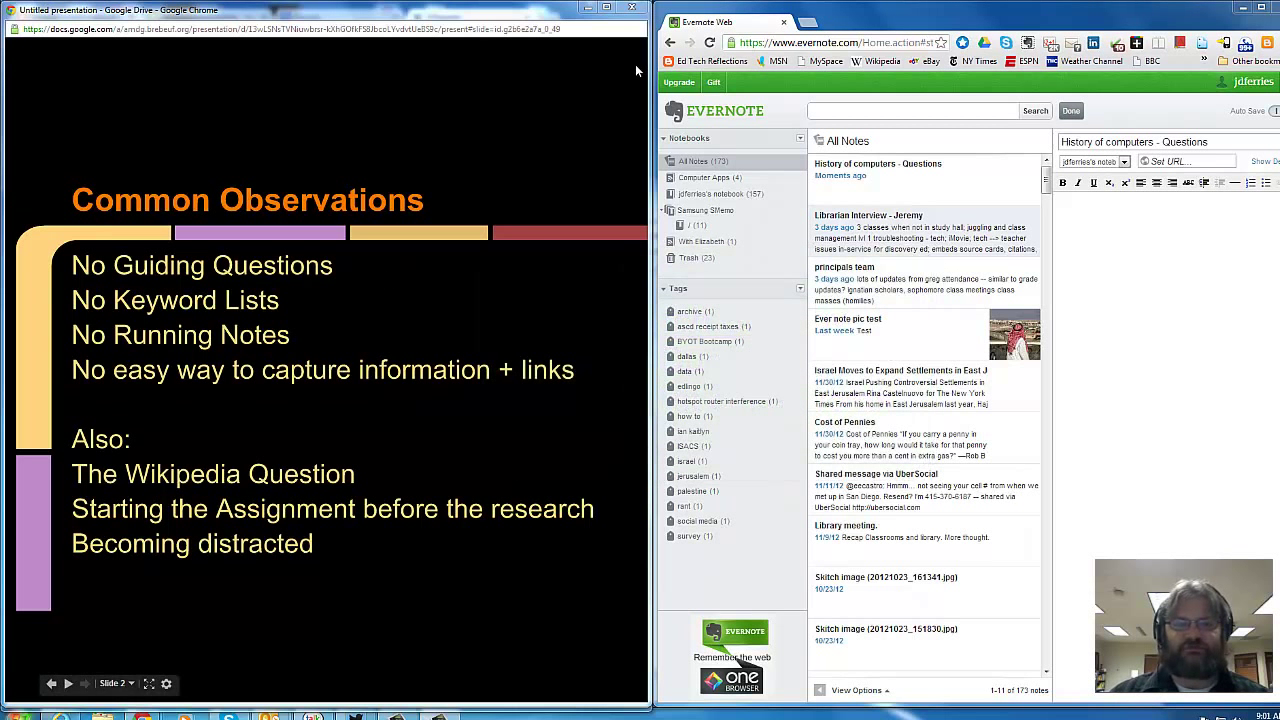
{"action": "mouse_move", "coordinate": [590, 134]}
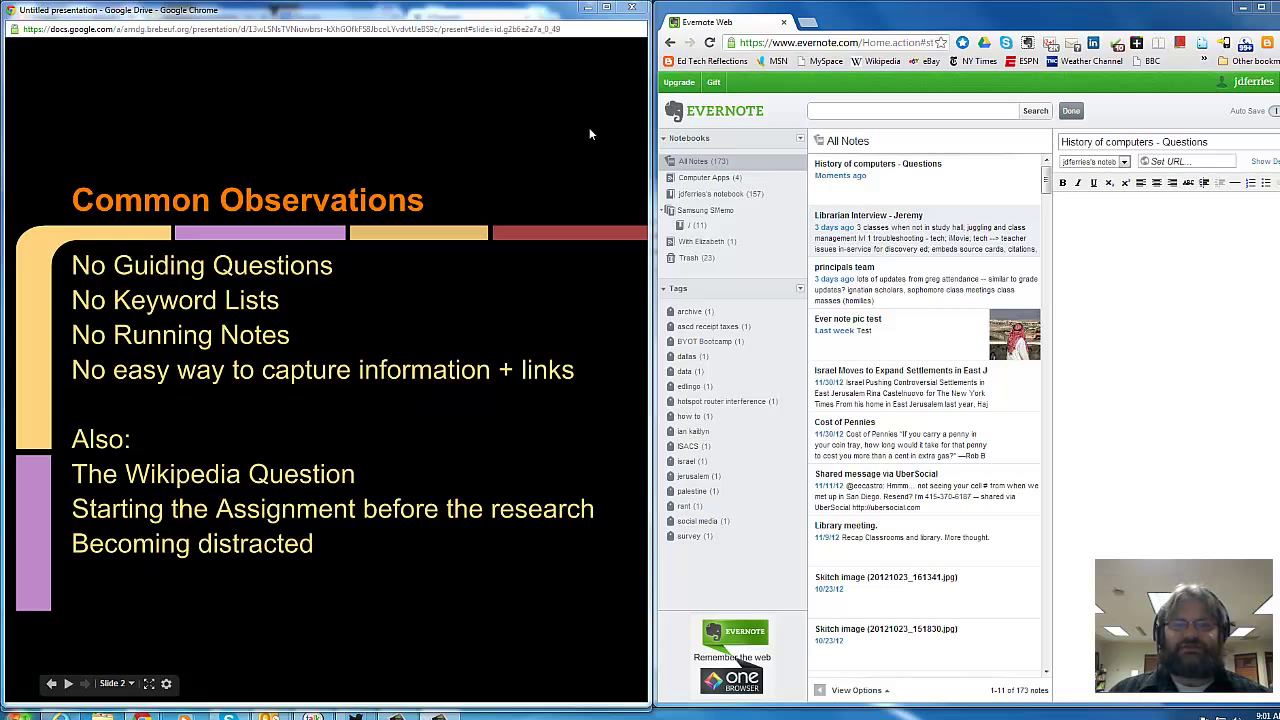
{"action": "mouse_move", "coordinate": [487, 237]}
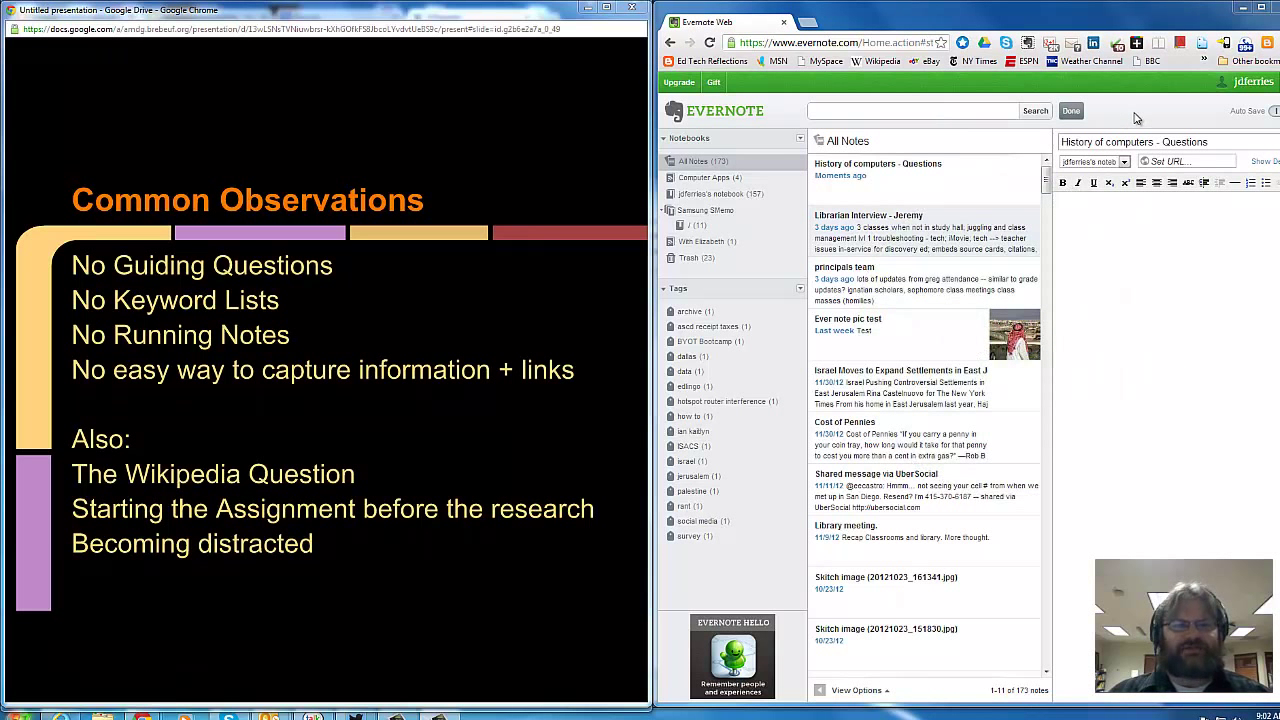
{"action": "mouse_move", "coordinate": [1137, 205]}
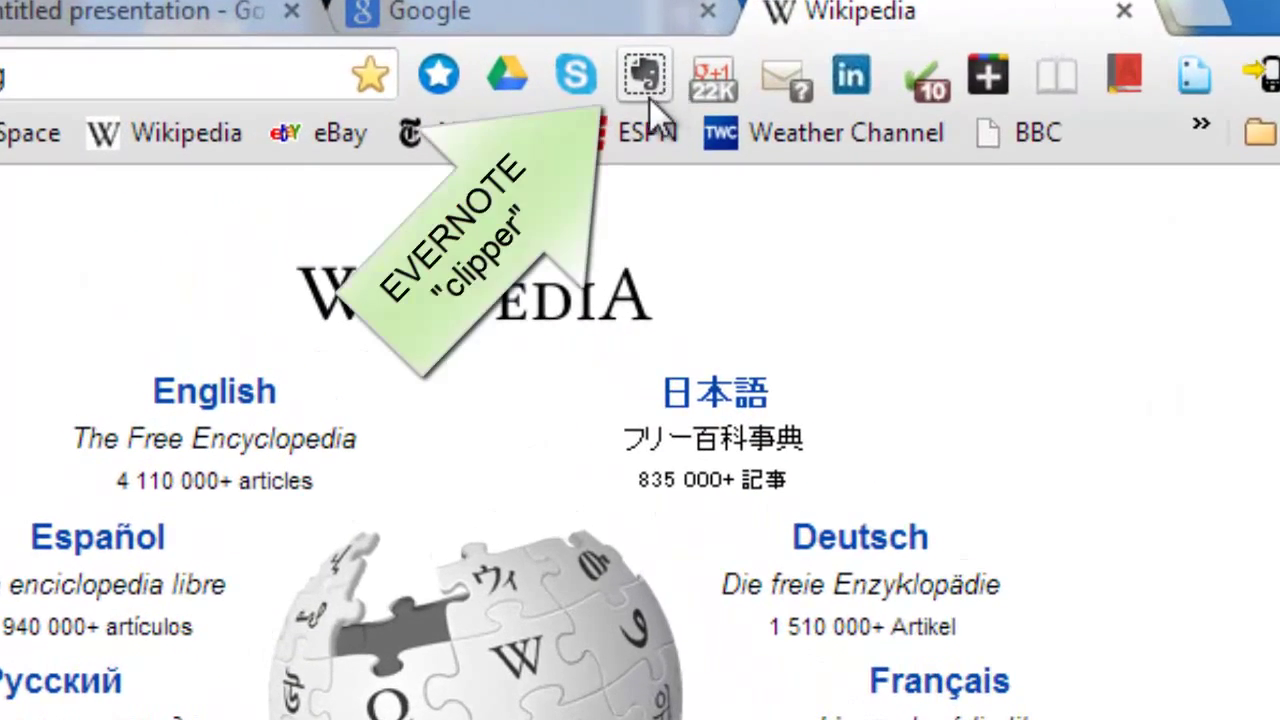
{"action": "mouse_move", "coordinate": [645, 75]}
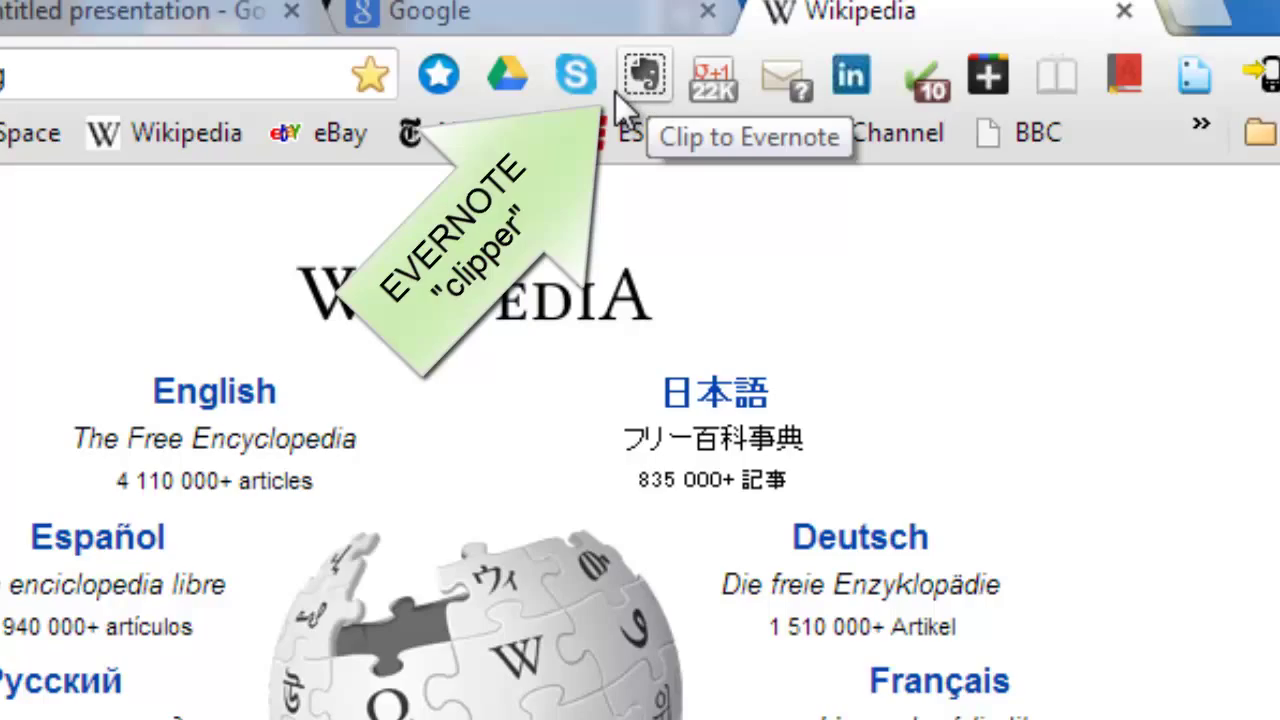
Type the opening lines on computer history, ending 'smaller, but the same cost.'.
{"action": "left_click", "coordinate": [644, 75]}
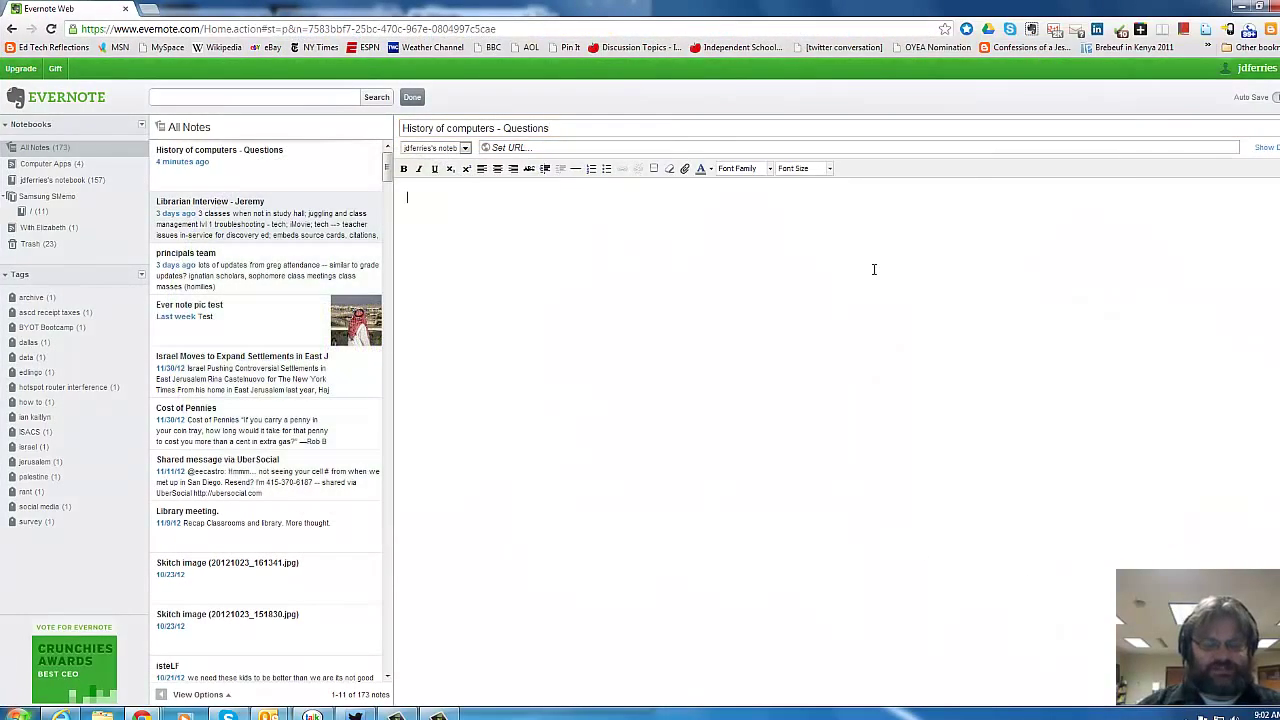
{"action": "type", "text": "History computers."}
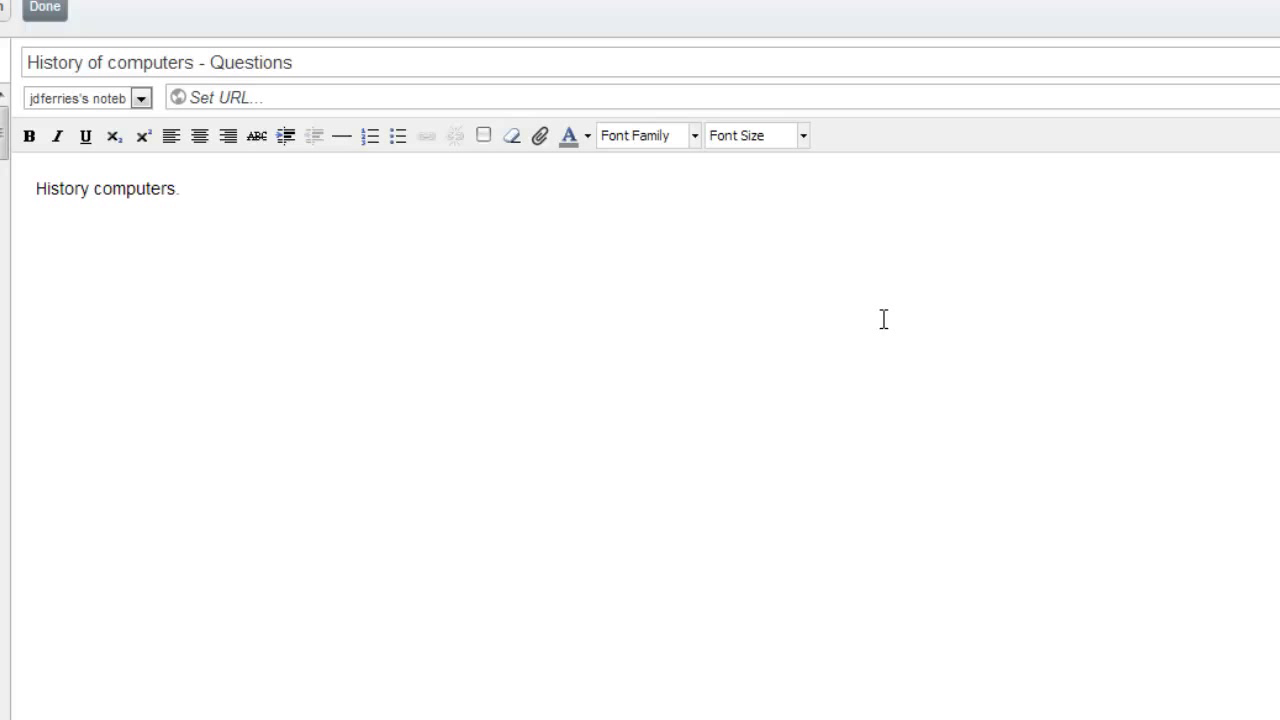
{"action": "type", "text": "Faster, S"}
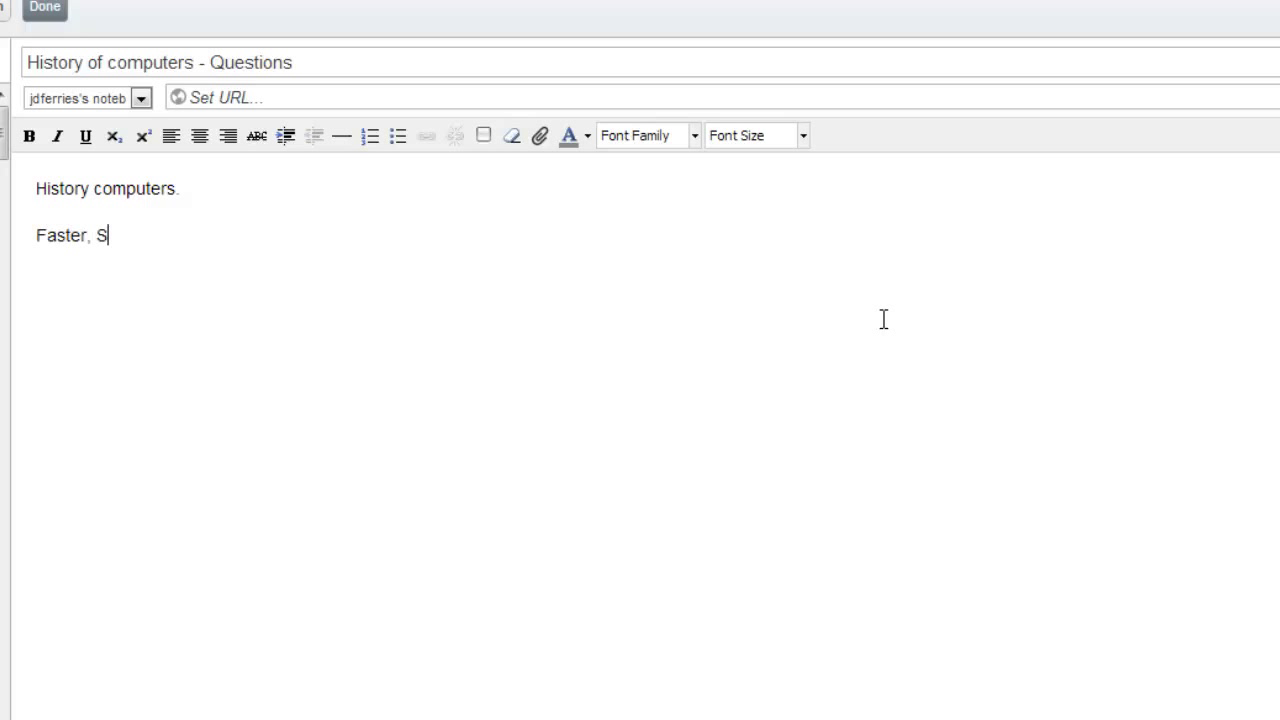
{"action": "type", "text": "maller, but"}
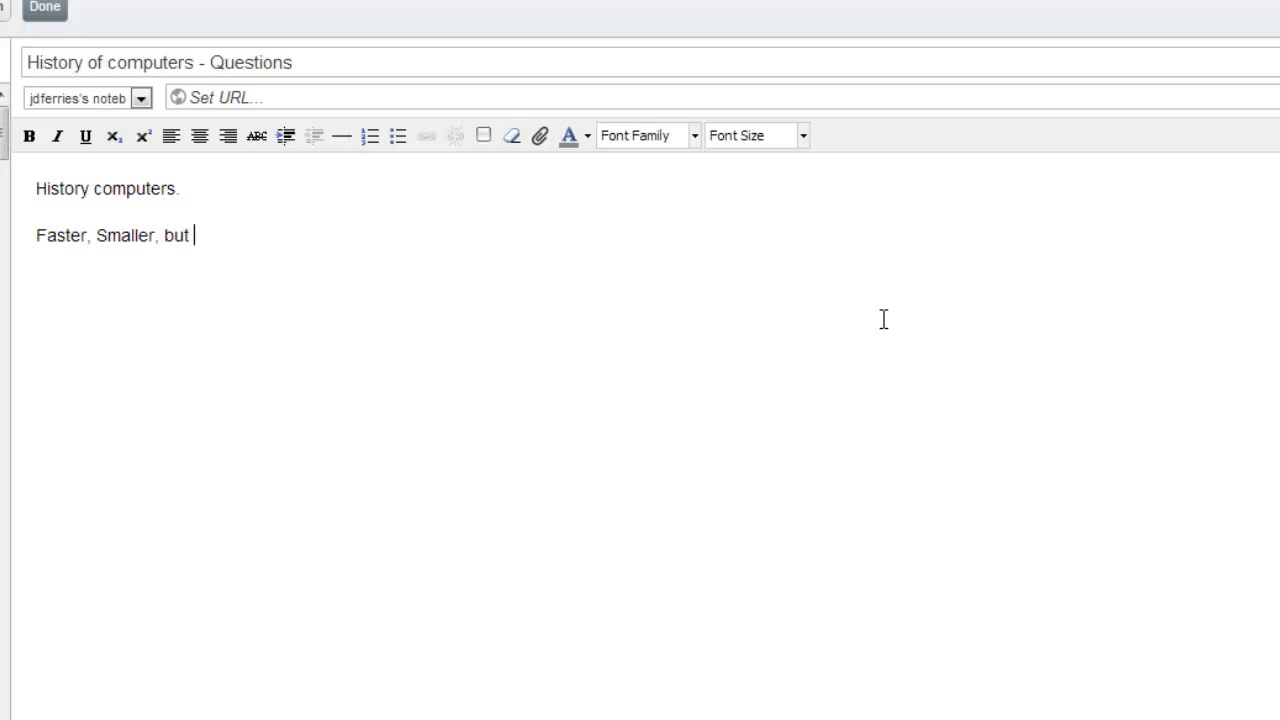
{"action": "type", "text": "the same"}
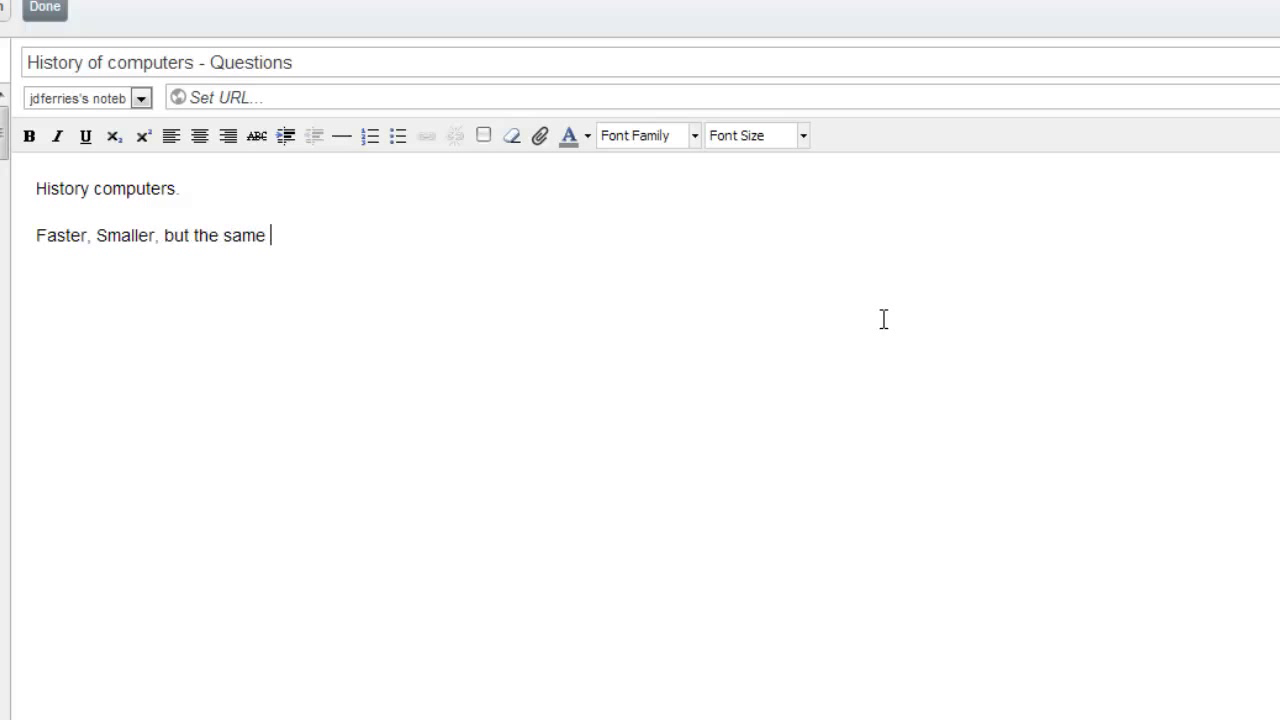
{"action": "type", "text": "cost."}
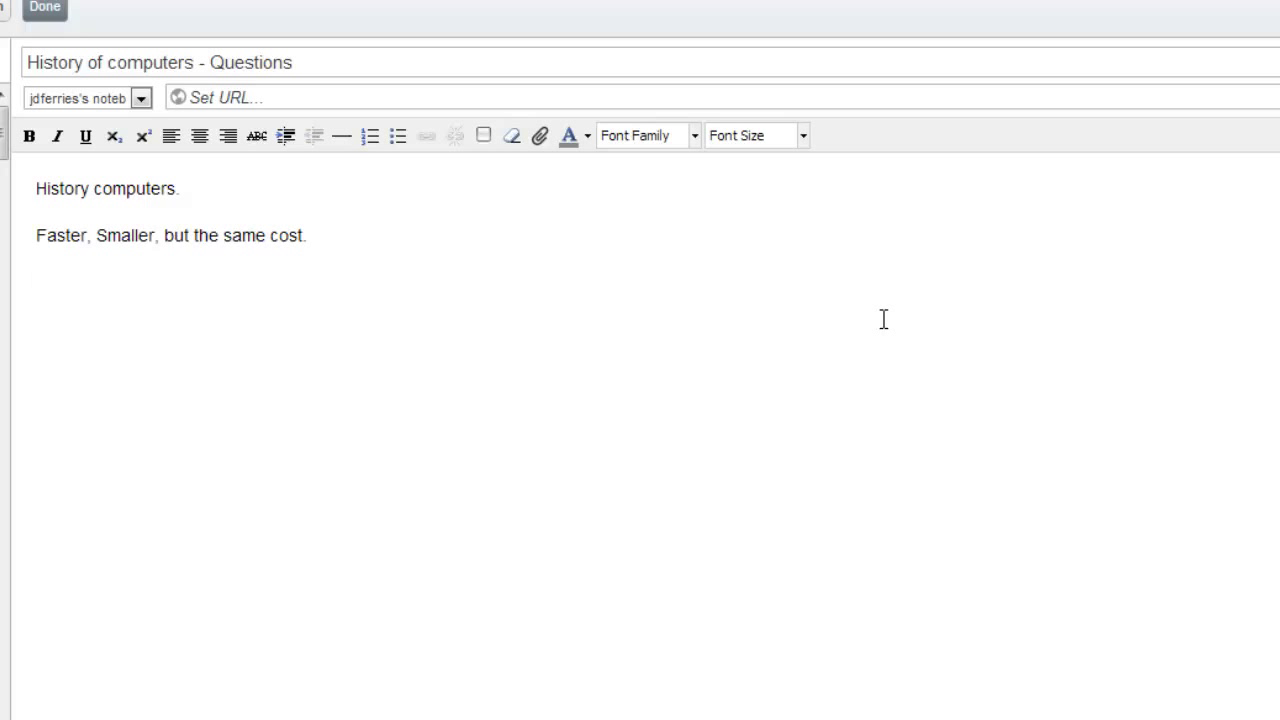
Add 'What was the first computer?' and a question on computers getting faster, fixing 'gettting'.
{"action": "type", "text": "What was the"}
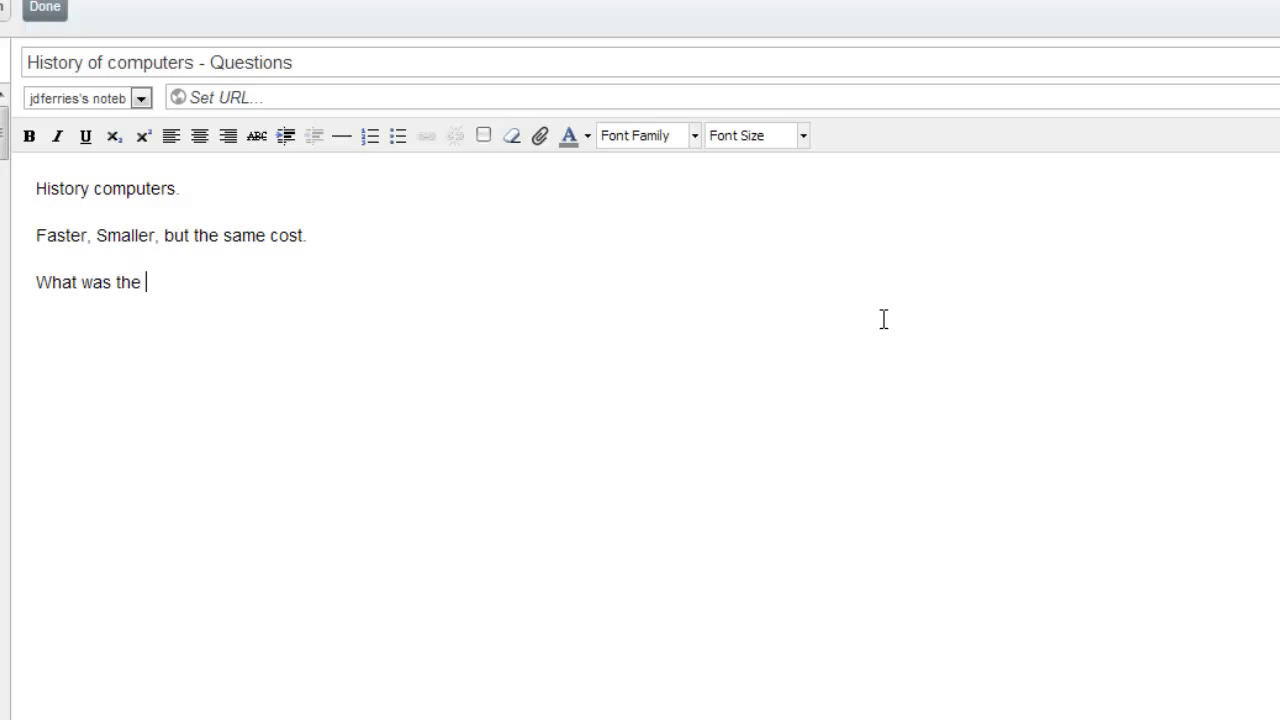
{"action": "type", "text": "first computer?"}
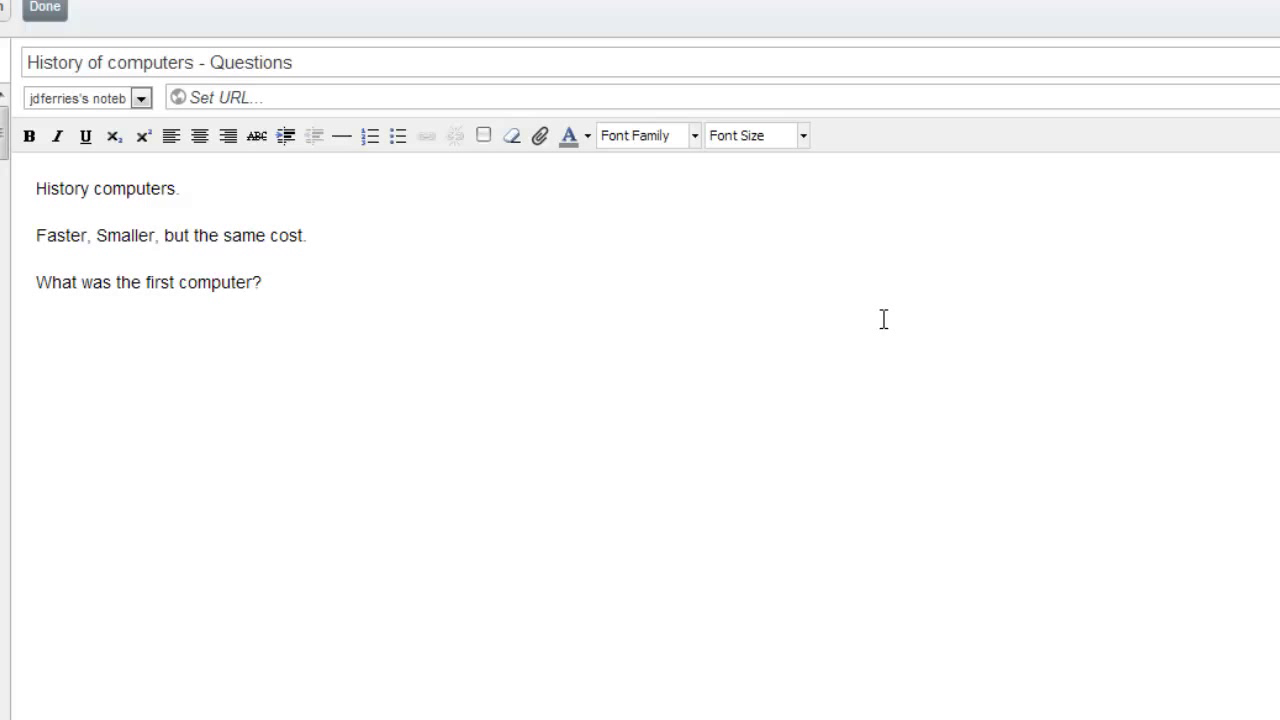
{"action": "type", "text": "Why do computers kee"}
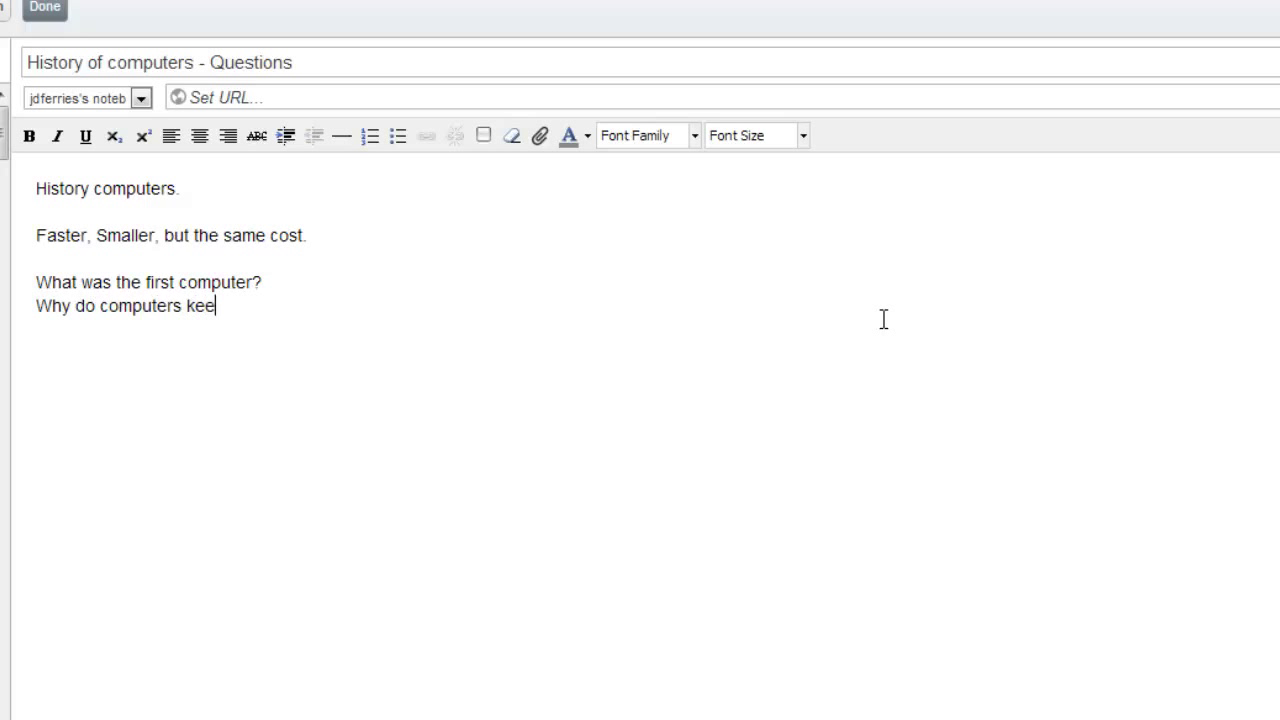
{"action": "type", "text": "p gettting"}
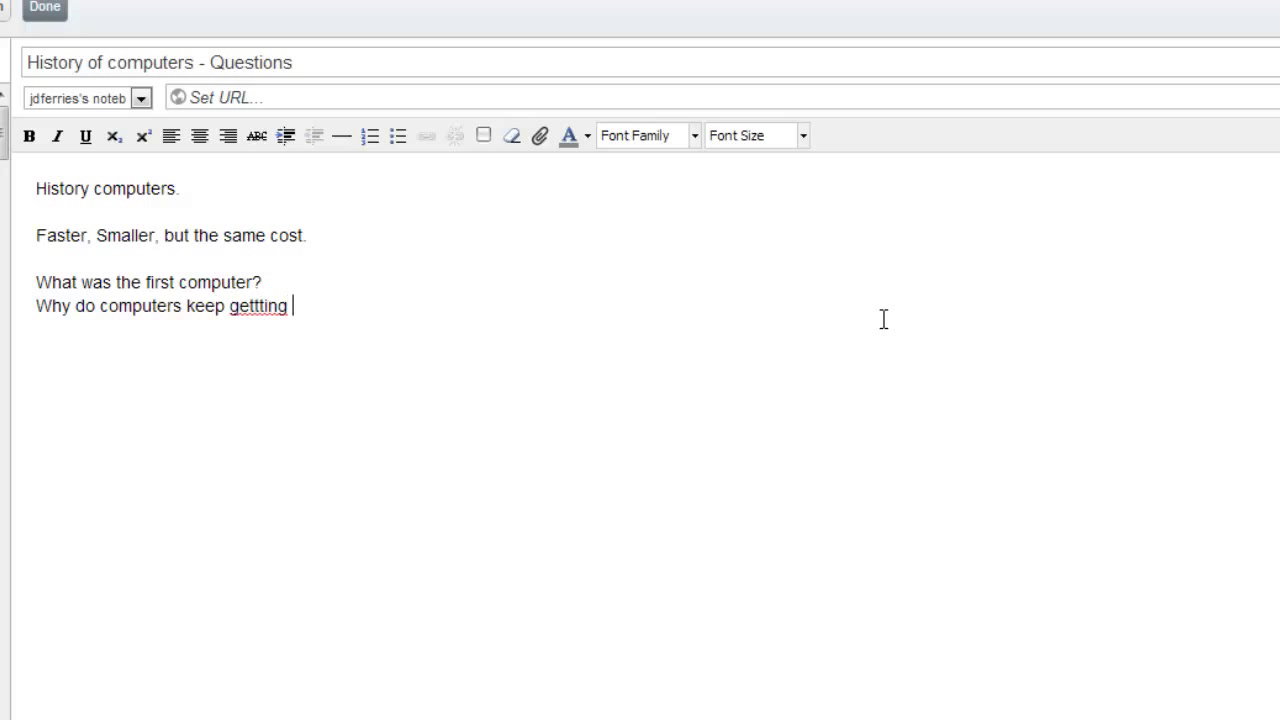
{"action": "type", "text": "faster?"}
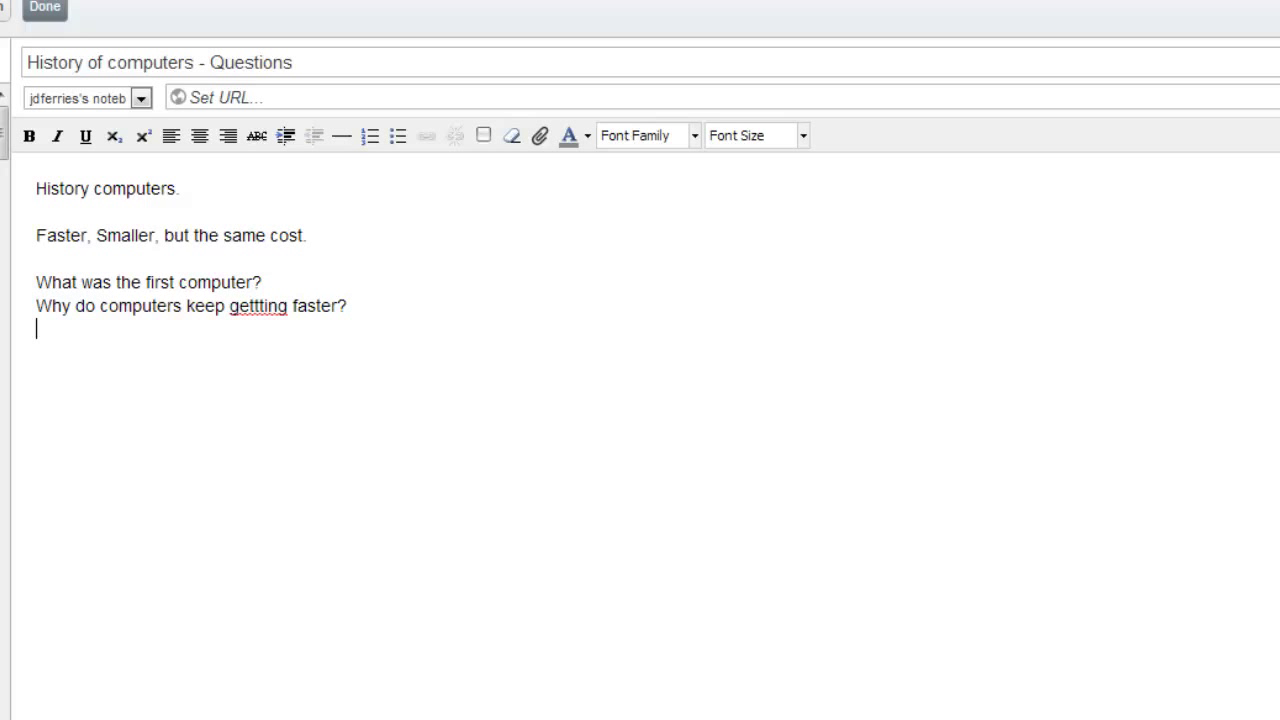
{"action": "right_click", "coordinate": [258, 305]}
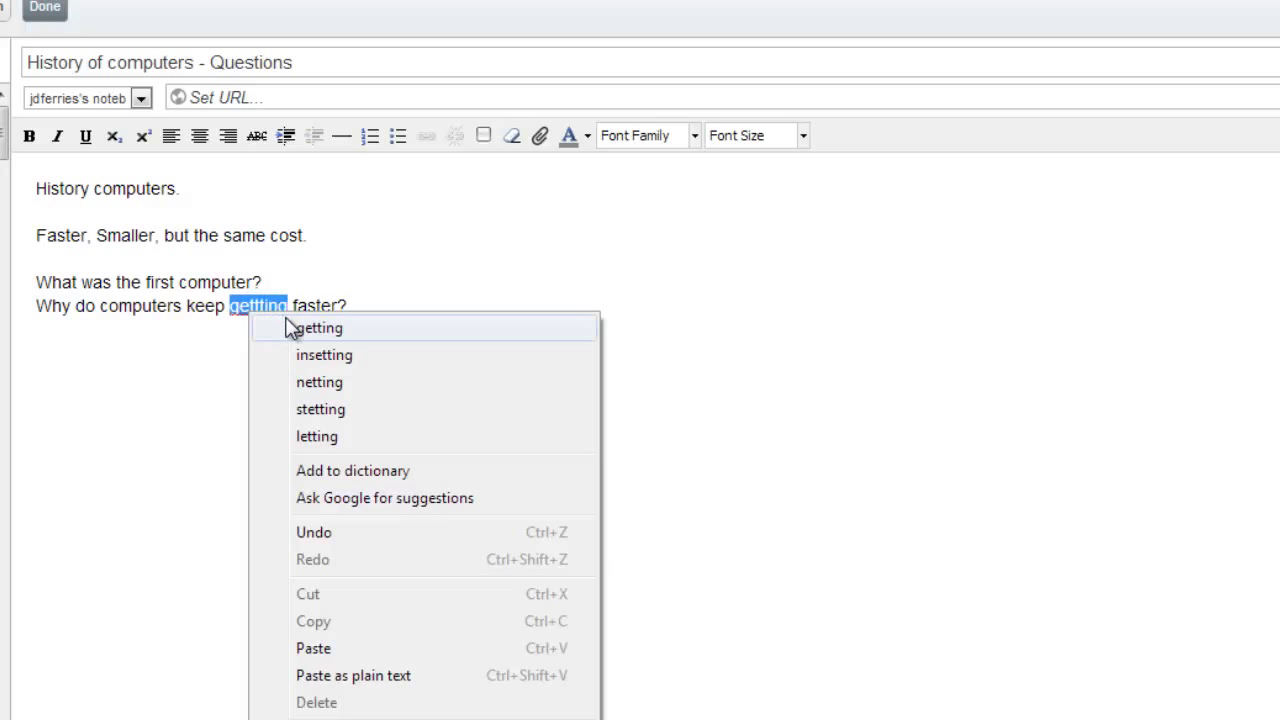
{"action": "left_click", "coordinate": [318, 328]}
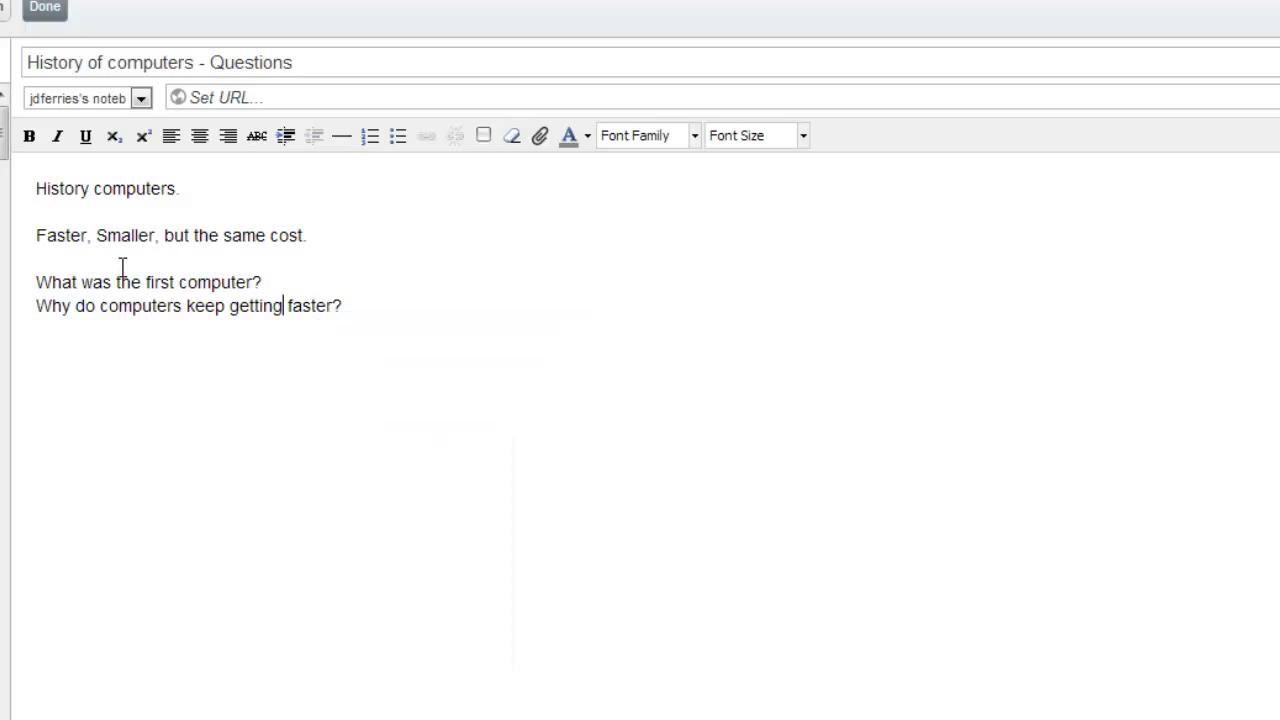
{"action": "mouse_move", "coordinate": [432, 325]}
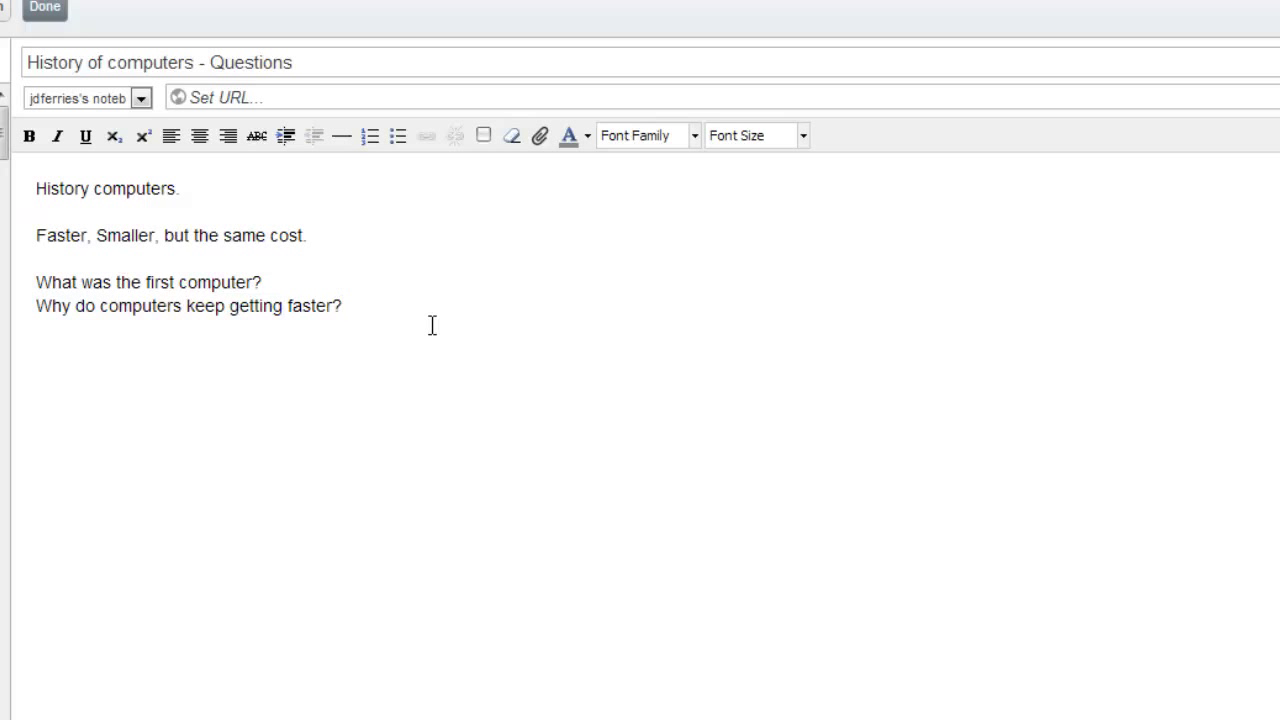
Type questions on computers being so small, their most expensive parts, and 'How much should a computer cost?'.
{"action": "type", "text": "How can computers be"}
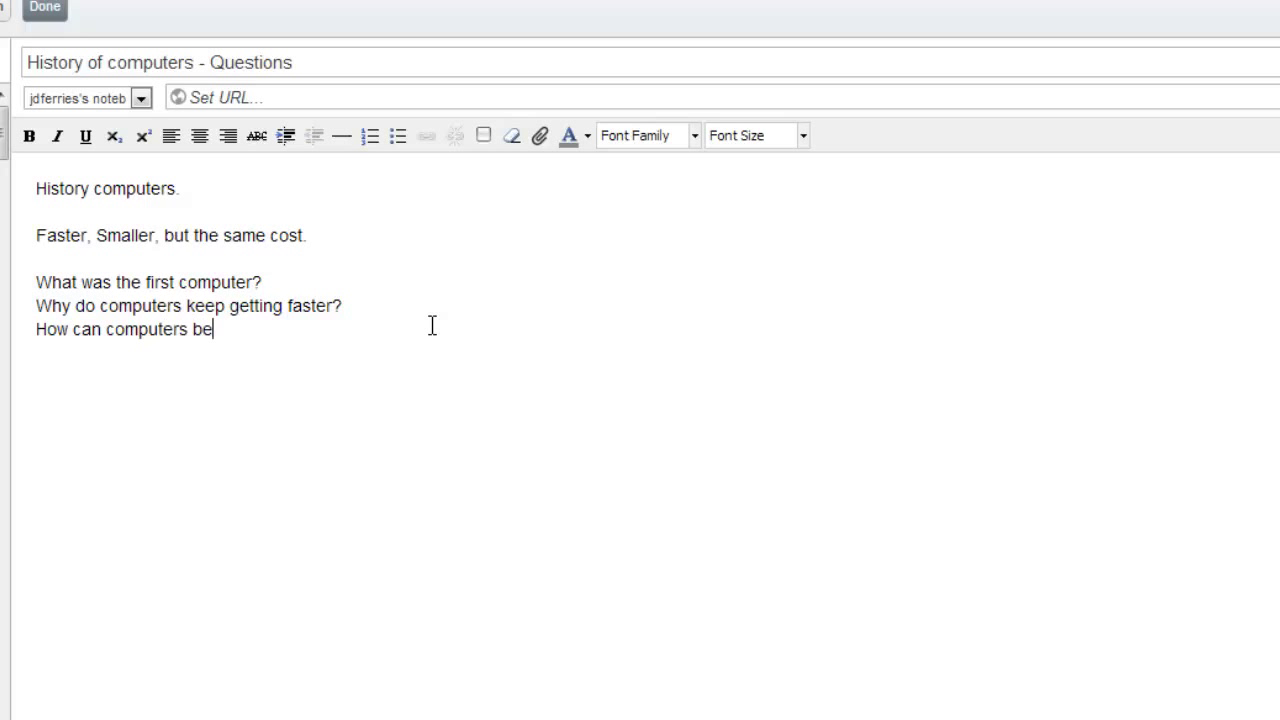
{"action": "type", "text": "so small?"}
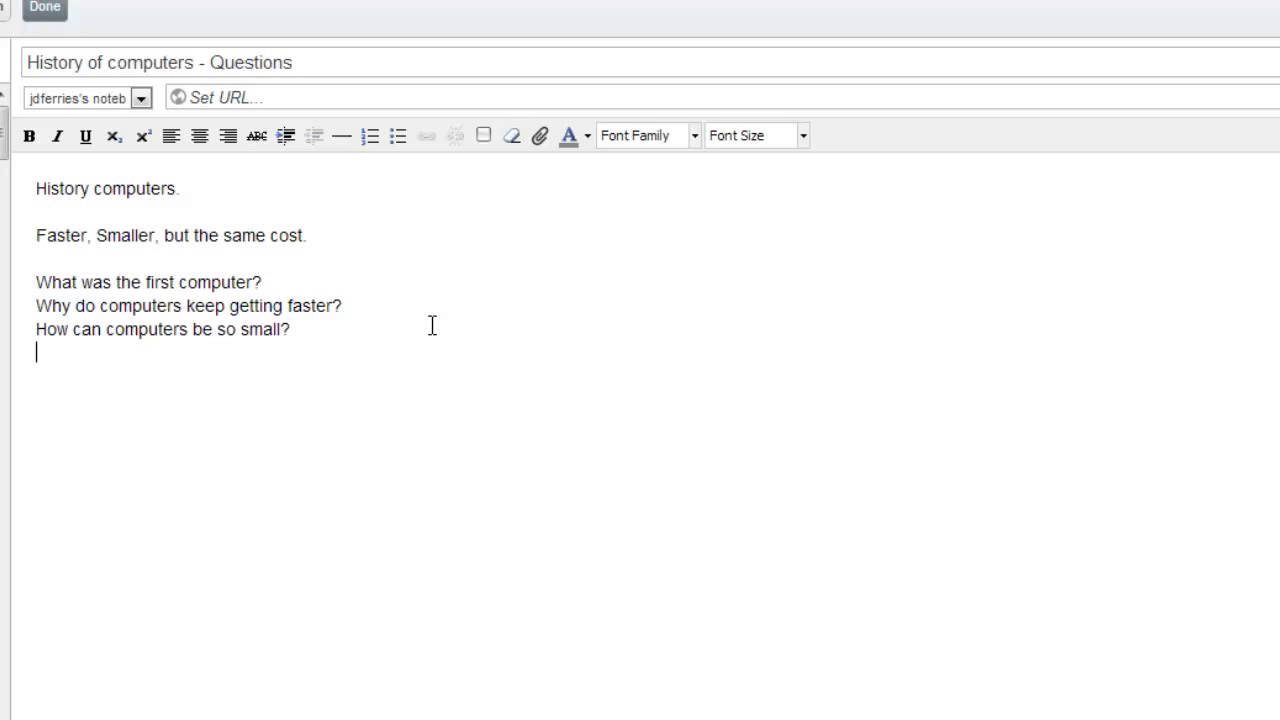
{"action": "type", "text": "WHat are the most expens"}
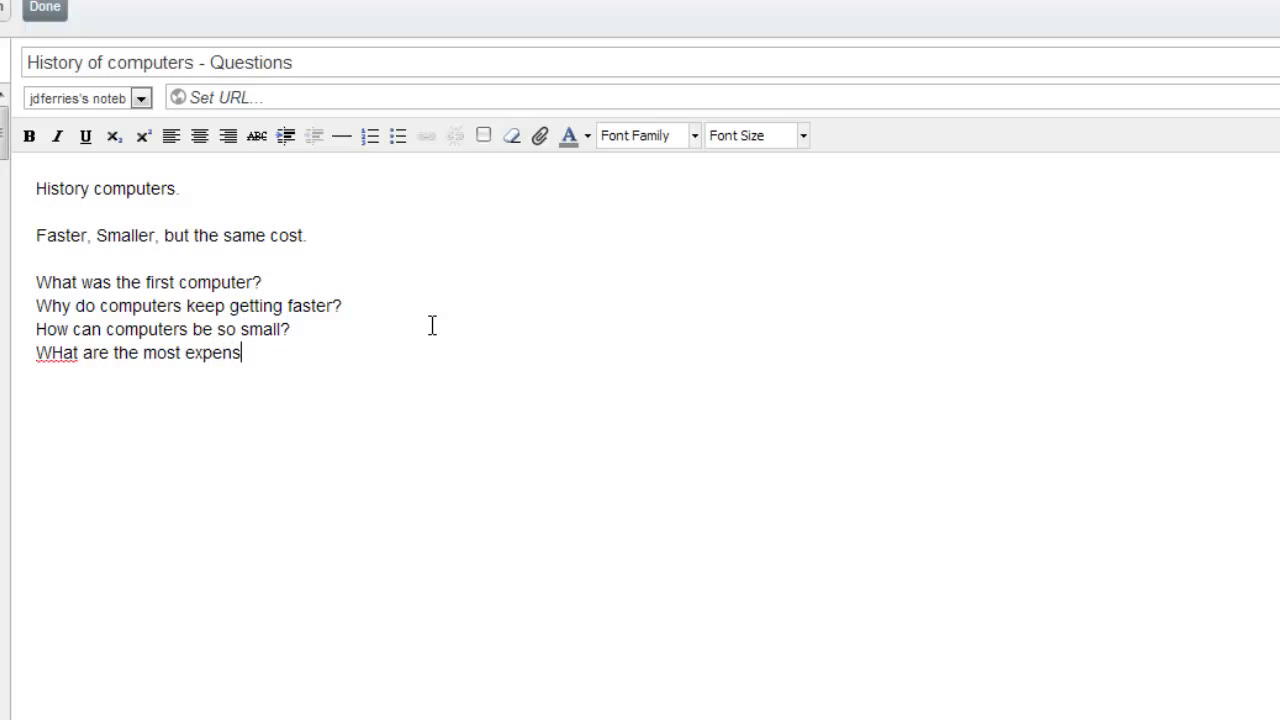
{"action": "type", "text": "ive parts of a"}
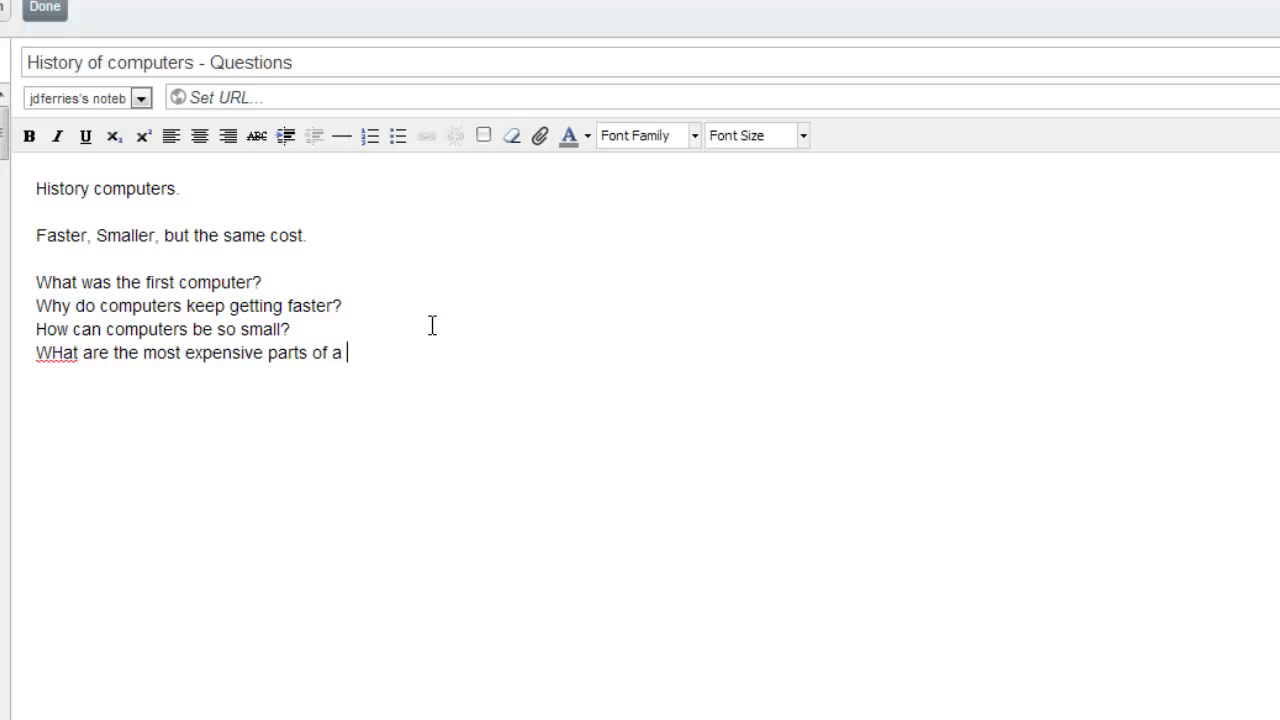
{"action": "type", "text": "computer?"}
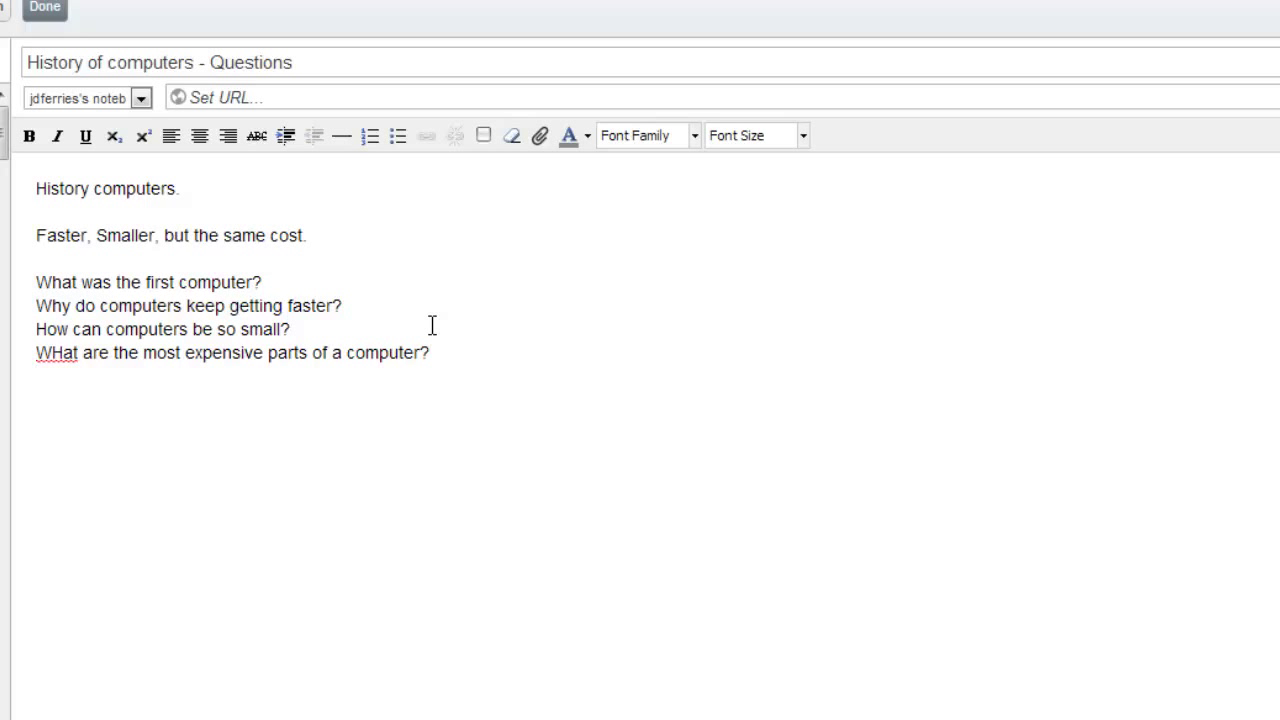
{"action": "type", "text": "How much shou"}
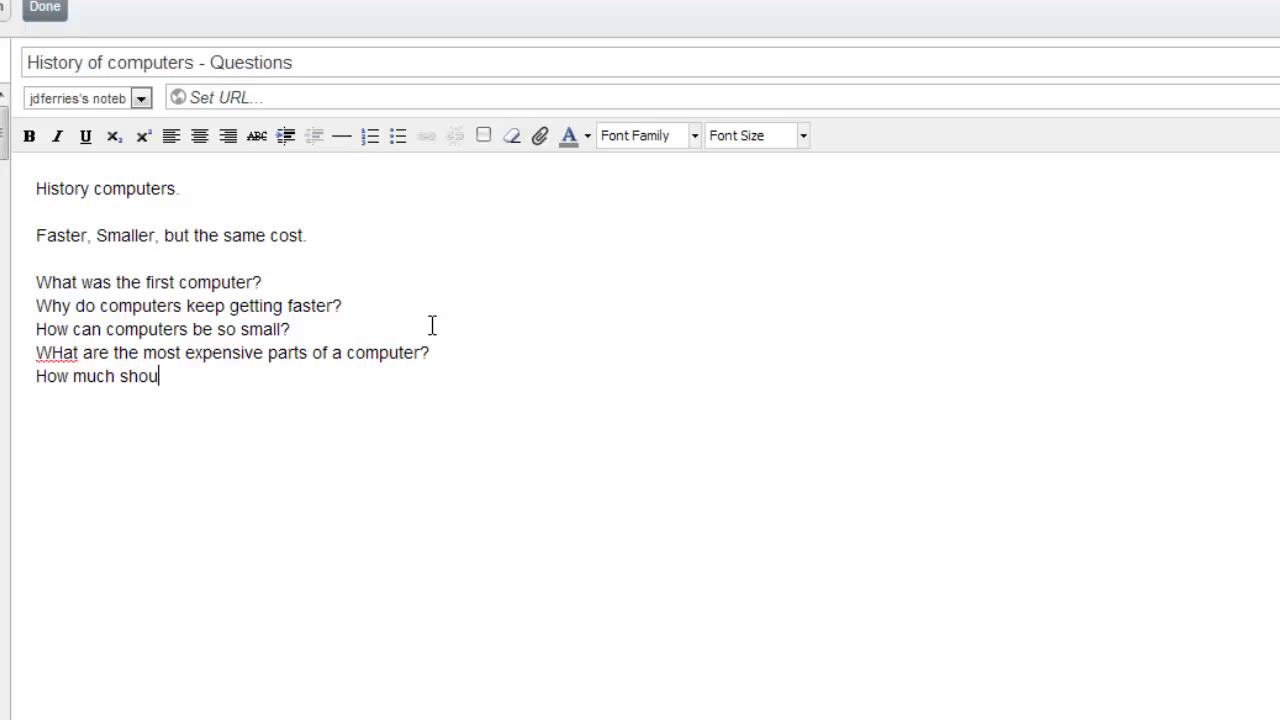
{"action": "type", "text": "ld a computer cost"}
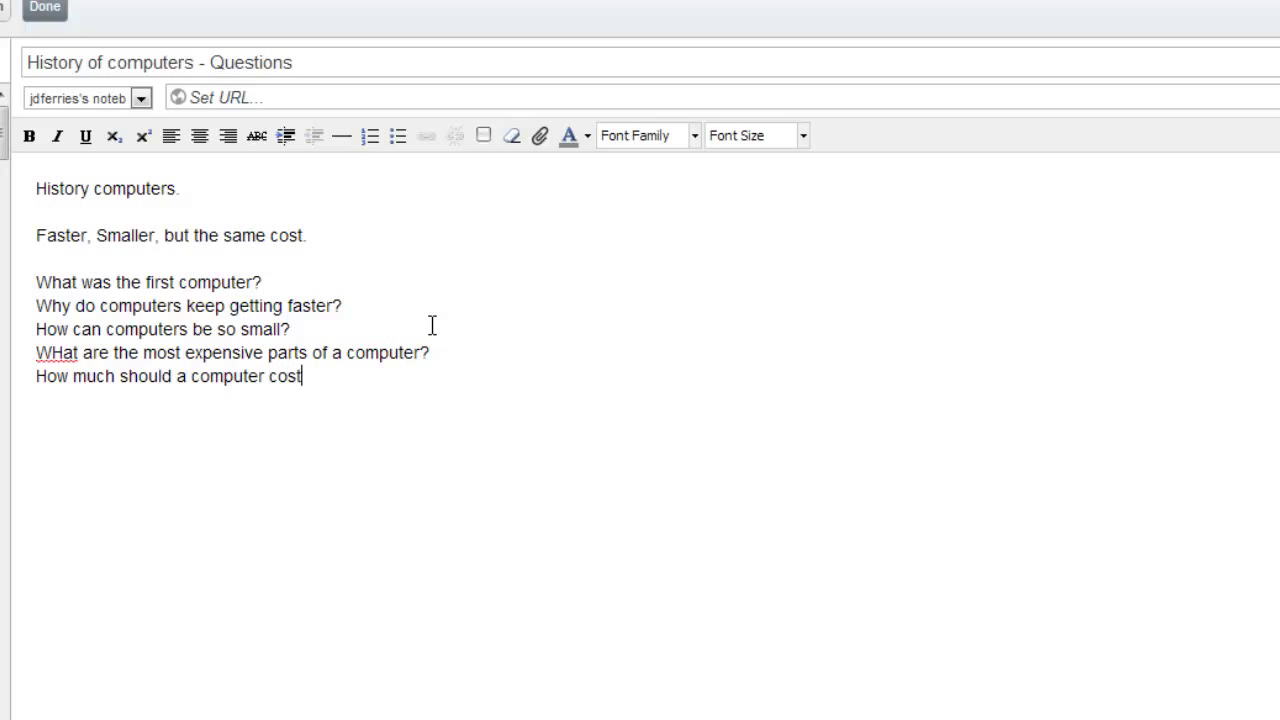
{"action": "type", "text": "?"}
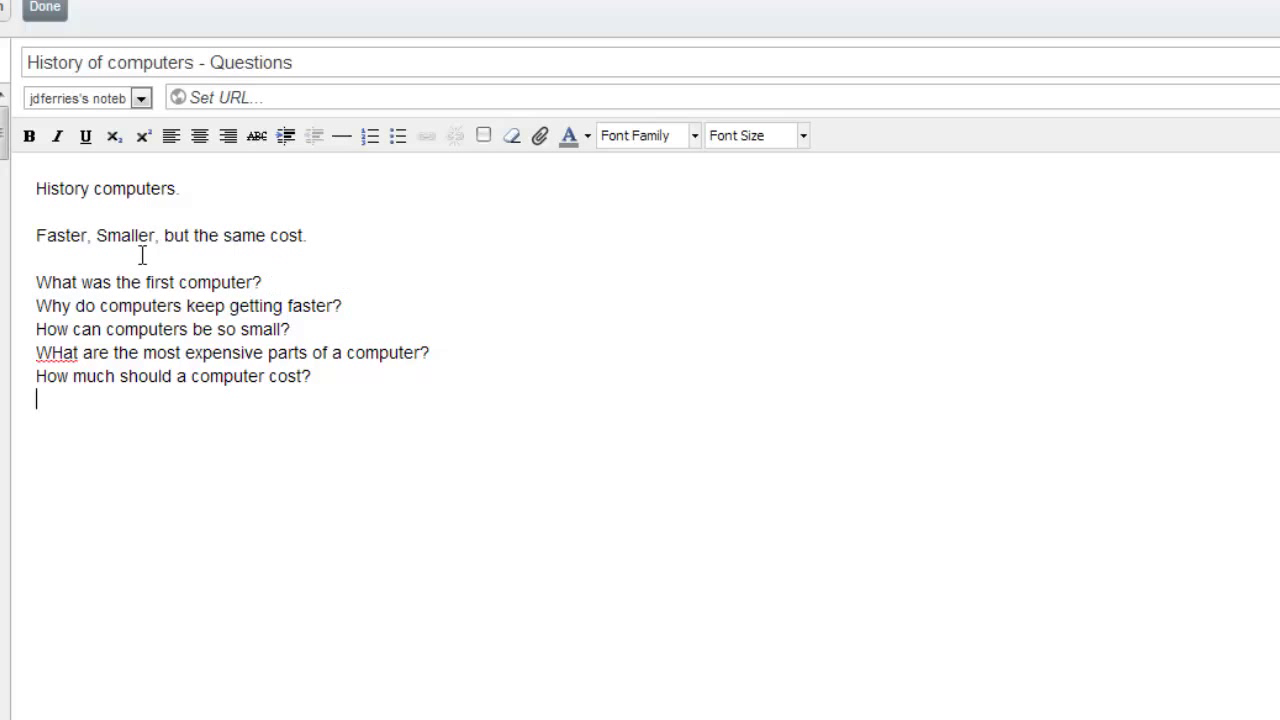
{"action": "mouse_move", "coordinate": [235, 300]}
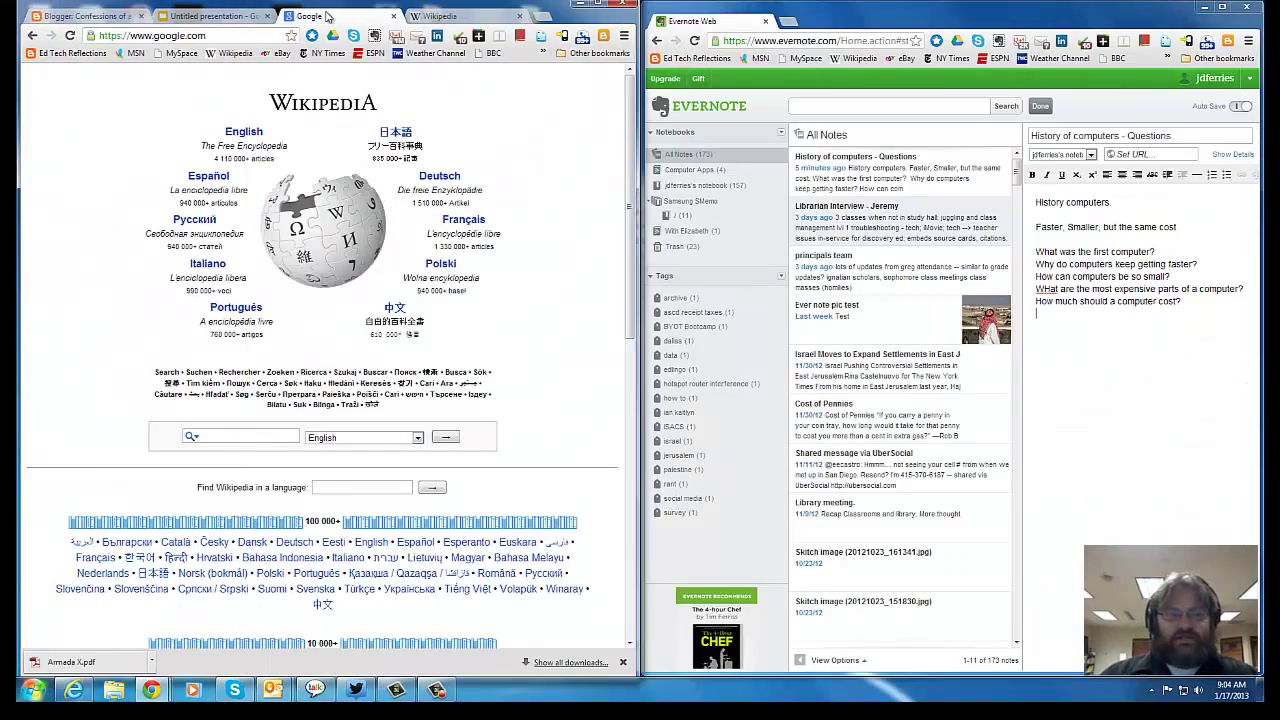
Search Google for 'when was the first computer invented' and open the computerhope.com result.
{"action": "left_click", "coordinate": [309, 16]}
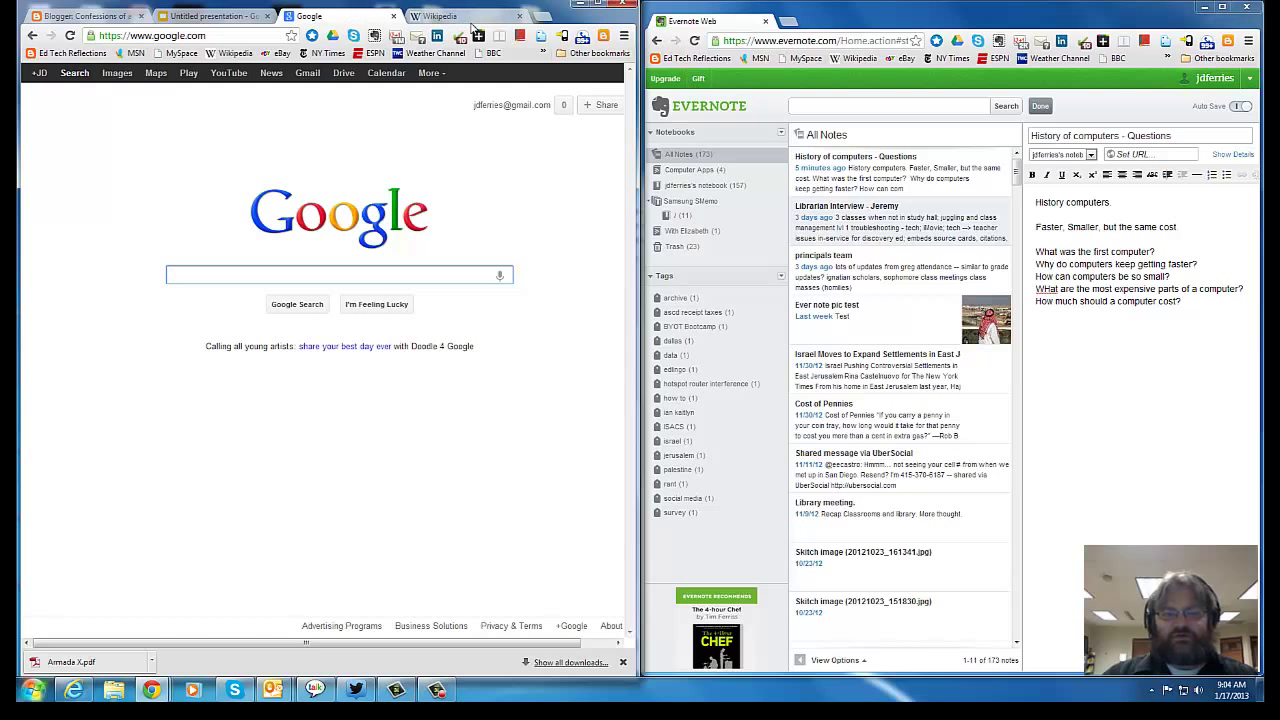
{"action": "left_click", "coordinate": [460, 16]}
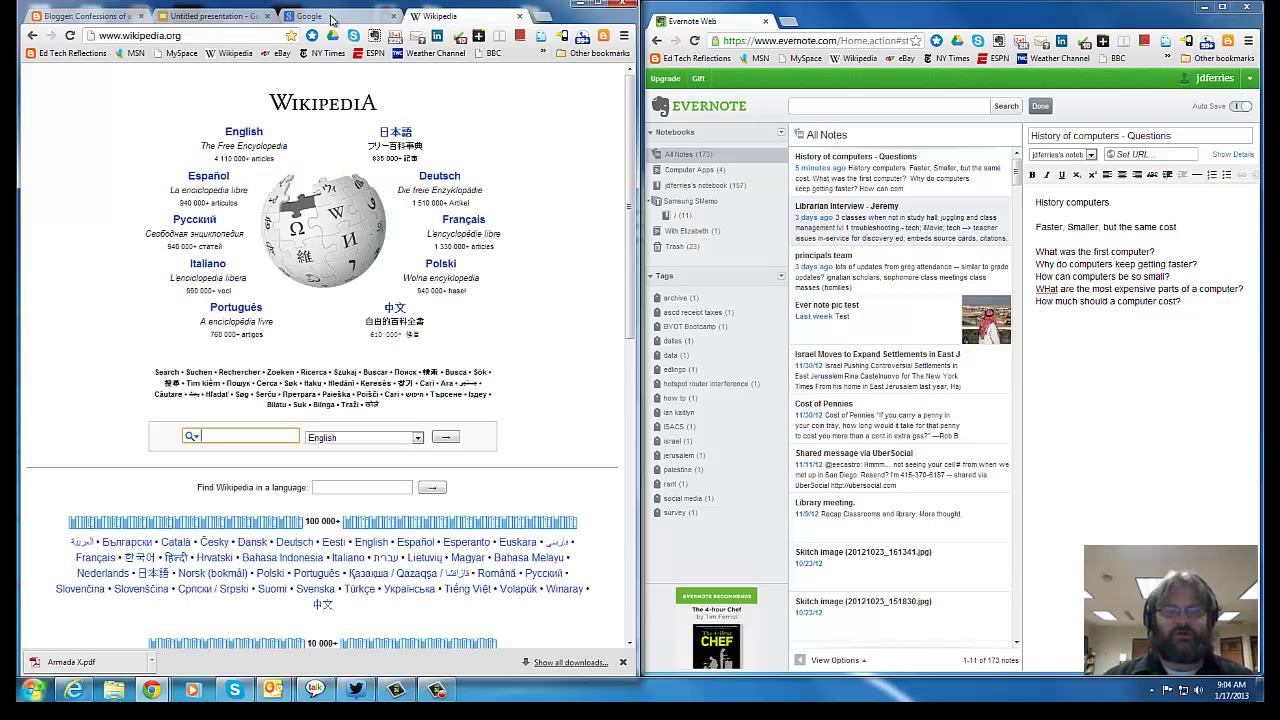
{"action": "left_click", "coordinate": [333, 15]}
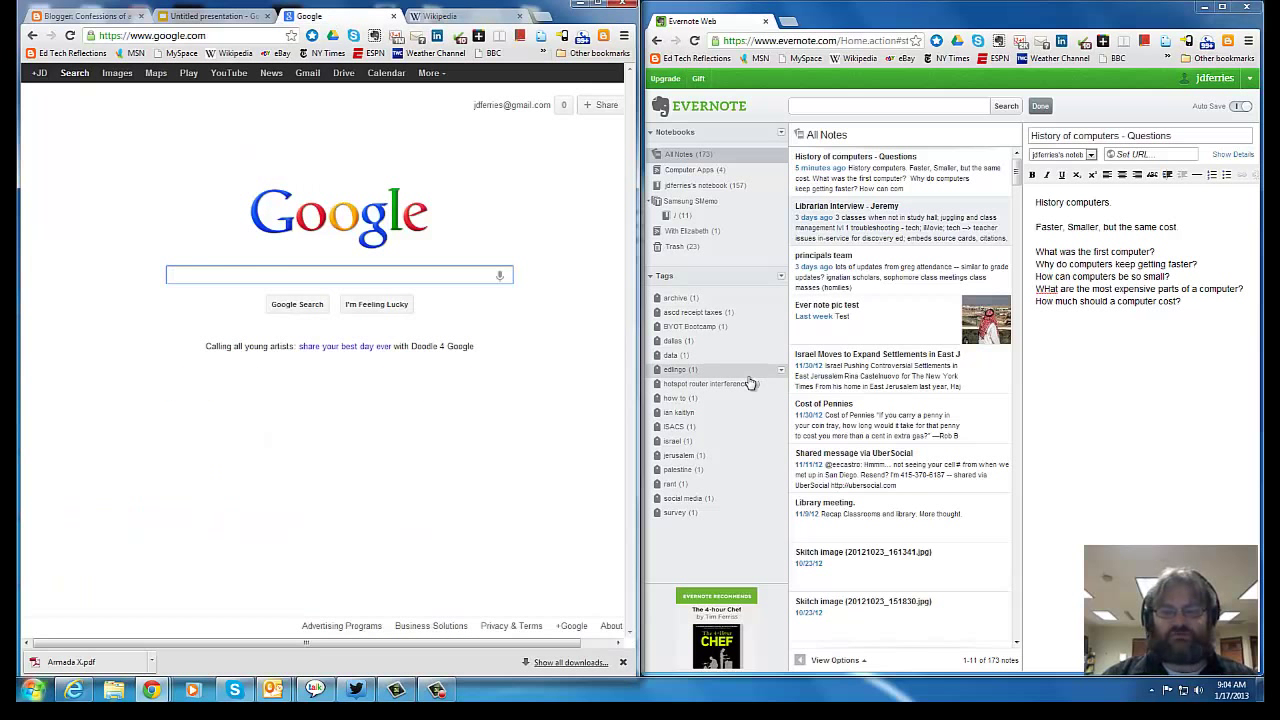
{"action": "type", "text": "when was the first computer invented"}
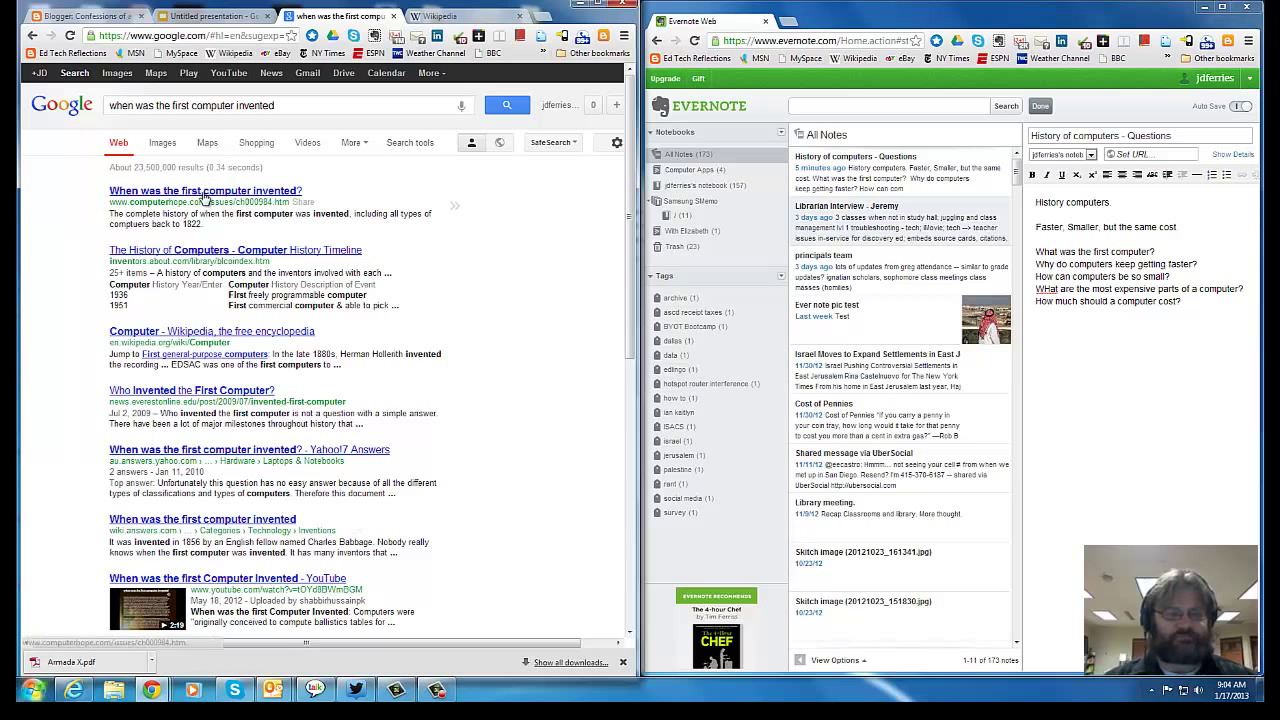
{"action": "left_click", "coordinate": [205, 191]}
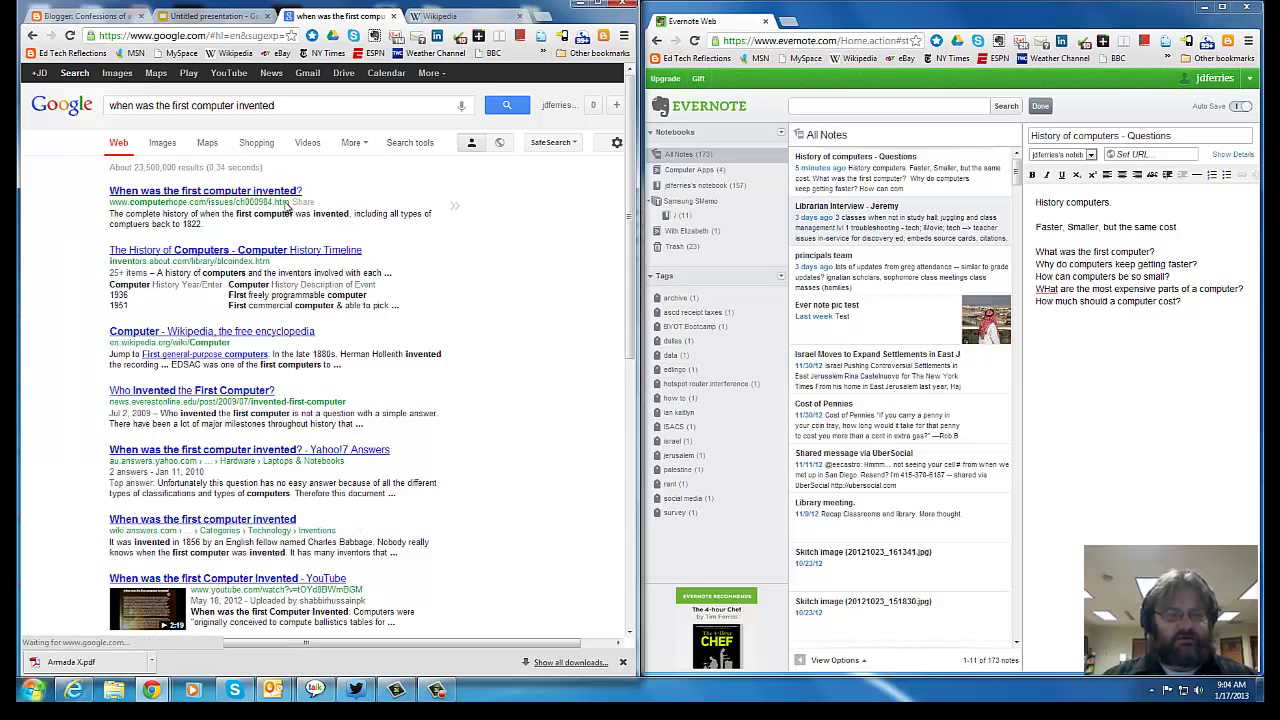
{"action": "left_click", "coordinate": [205, 191]}
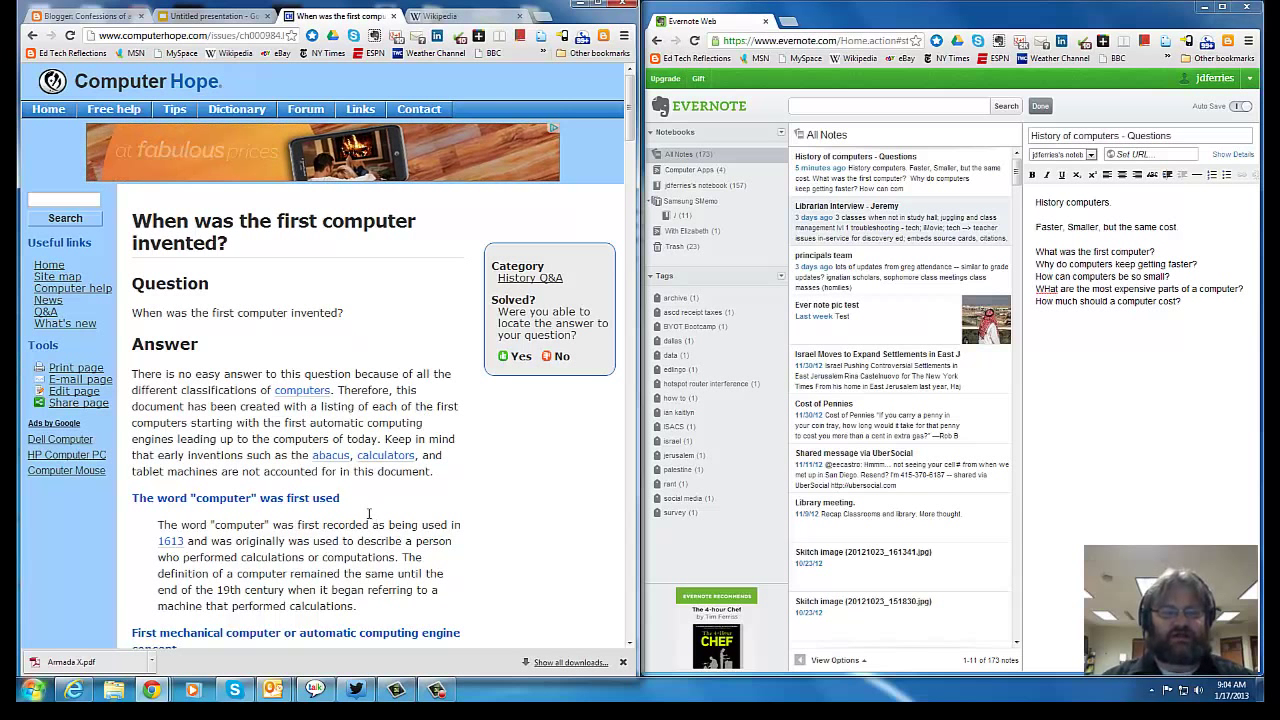
Highlight the Computer Hope passage on the word computer's first use and launch the Web Clipper.
{"action": "scroll", "scroll_direction": "down", "scroll_amount": 3}
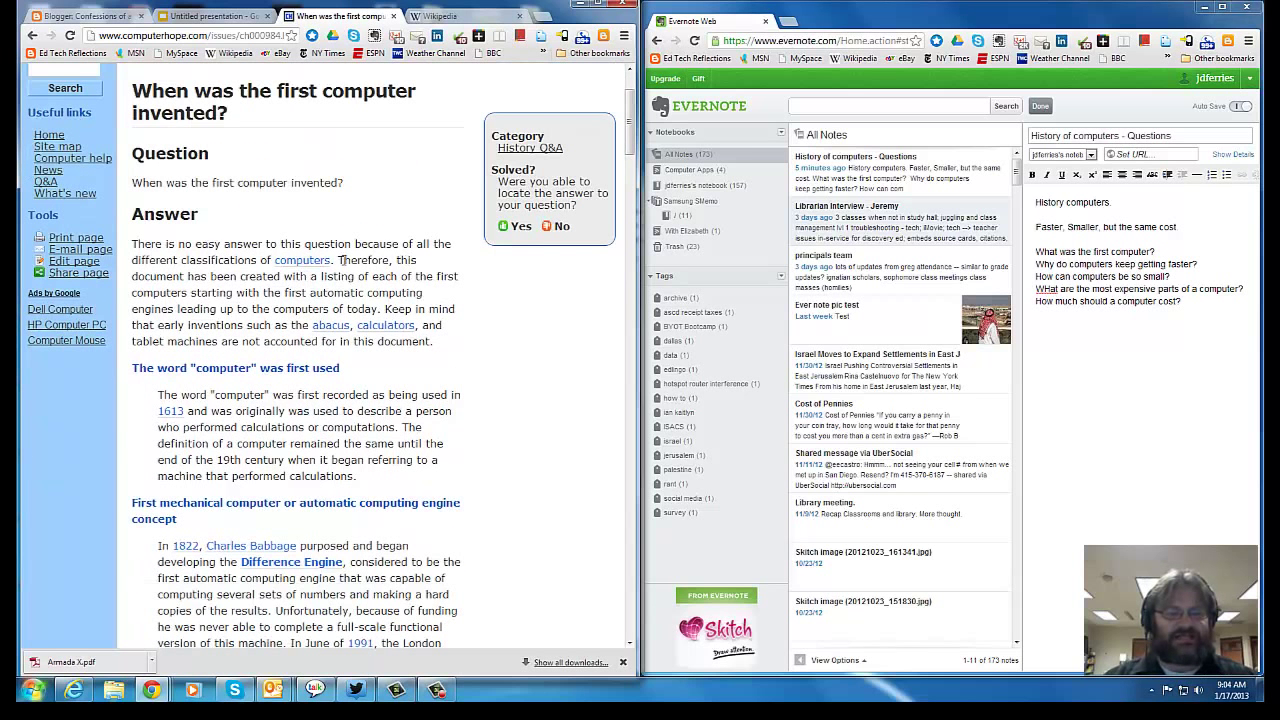
{"action": "scroll", "scroll_direction": "down", "scroll_amount": 3}
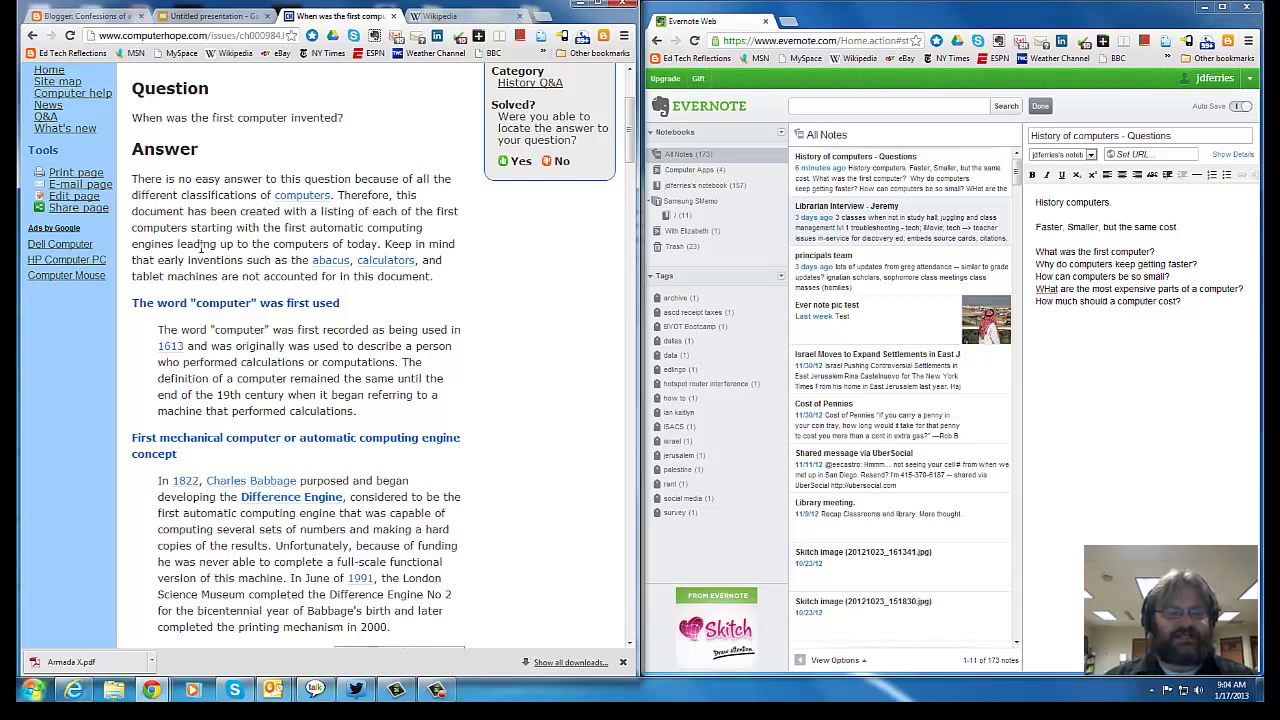
{"action": "scroll", "scroll_direction": "down", "scroll_amount": 3}
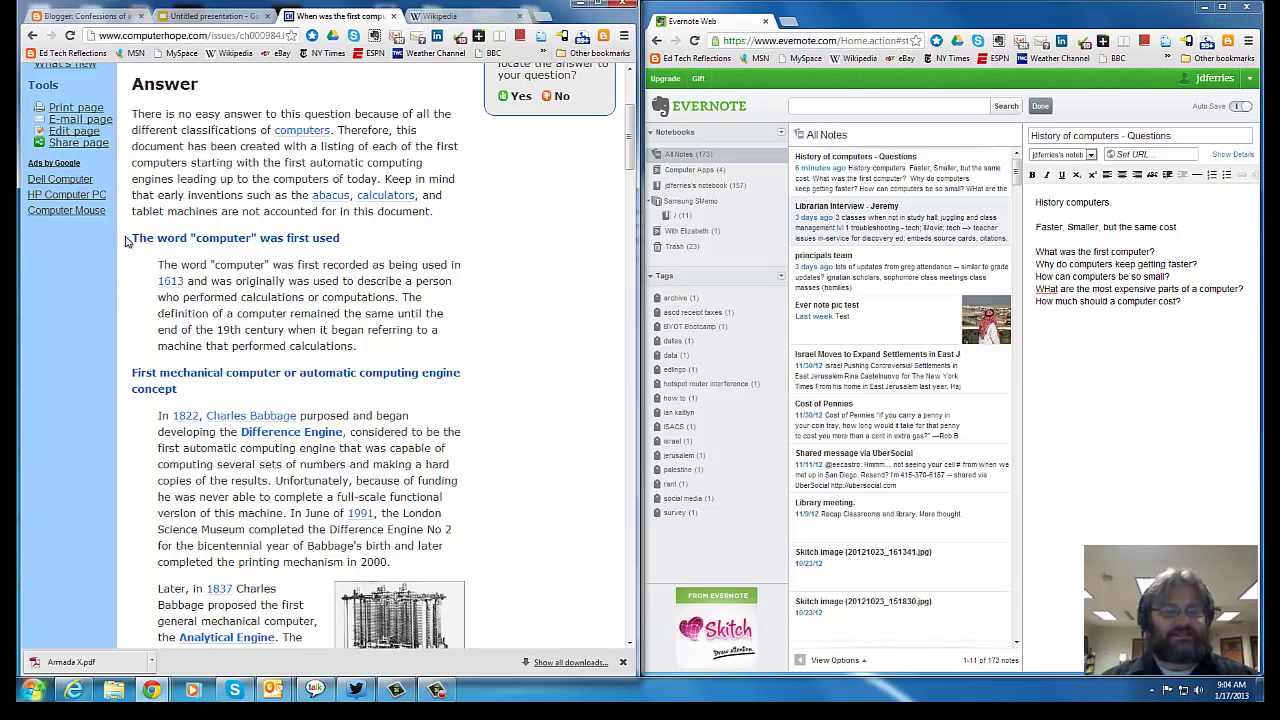
{"action": "left_click_drag", "start_coordinate": [135, 238], "coordinate": [380, 346]}
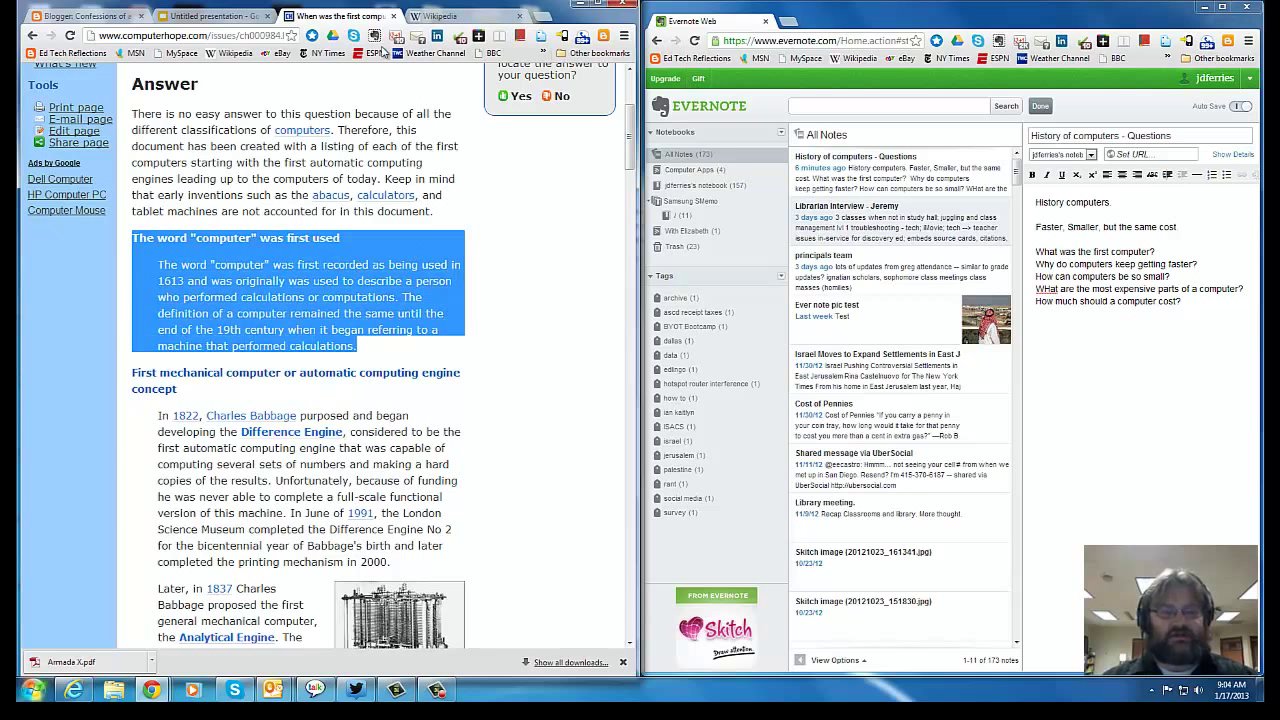
{"action": "left_click", "coordinate": [375, 37]}
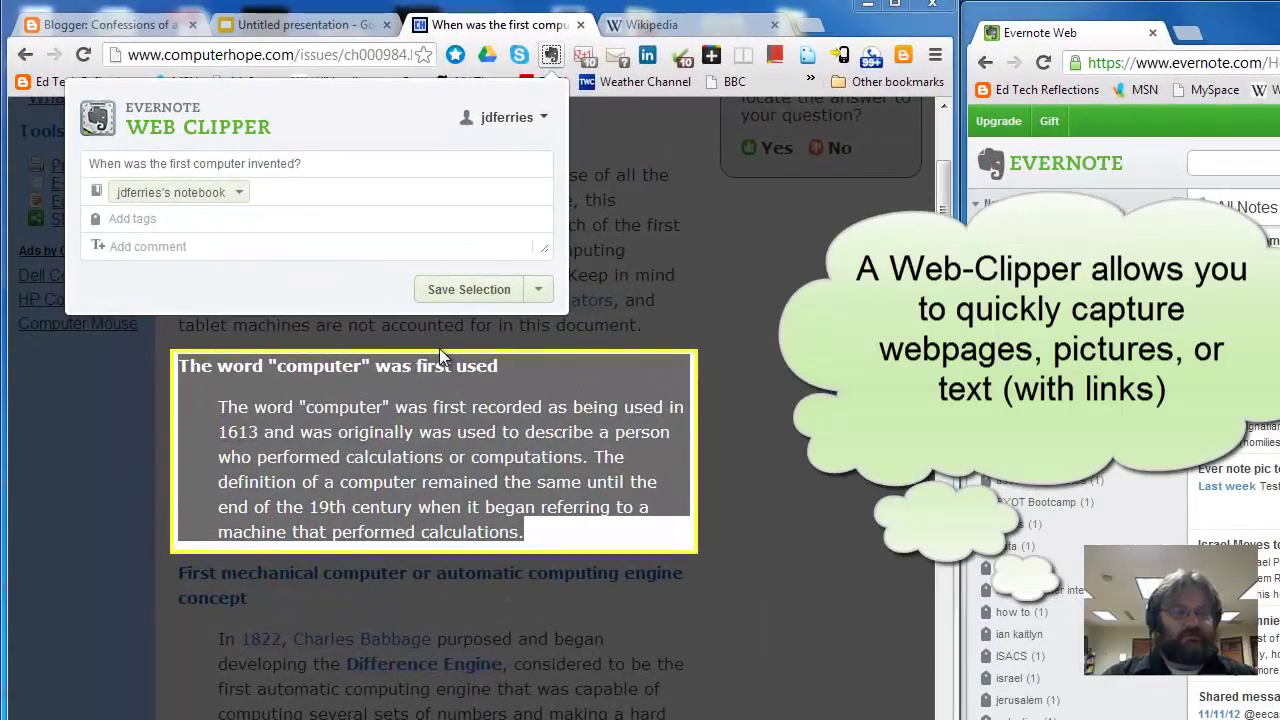
Tag the clipped passage 'computers' and add a 'first time the…' comment.
{"action": "type", "text": "computers"}
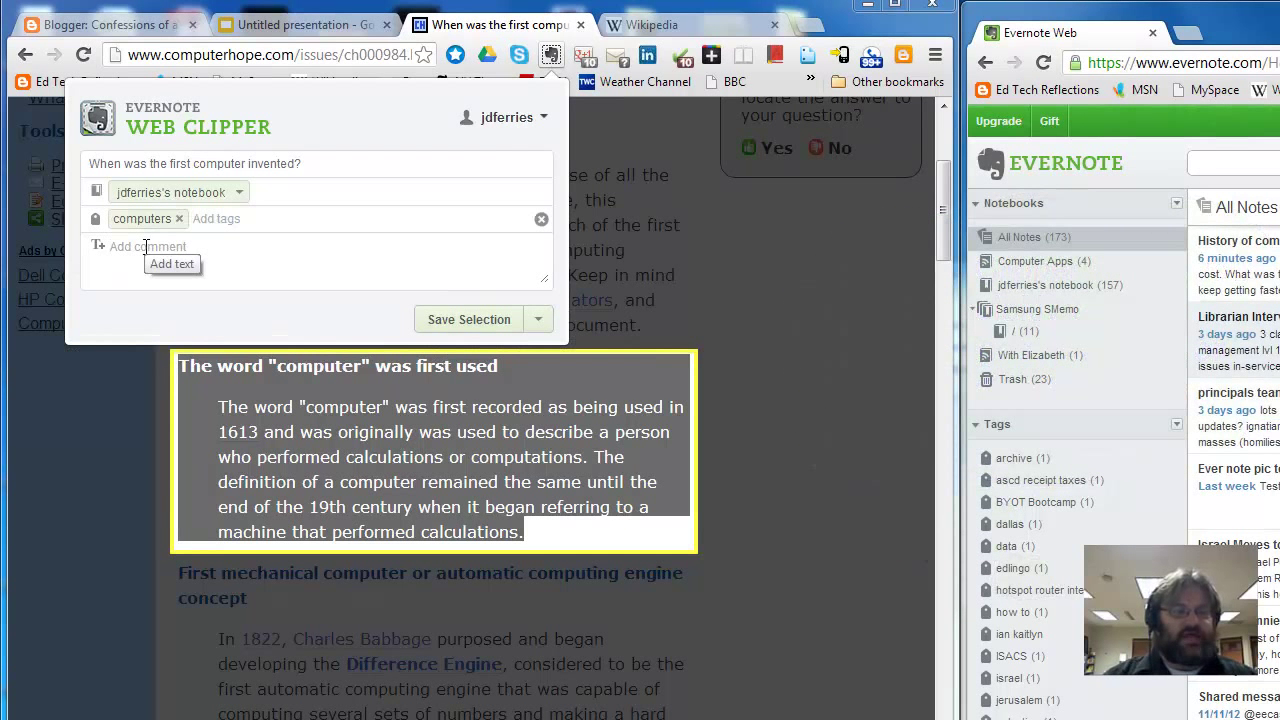
{"action": "type", "text": "first time th"}
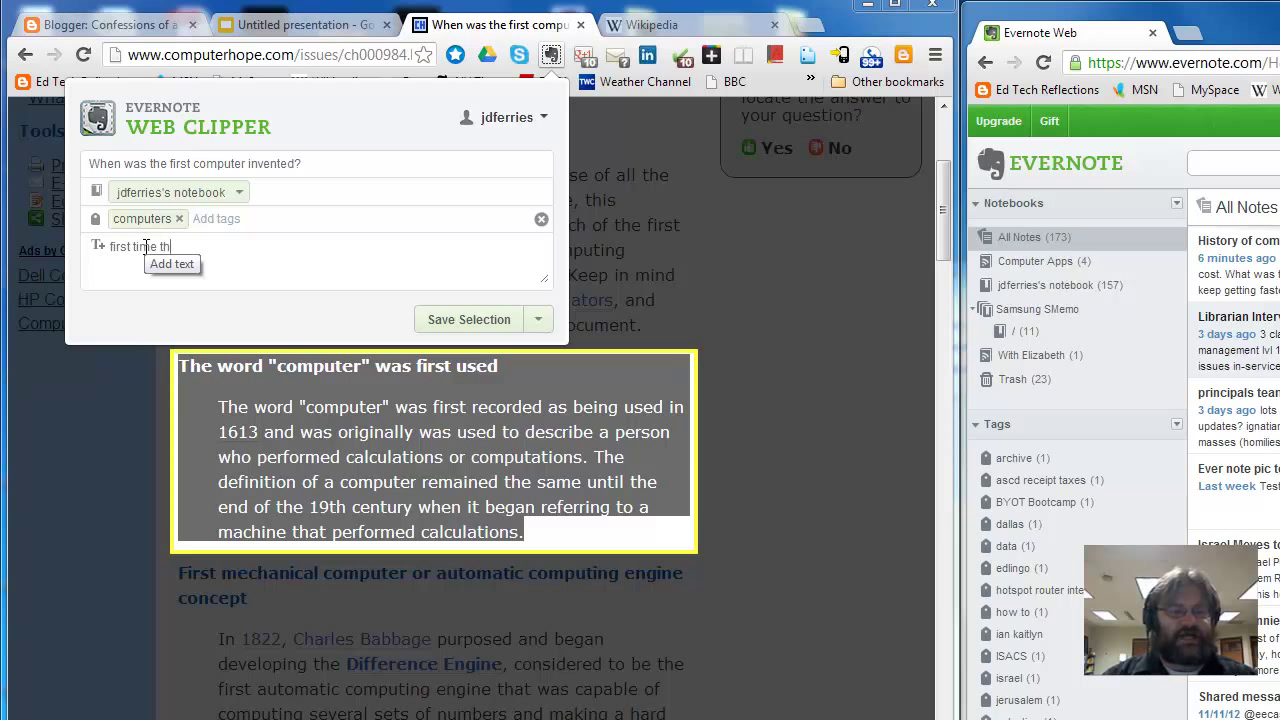
{"action": "type", "text": "e"}
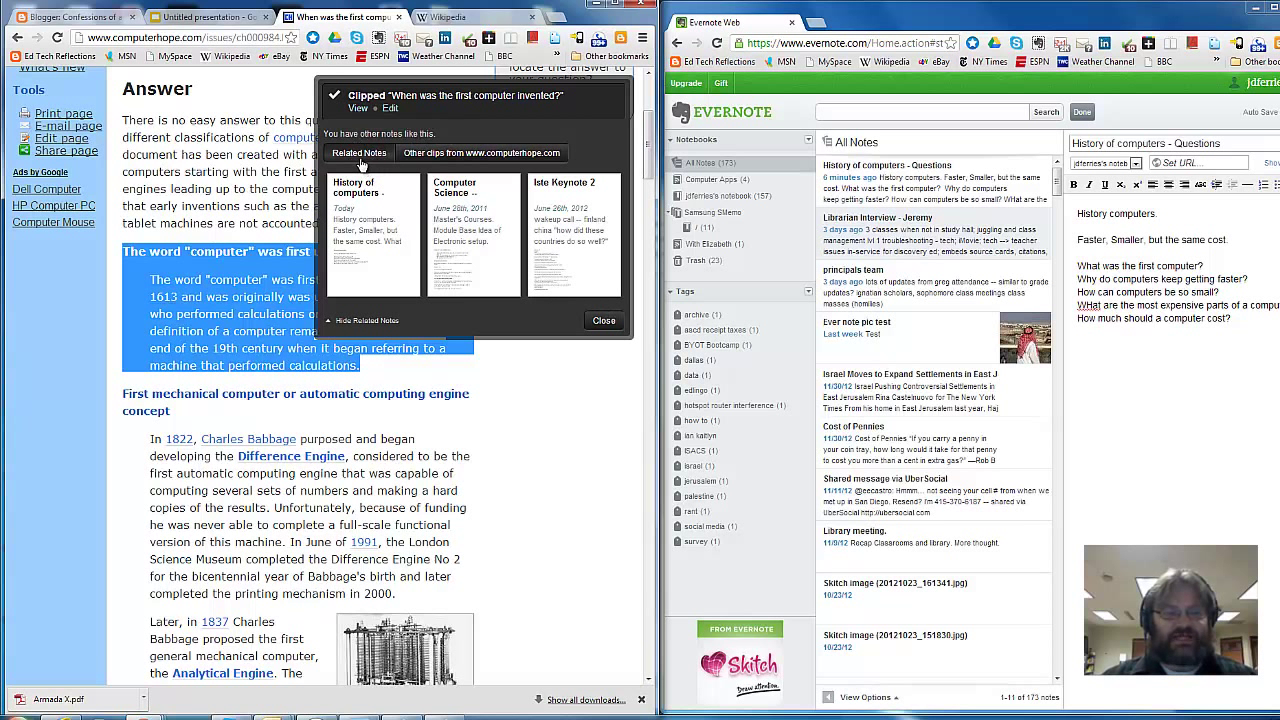
{"action": "mouse_move", "coordinate": [528, 202]}
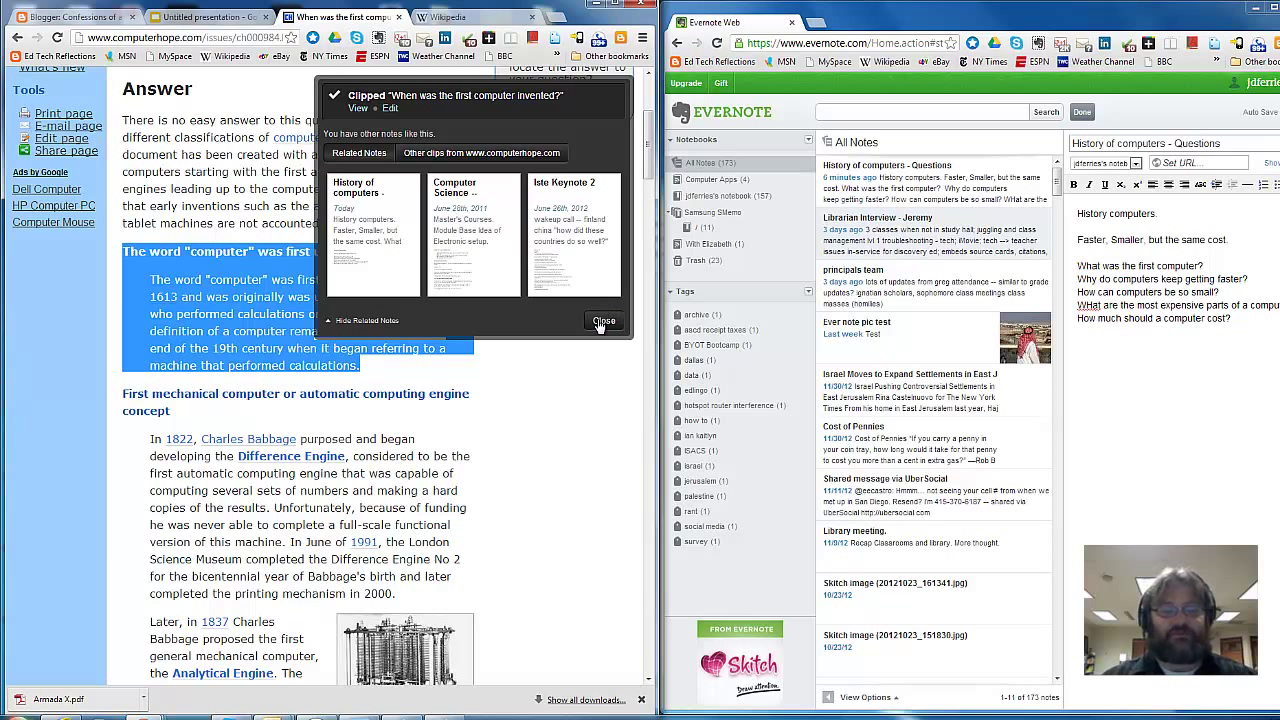
Clip the Analytical Engine image into Evernote through the Web Clipper context menu.
{"action": "left_click", "coordinate": [604, 321]}
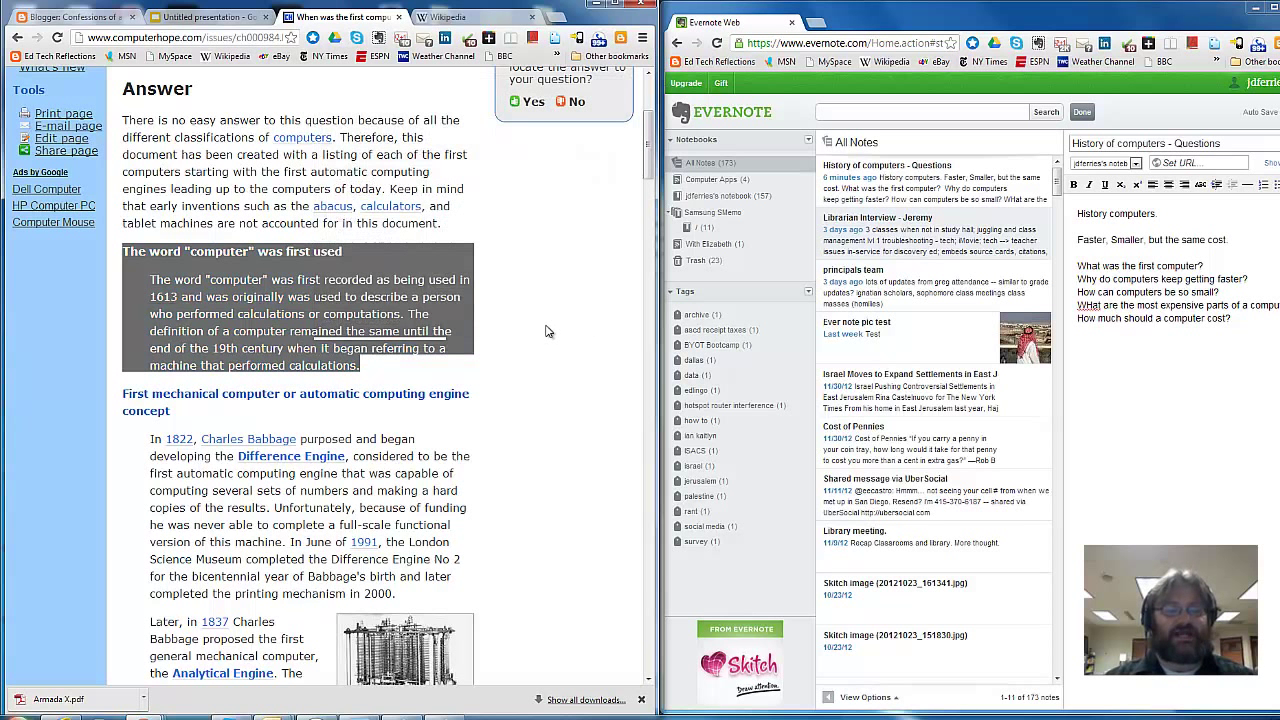
{"action": "scroll", "scroll_direction": "down", "scroll_amount": 3}
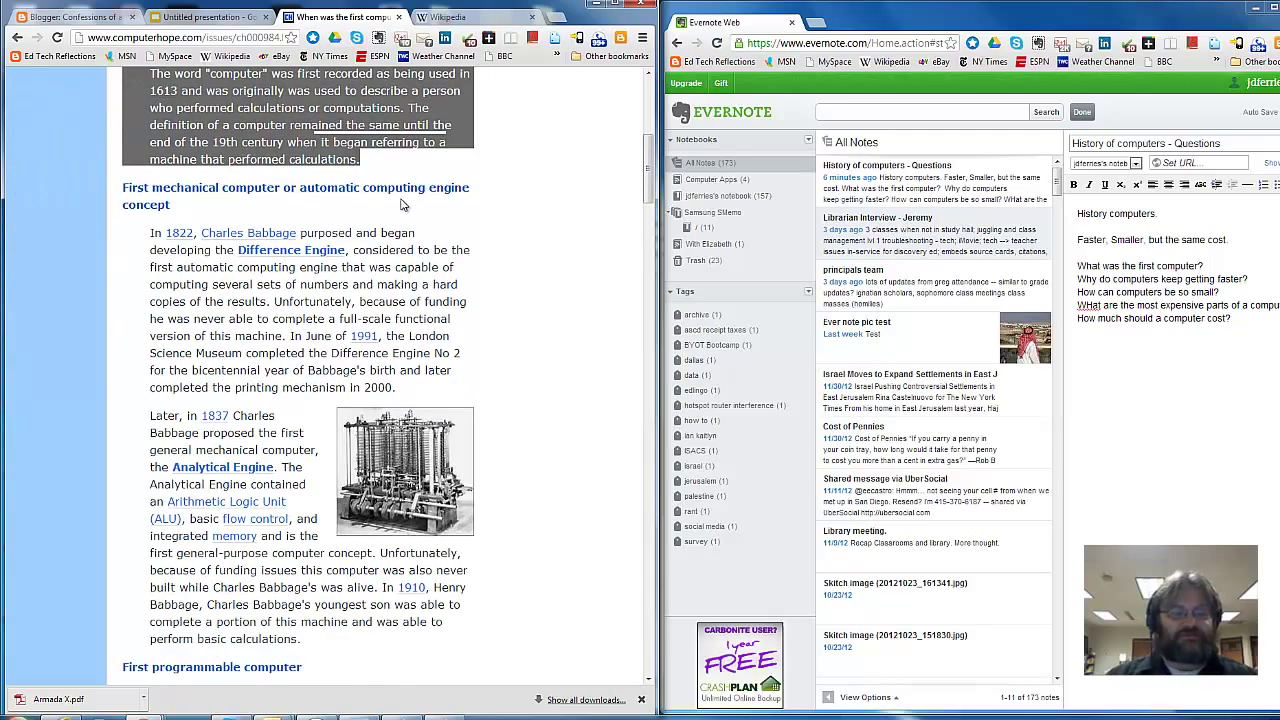
{"action": "scroll", "scroll_direction": "down", "scroll_amount": 3}
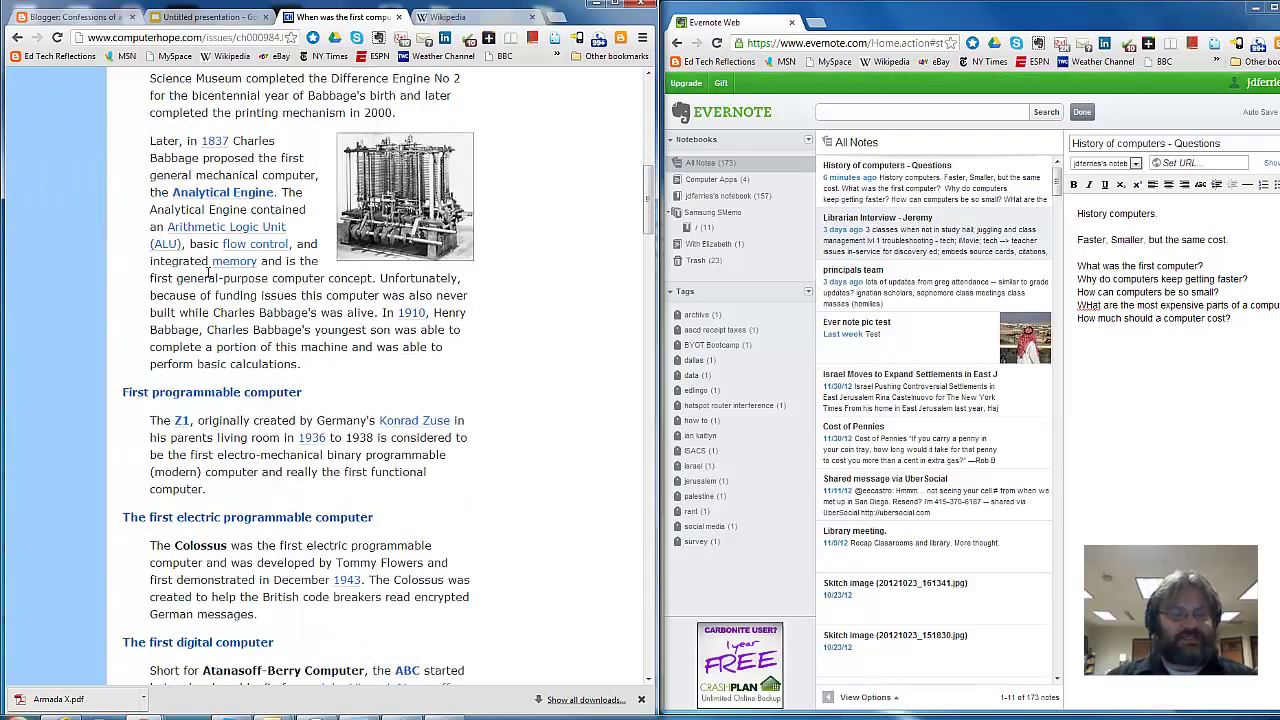
{"action": "scroll", "scroll_direction": "up", "scroll_amount": 3}
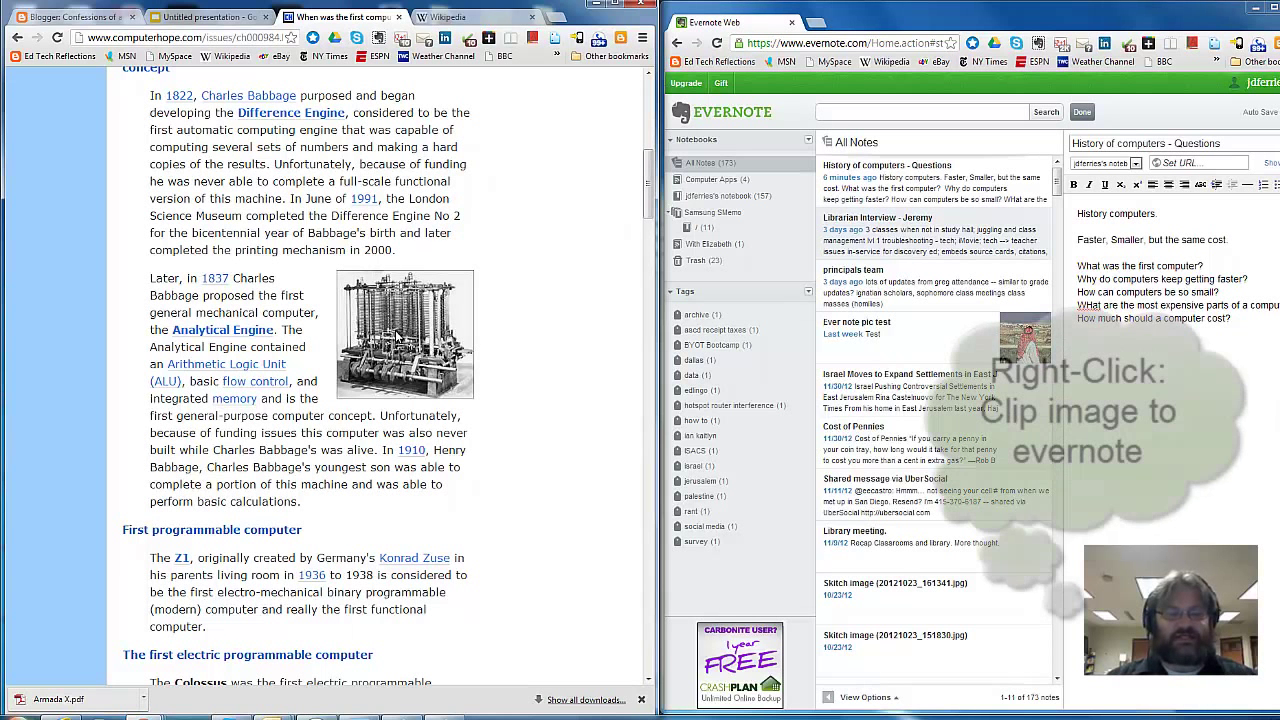
{"action": "right_click", "coordinate": [400, 335]}
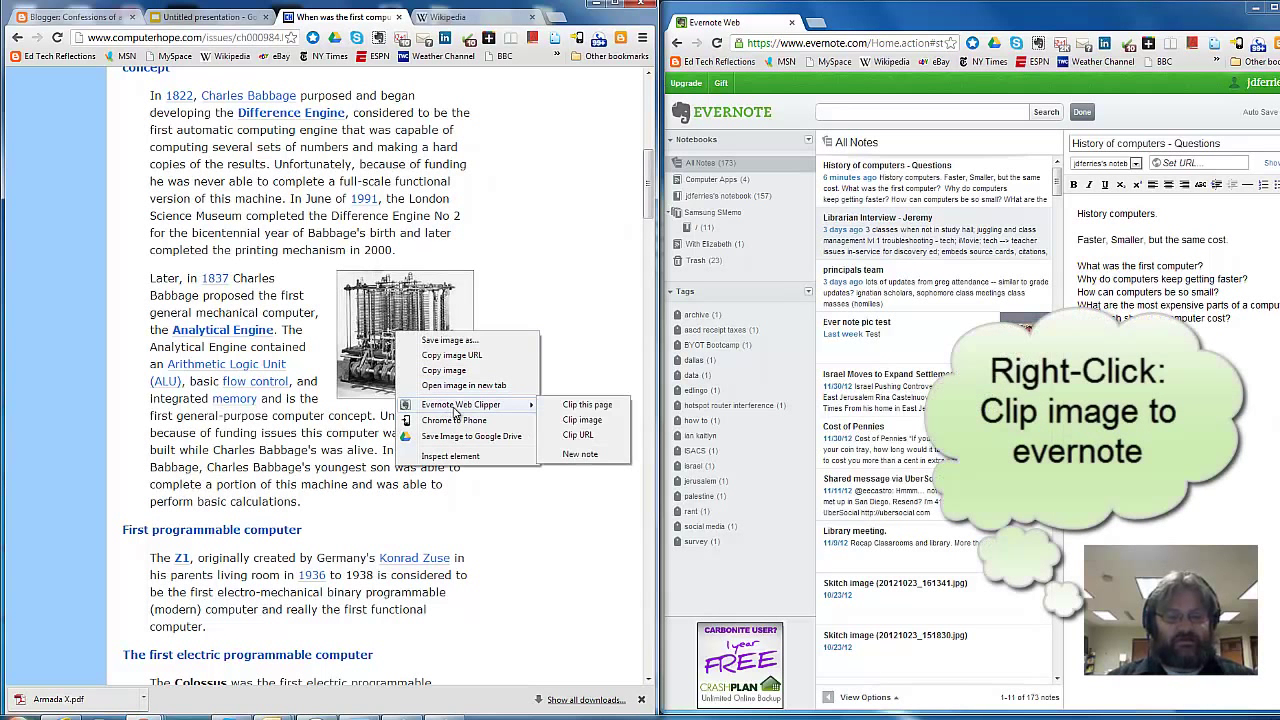
{"action": "left_click", "coordinate": [582, 420]}
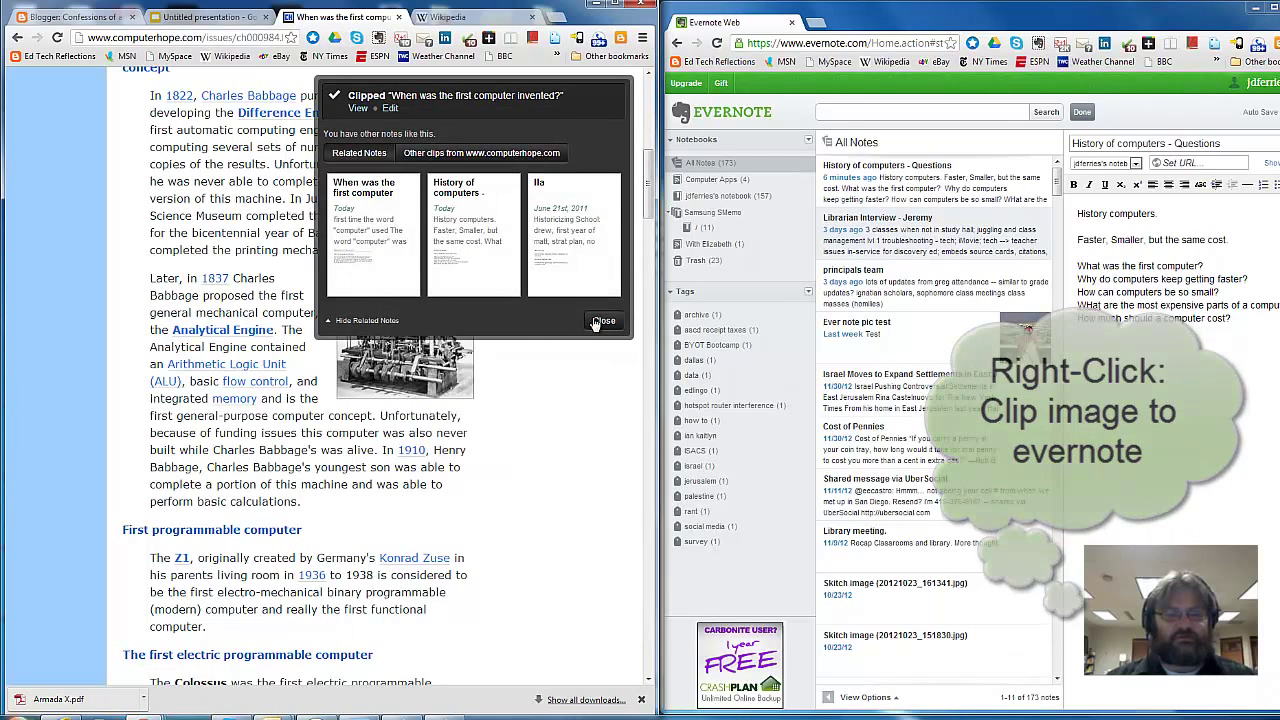
{"action": "left_click", "coordinate": [604, 320]}
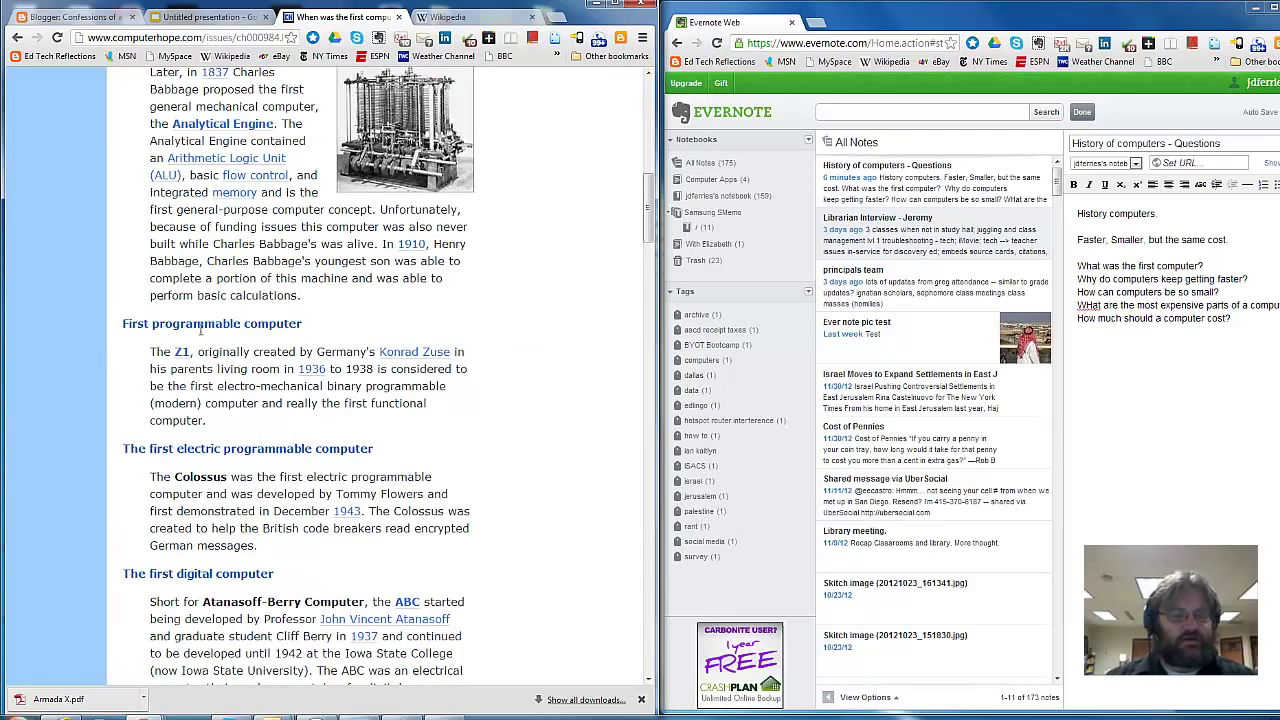
{"action": "scroll", "scroll_direction": "down", "scroll_amount": 3}
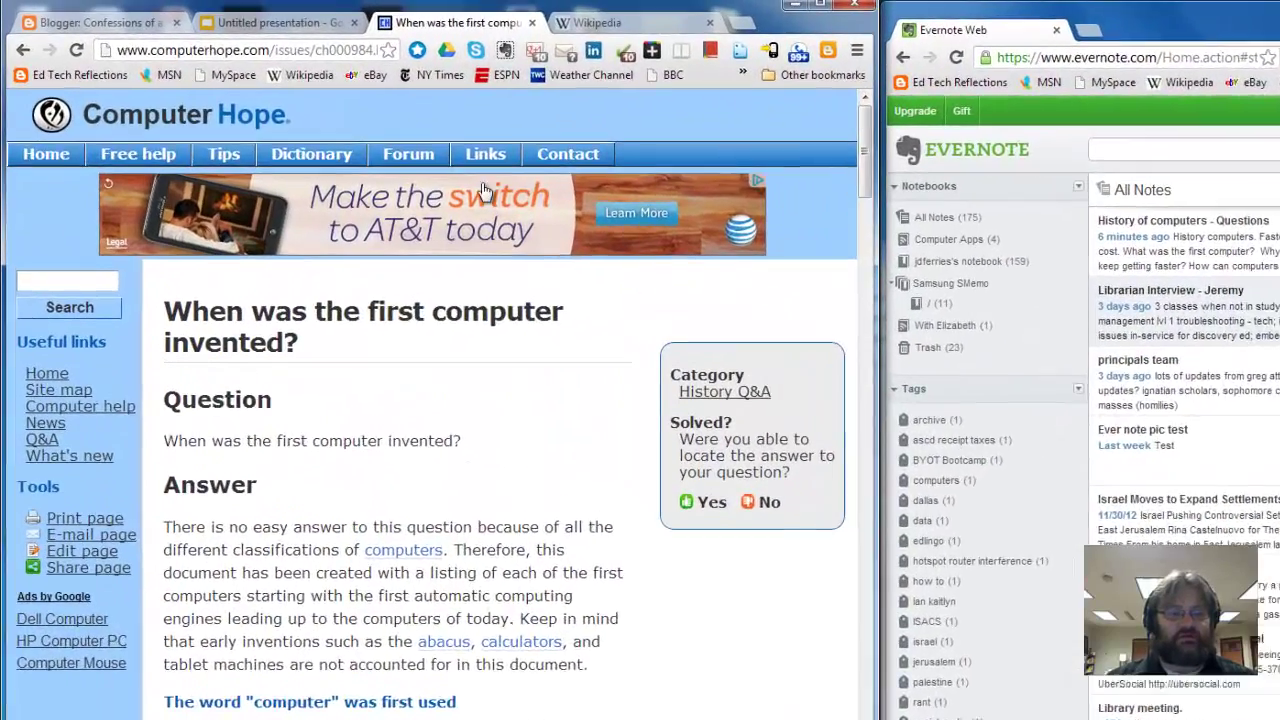
Clip the whole Computer Hope article to Evernote with a history tag.
{"action": "left_click", "coordinate": [551, 54]}
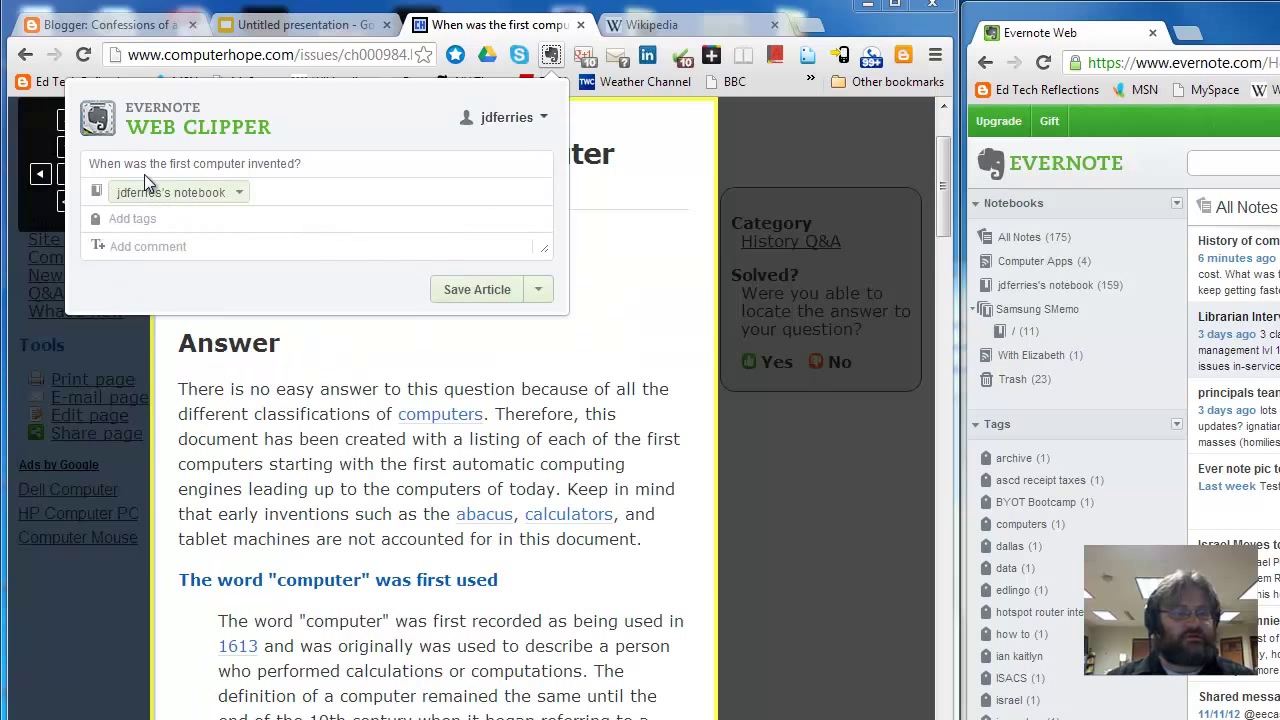
{"action": "mouse_move", "coordinate": [548, 387]}
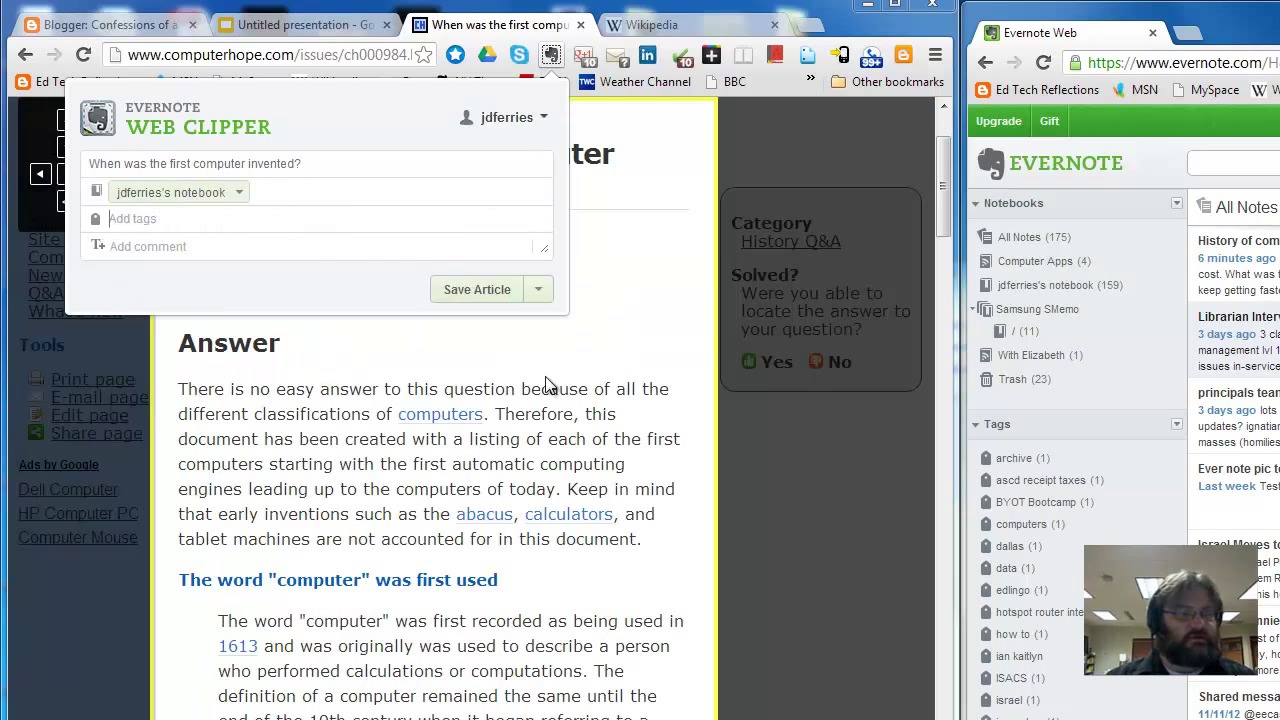
{"action": "type", "text": "histor"}
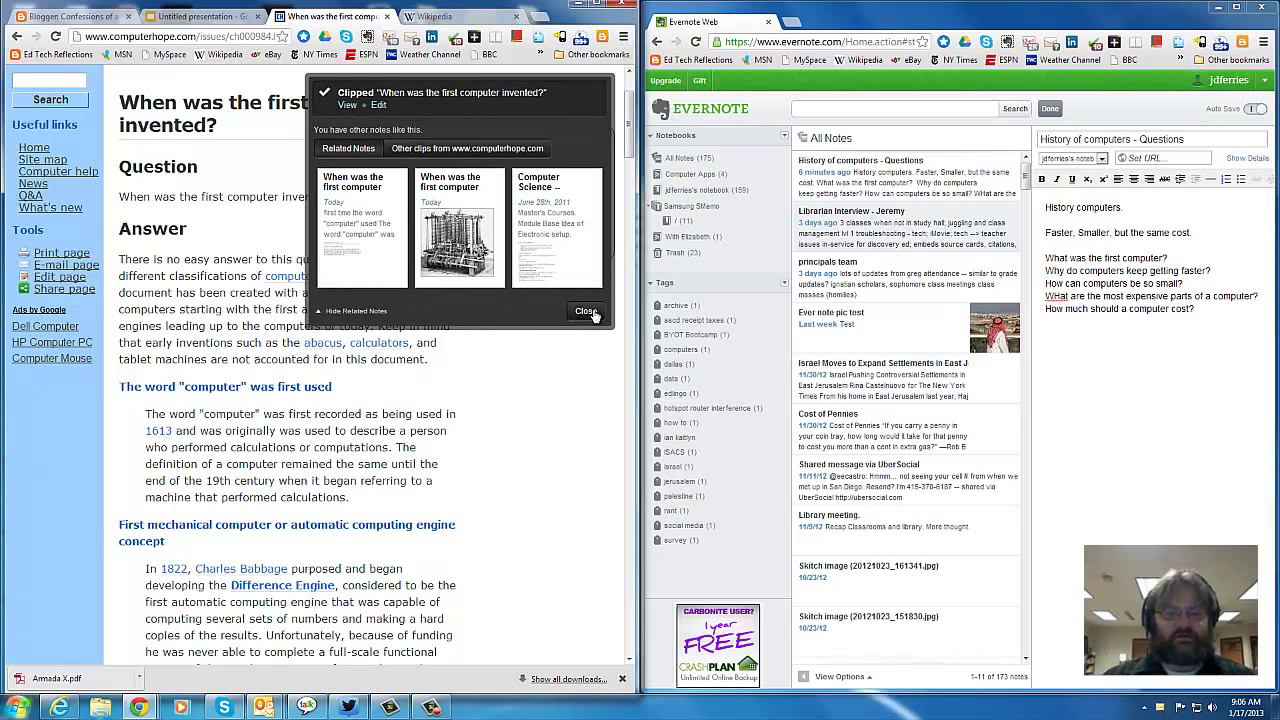
List keywords computers, difference engine, analytical engine, Eniac, and clip the ENIAC photo.
{"action": "left_click", "coordinate": [585, 311]}
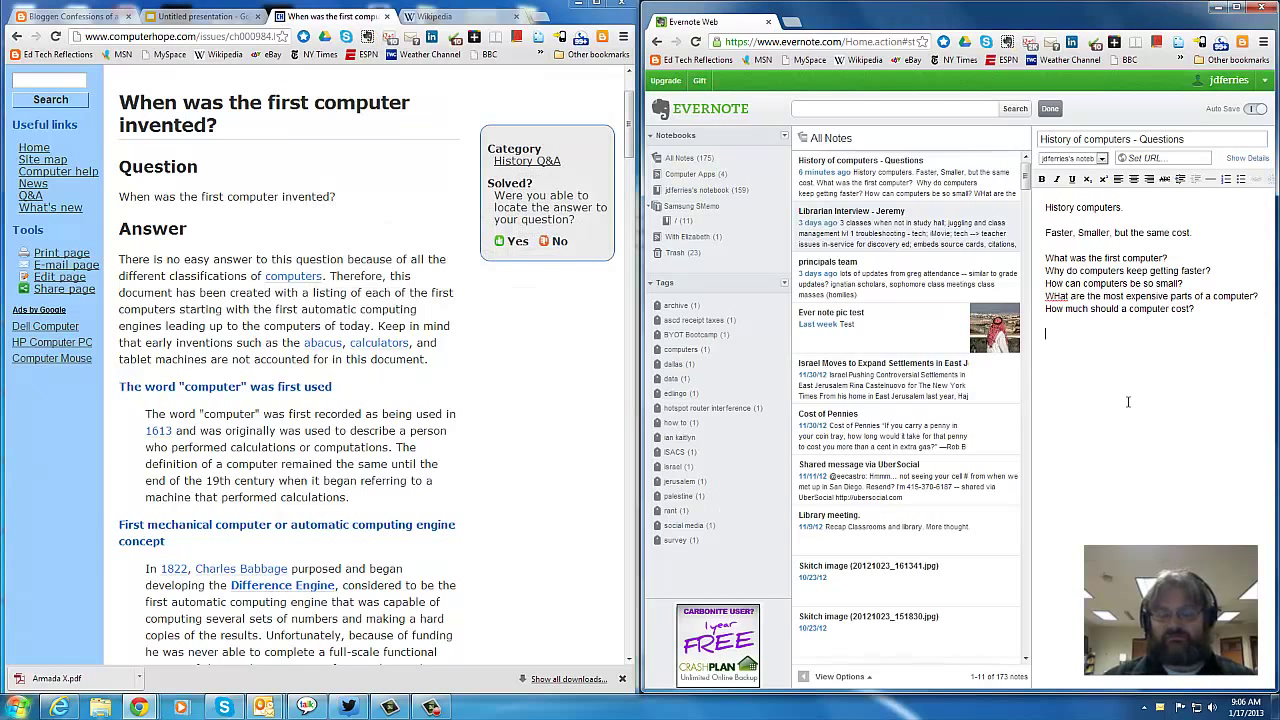
{"action": "type", "text": "computers"}
{"action": "type", "text": "analytical engi"}
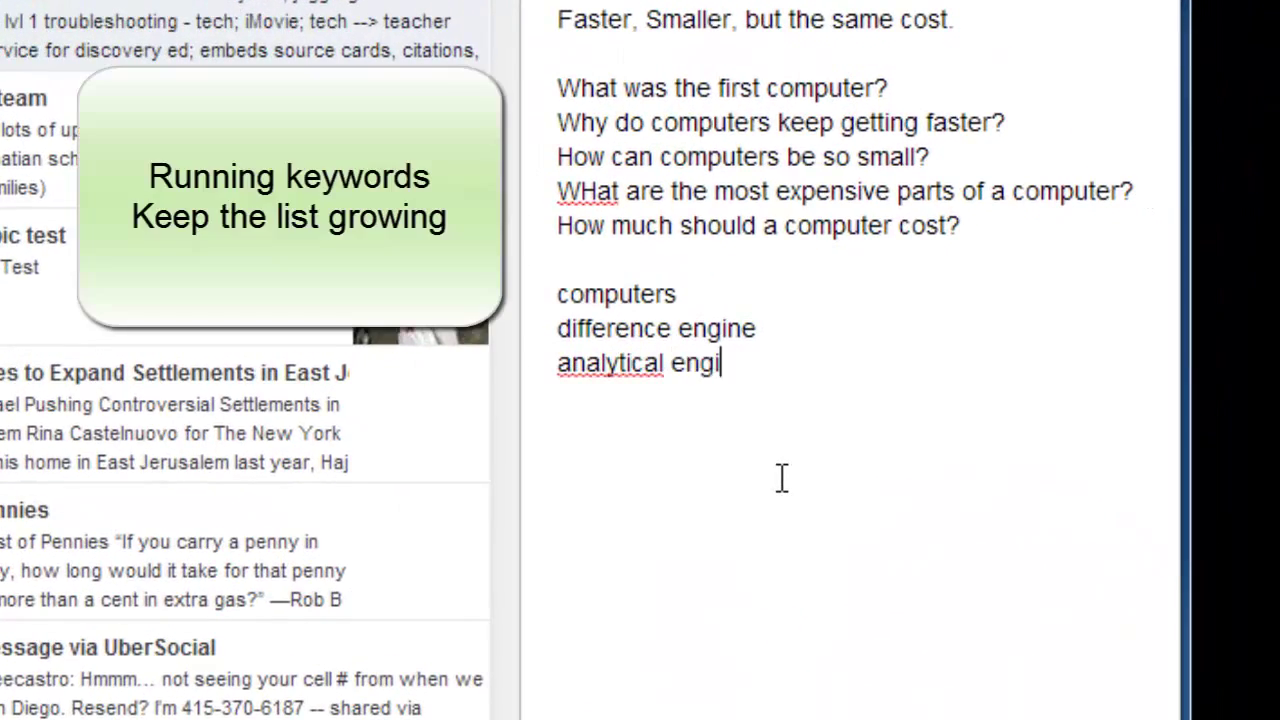
{"action": "type", "text": "ne"}
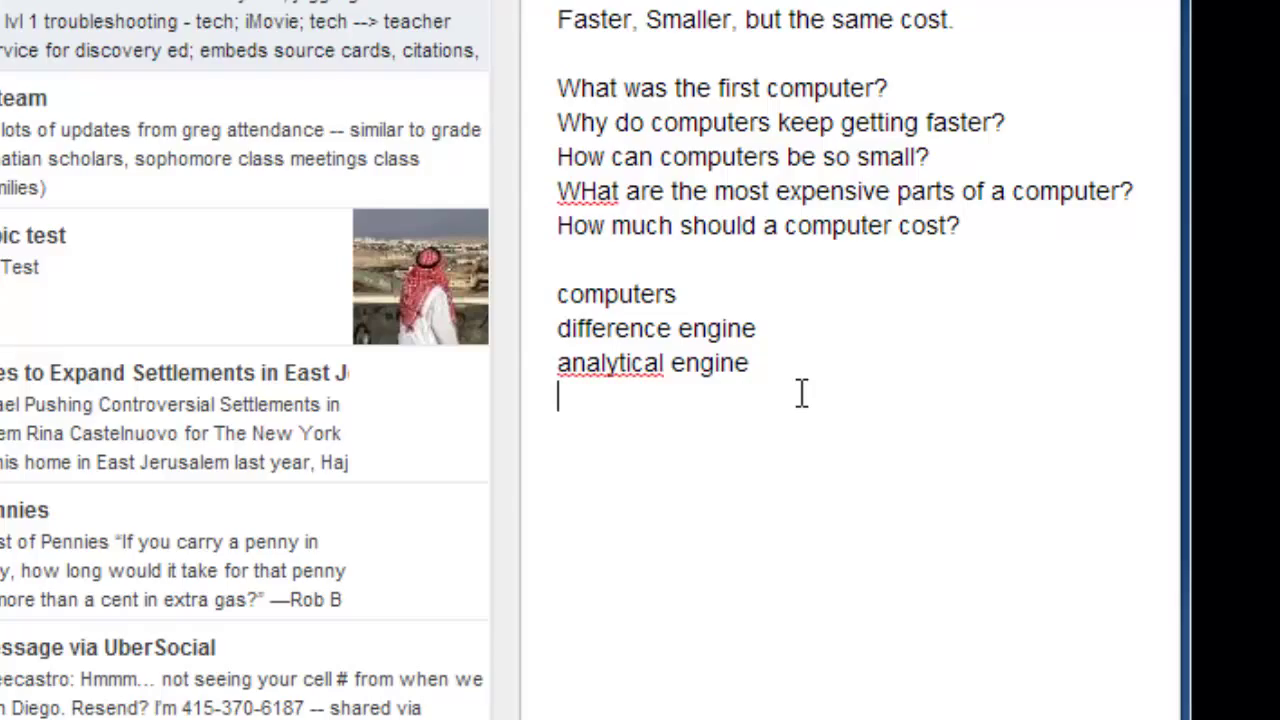
{"action": "type", "text": "Eniac"}
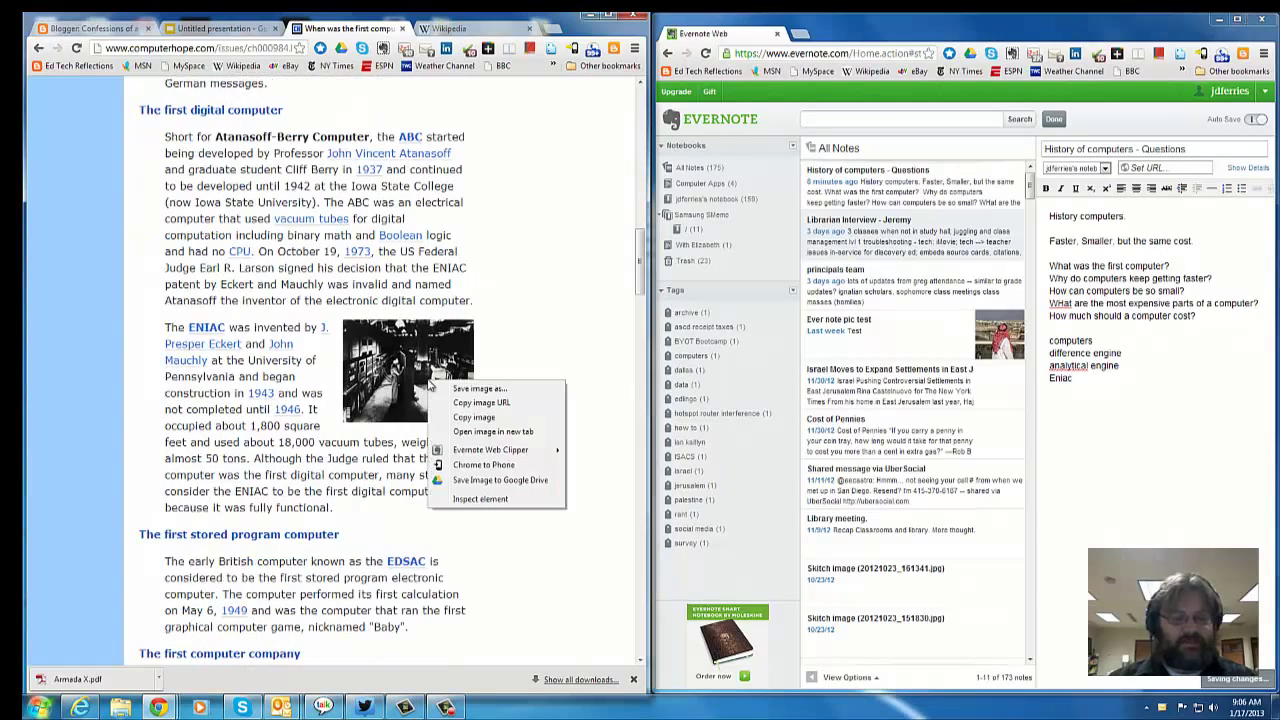
{"action": "mouse_move", "coordinate": [490, 449]}
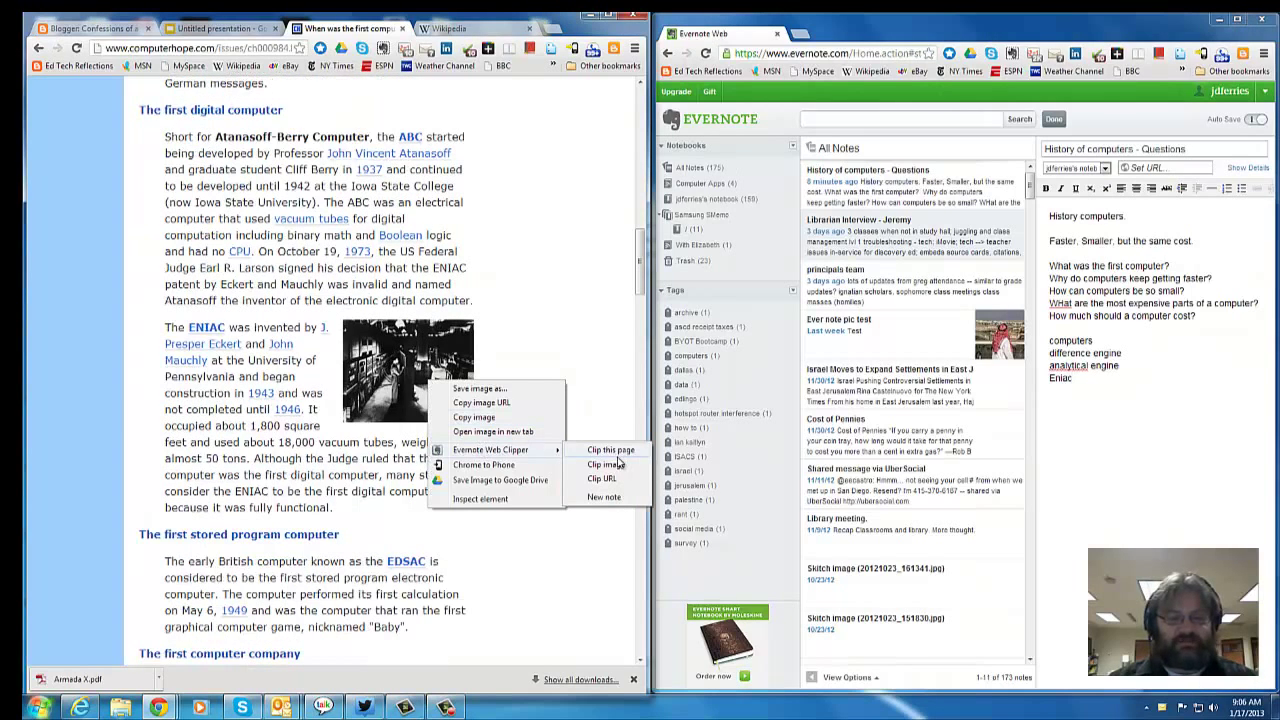
{"action": "left_click", "coordinate": [607, 449]}
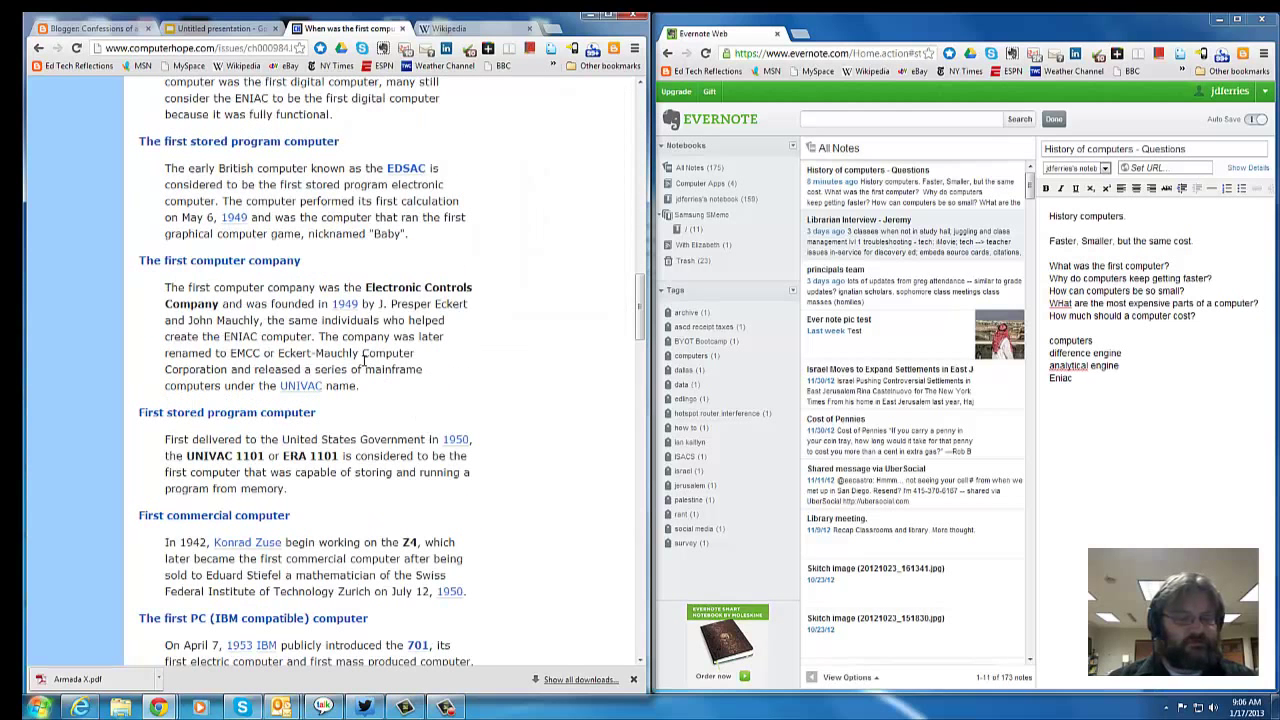
Type 'Univac' under the keywords and 'what is a transistor?' after the last question.
{"action": "scroll", "scroll_direction": "down", "scroll_amount": 3}
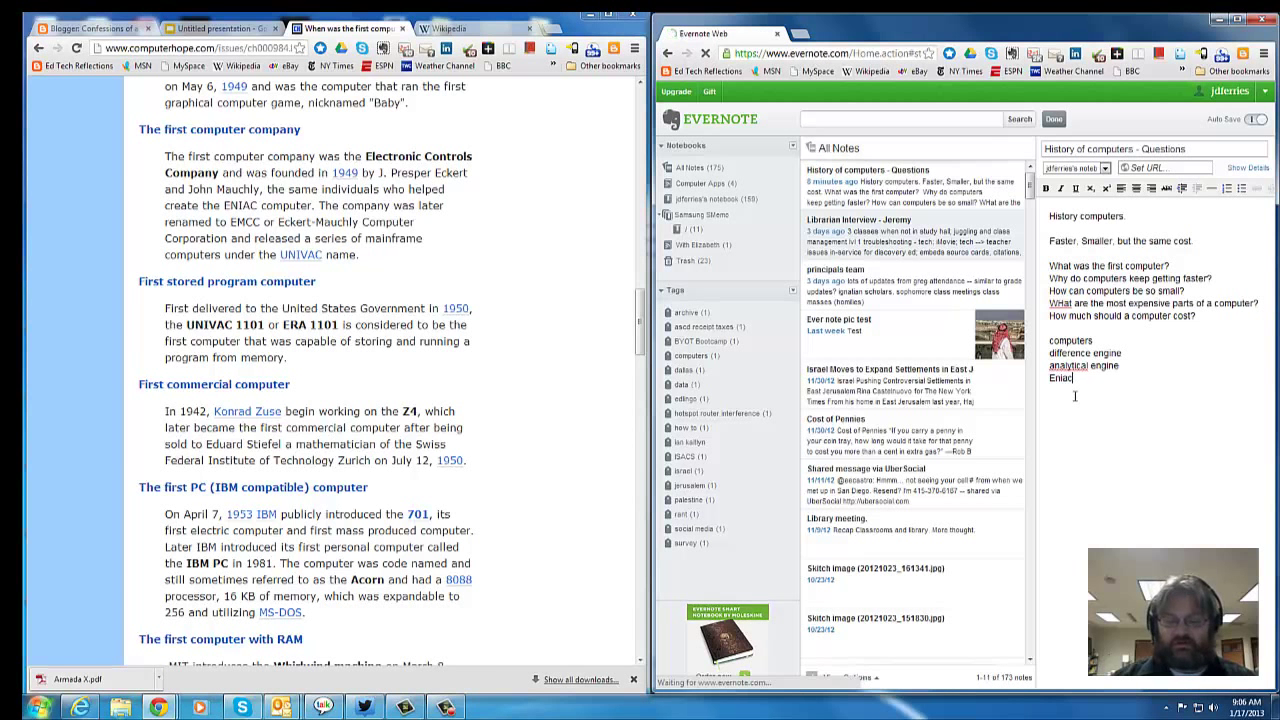
{"action": "type", "text": "Univa"}
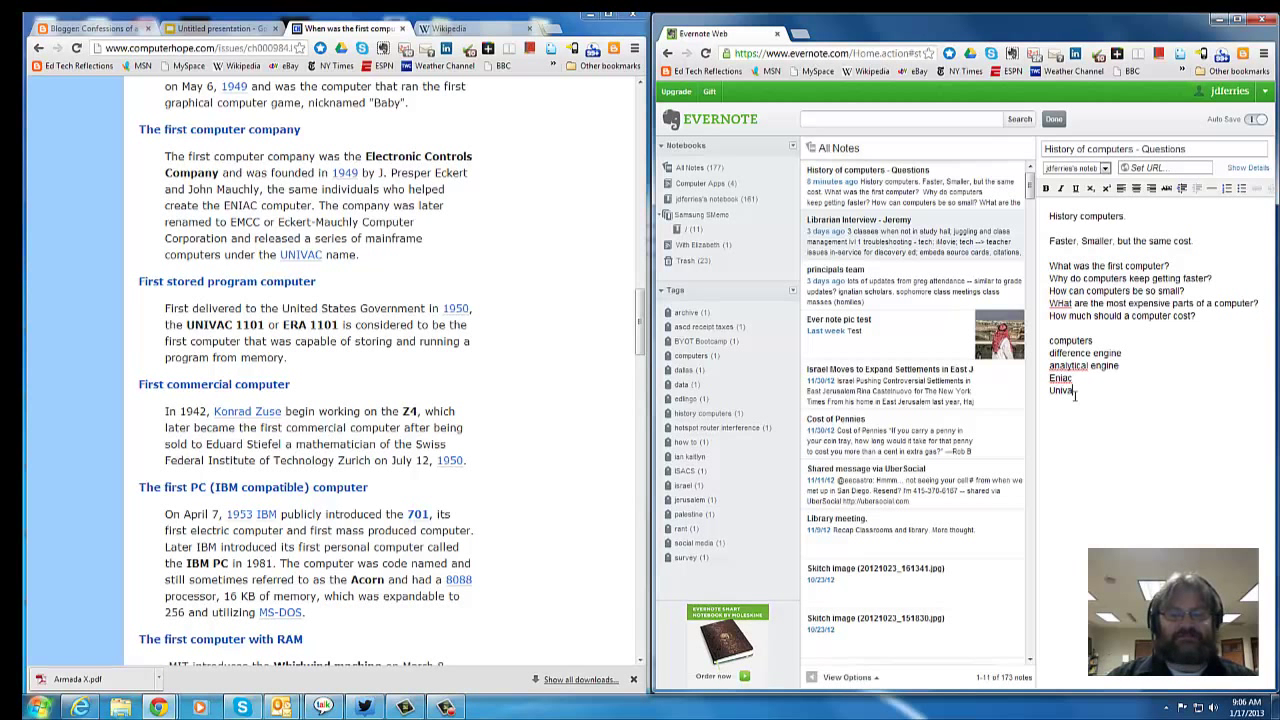
{"action": "scroll", "scroll_direction": "down", "scroll_amount": 3}
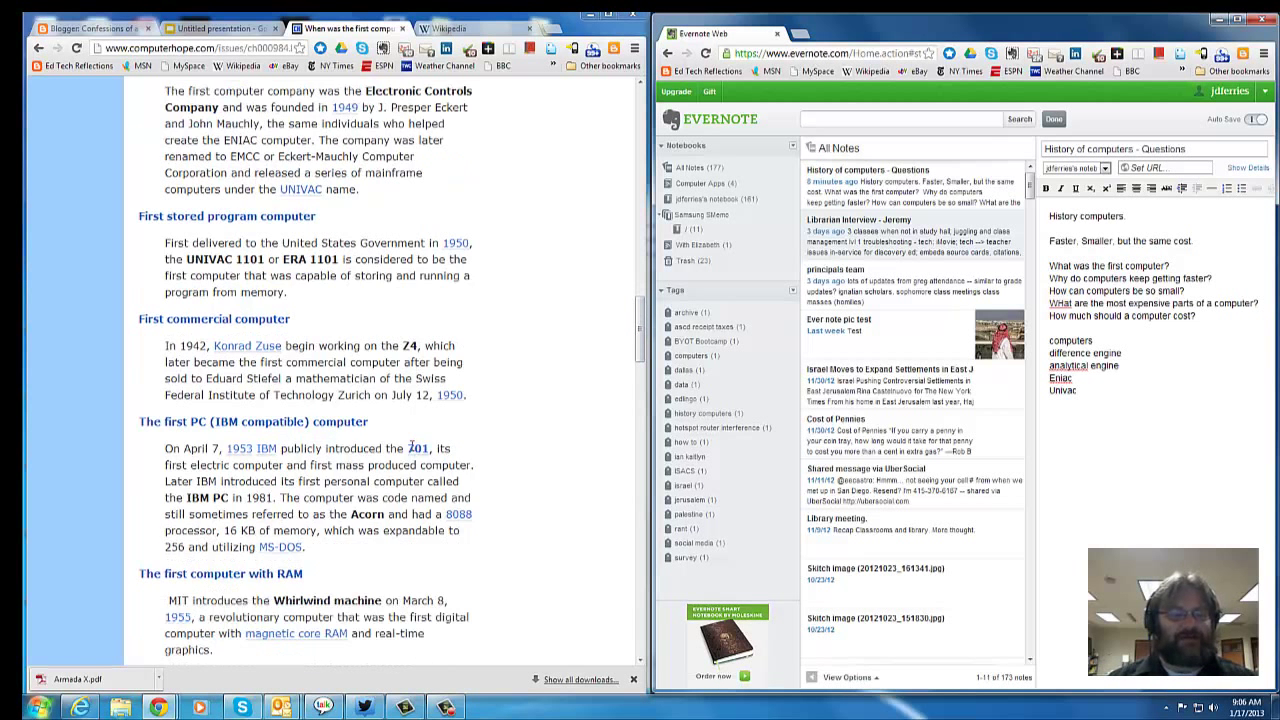
{"action": "scroll", "scroll_direction": "down", "scroll_amount": 3}
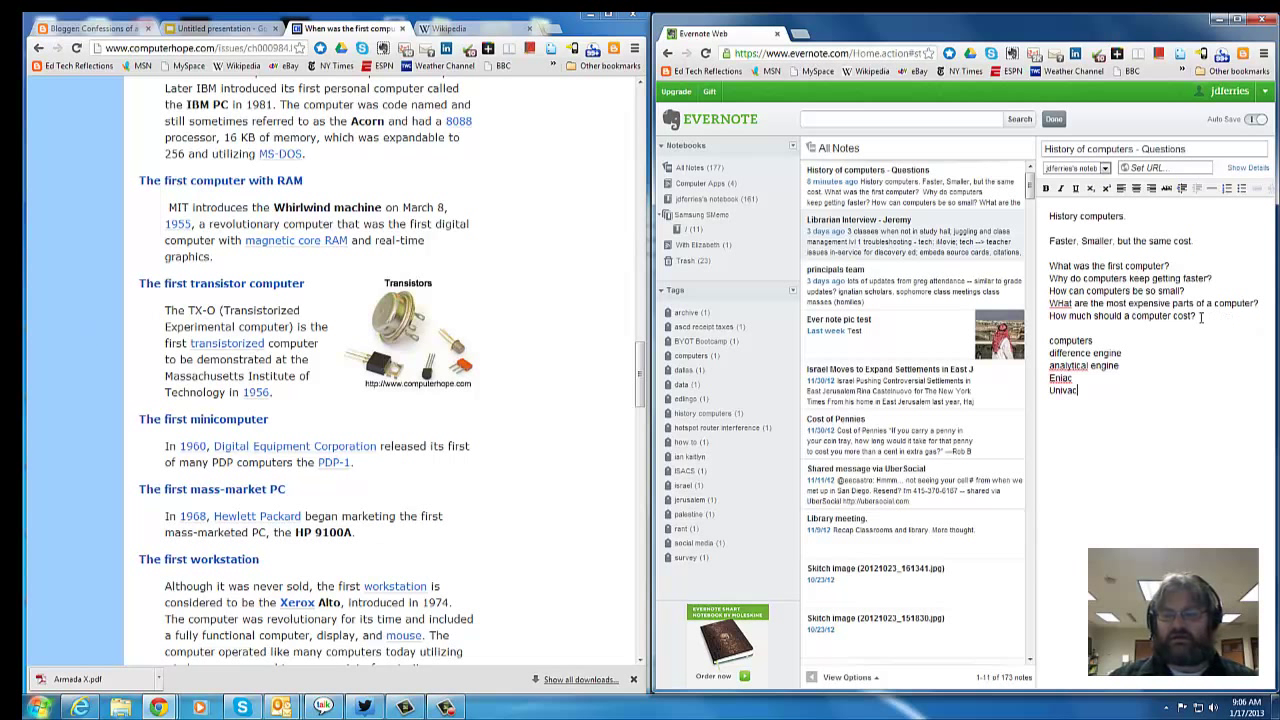
{"action": "type", "text": "what"}
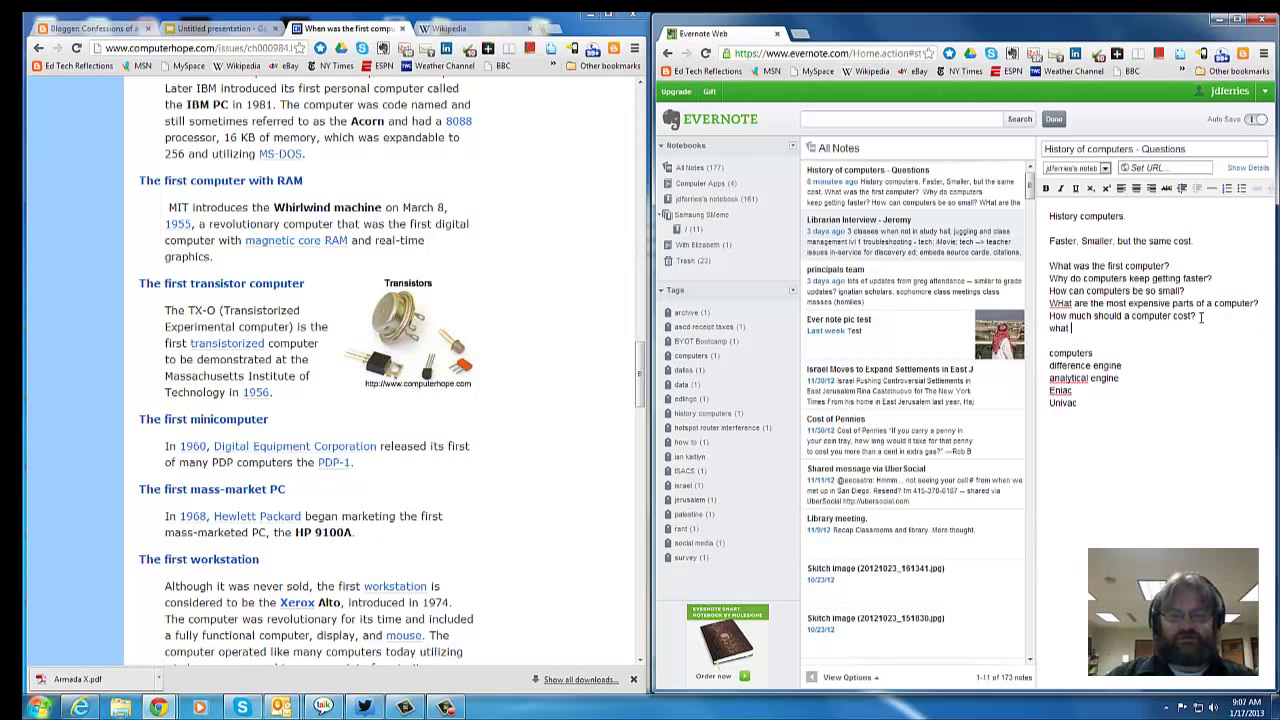
{"action": "type", "text": "is a transistor?"}
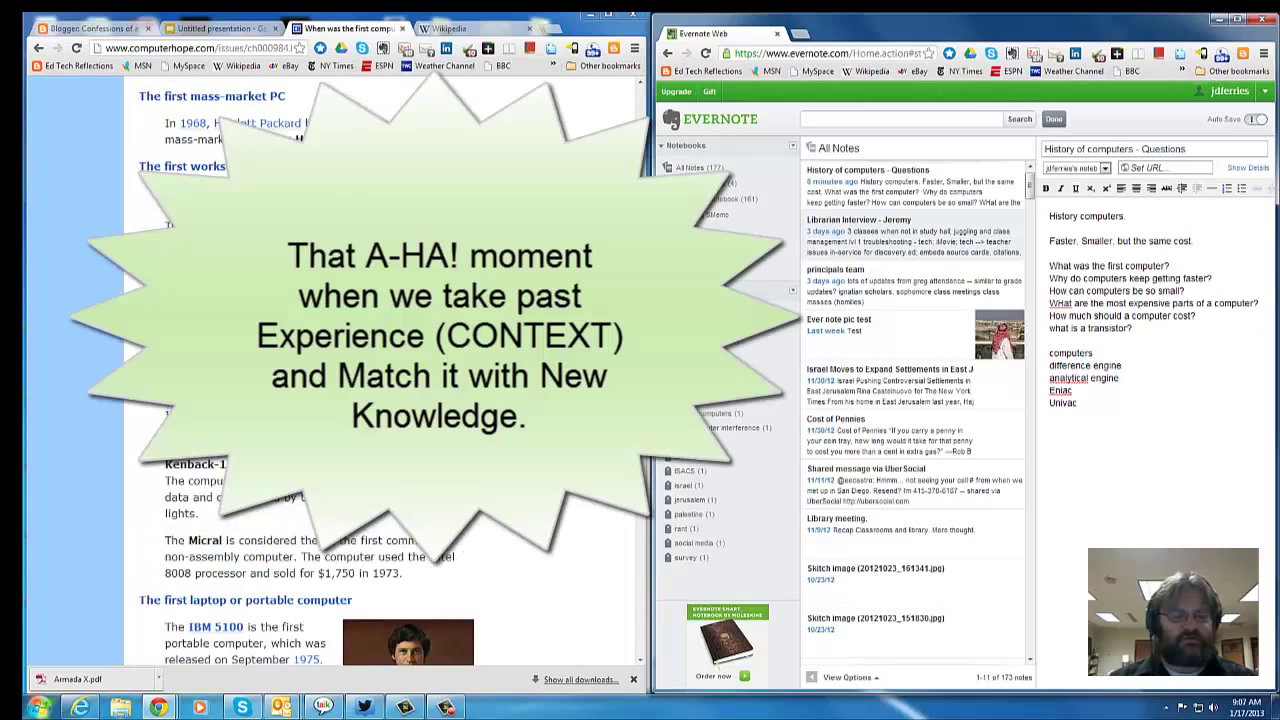
{"action": "scroll", "scroll_direction": "down", "scroll_amount": 3}
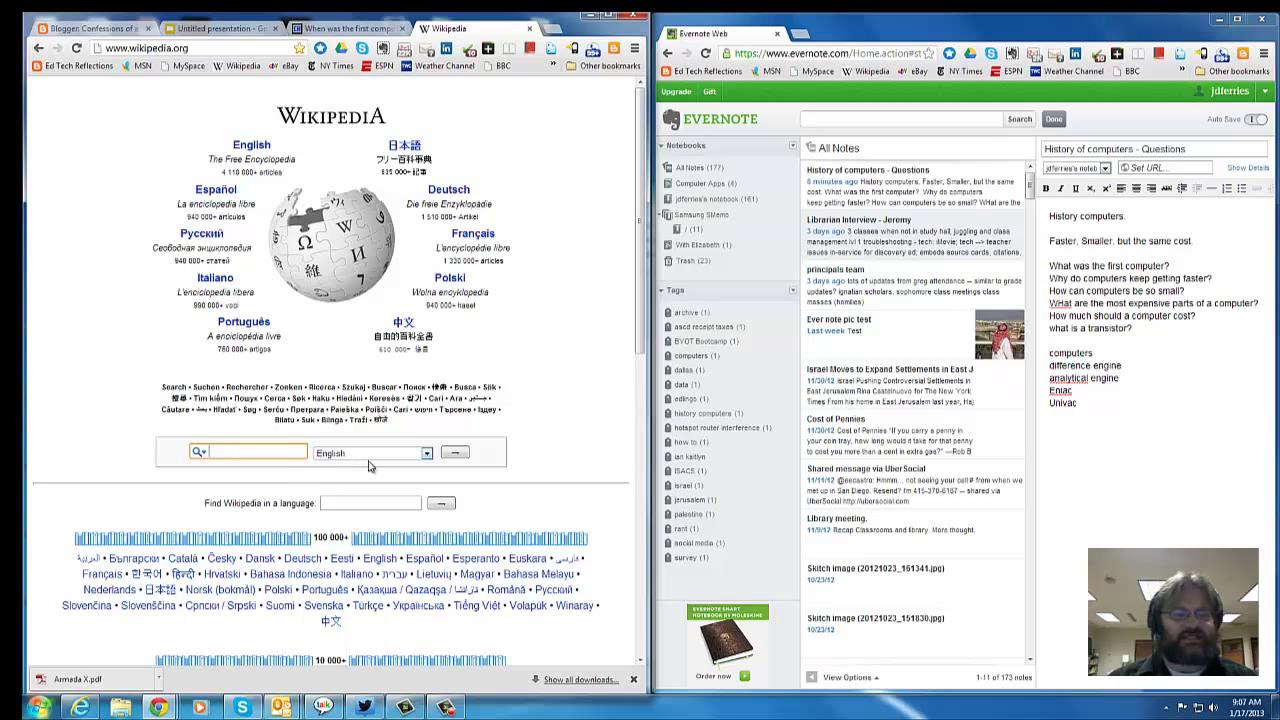
Search the Wikipedia portal for 'computer trans' to reach the Transistor computer article.
{"action": "left_click", "coordinate": [371, 502]}
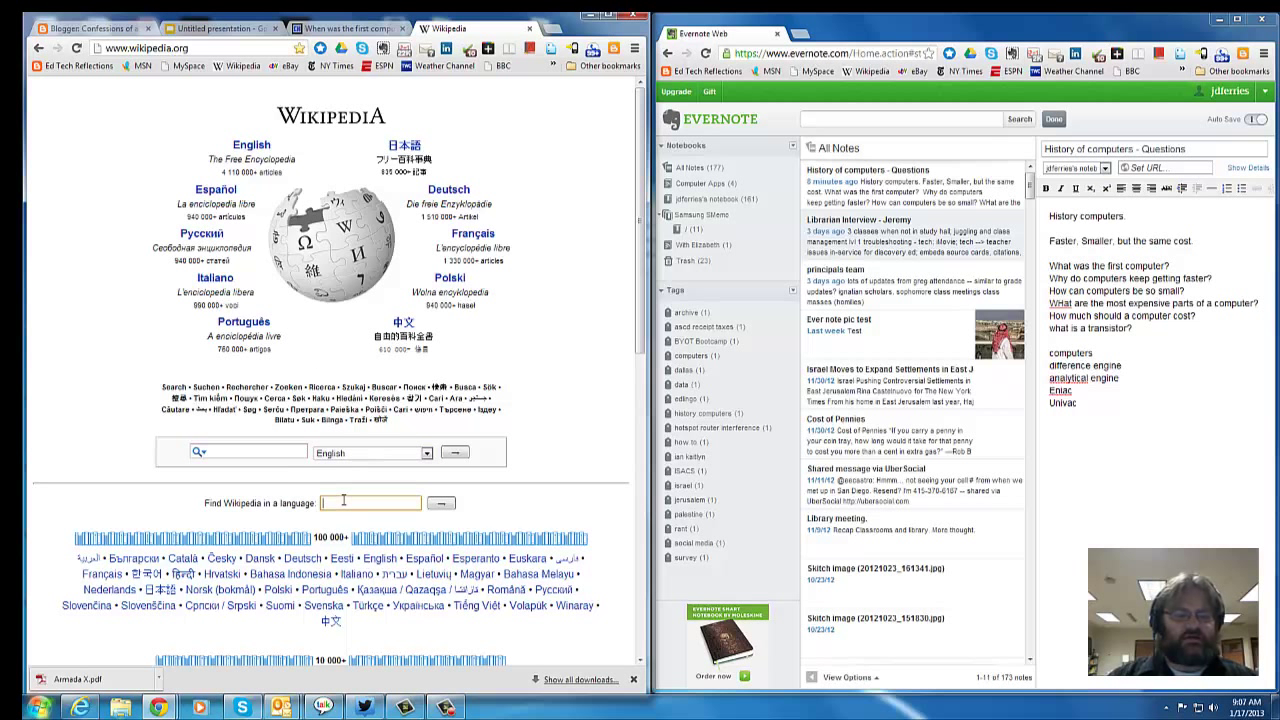
{"action": "left_click", "coordinate": [248, 451]}
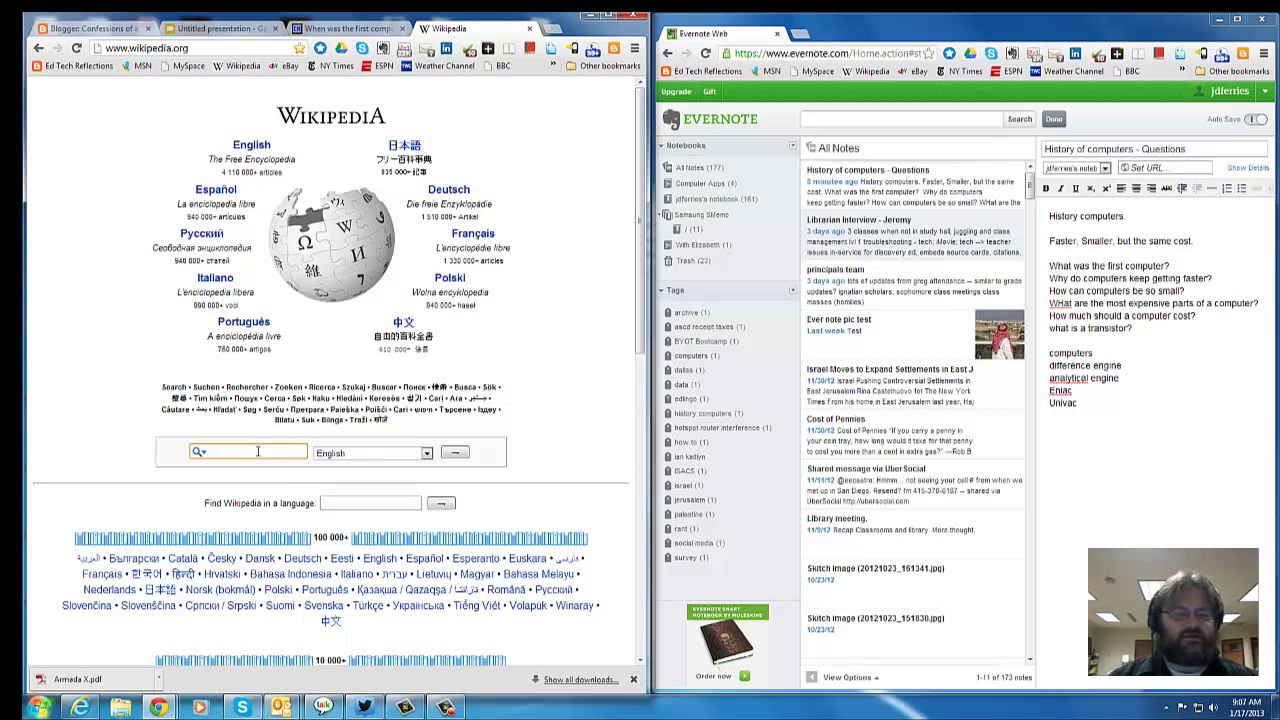
{"action": "type", "text": "computer trans"}
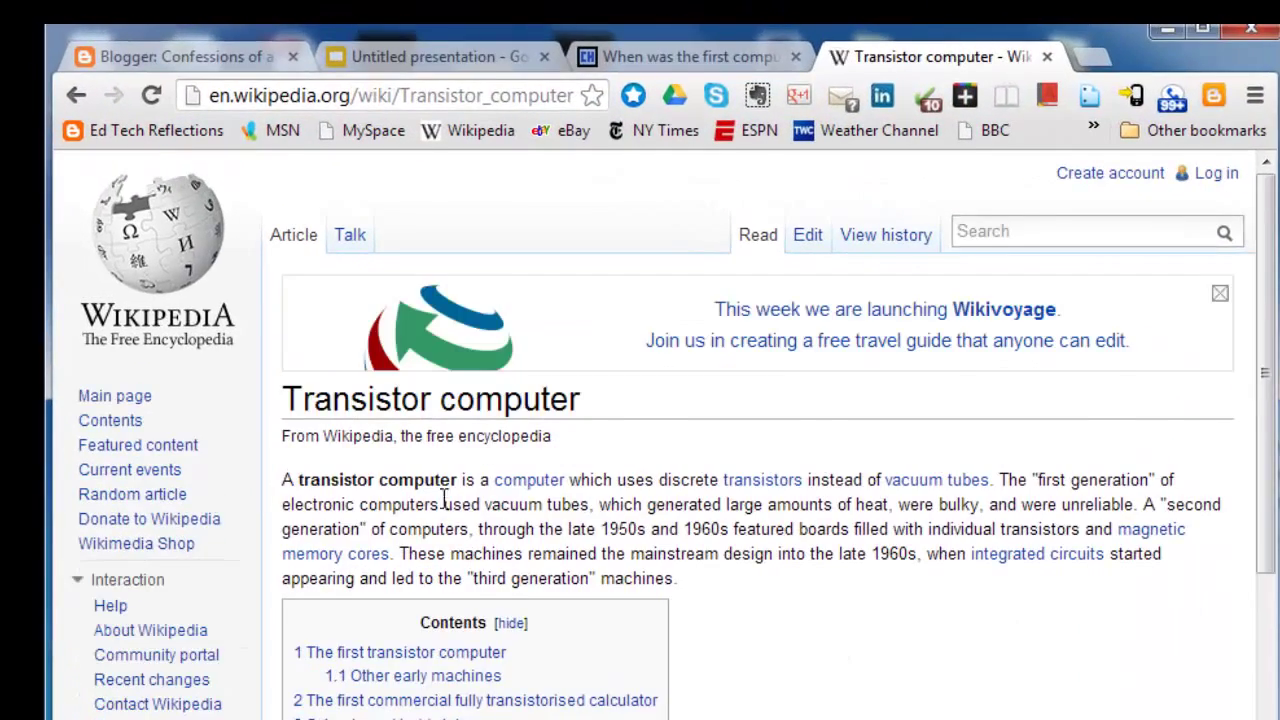
Read down the Transistor computer article, noting vacuum tube and integrated circuits as keywords.
{"action": "scroll", "scroll_direction": "down", "scroll_amount": 3}
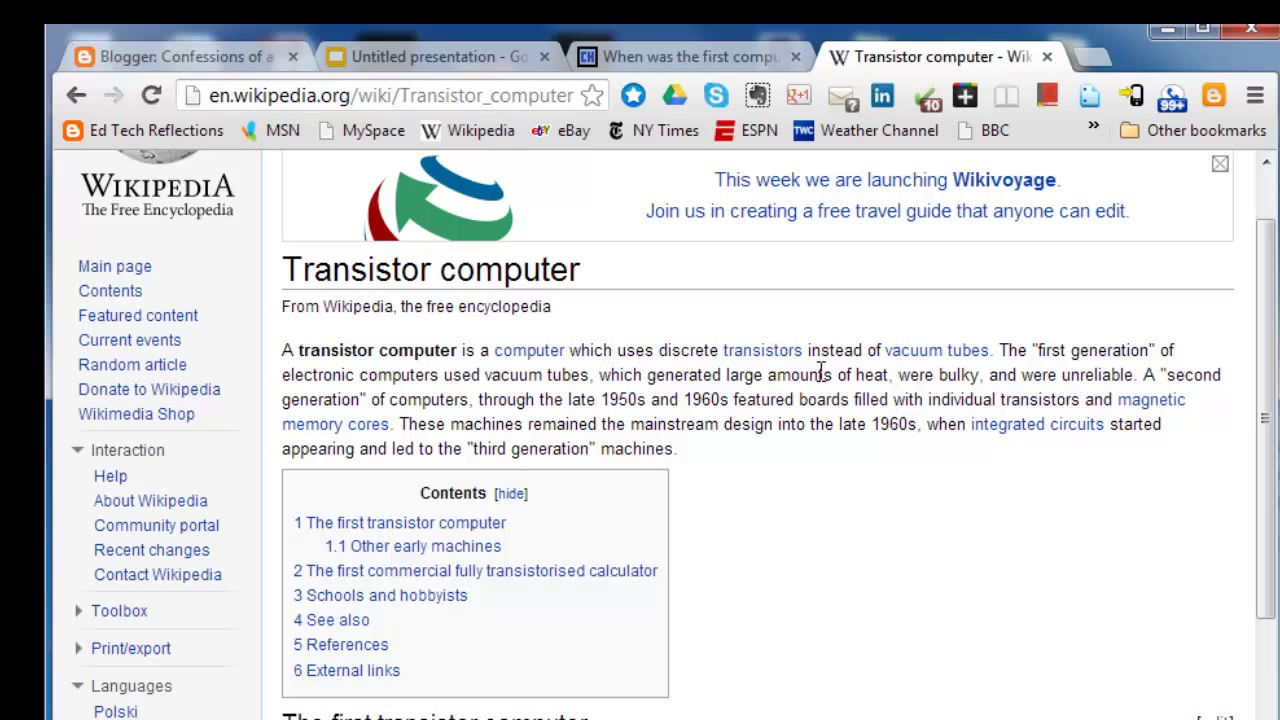
{"action": "mouse_move", "coordinate": [1092, 380]}
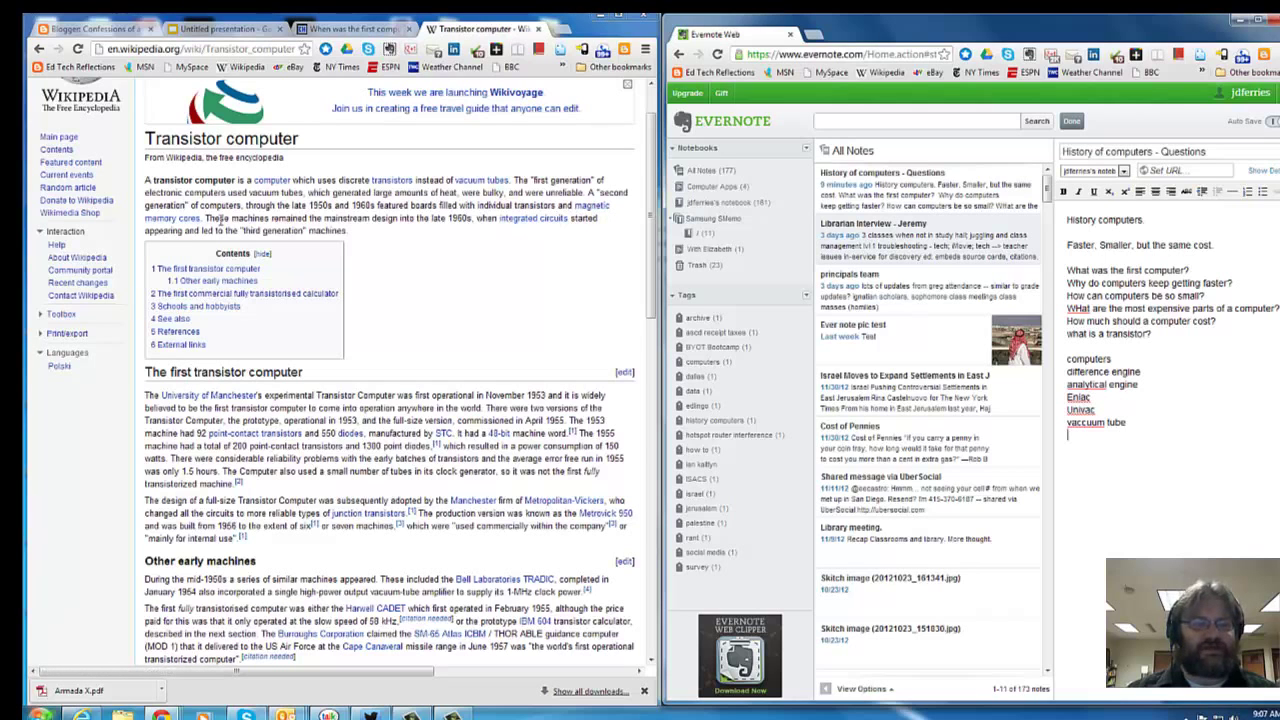
{"action": "scroll", "scroll_direction": "down", "scroll_amount": 3}
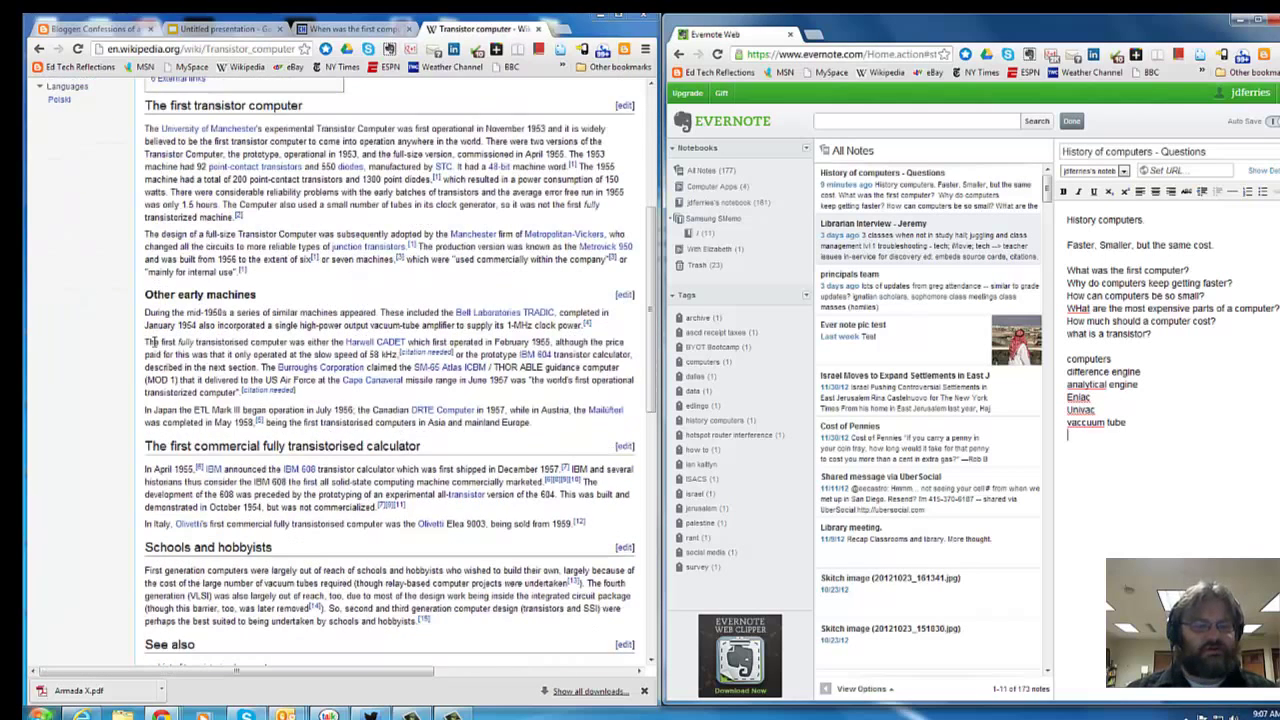
{"action": "scroll", "scroll_direction": "down", "scroll_amount": 3}
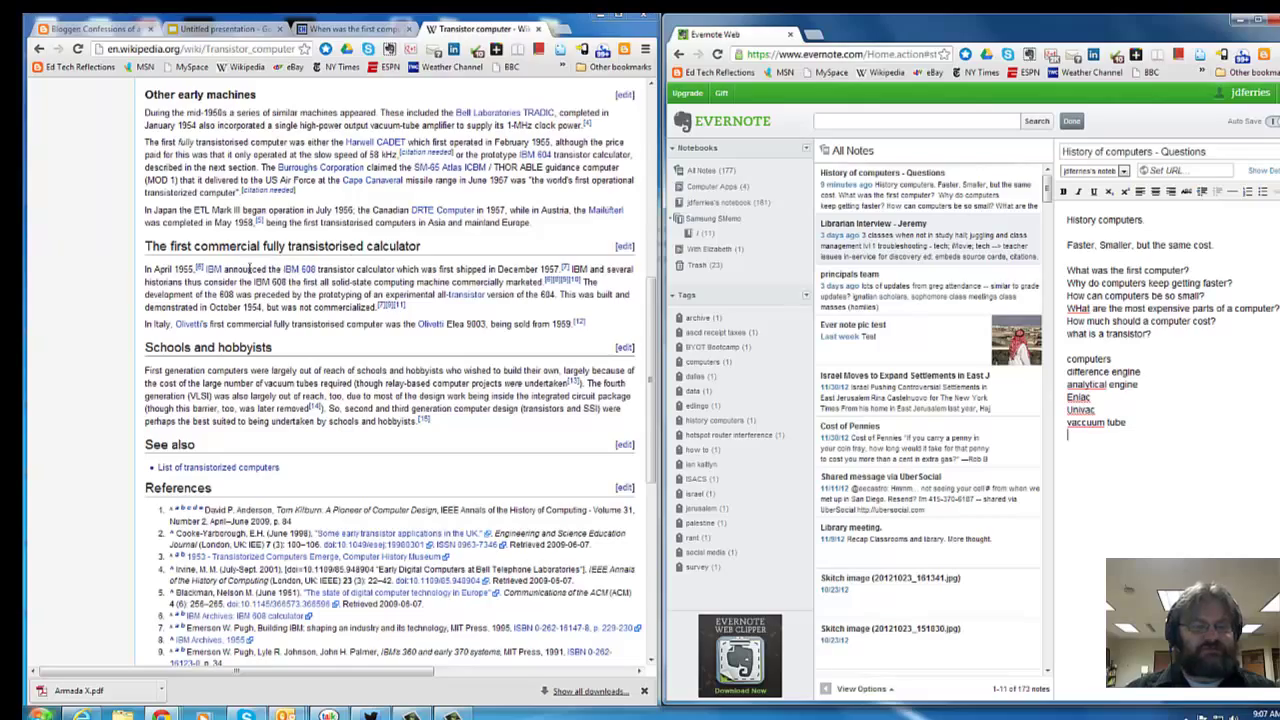
{"action": "scroll", "scroll_direction": "down", "scroll_amount": 3}
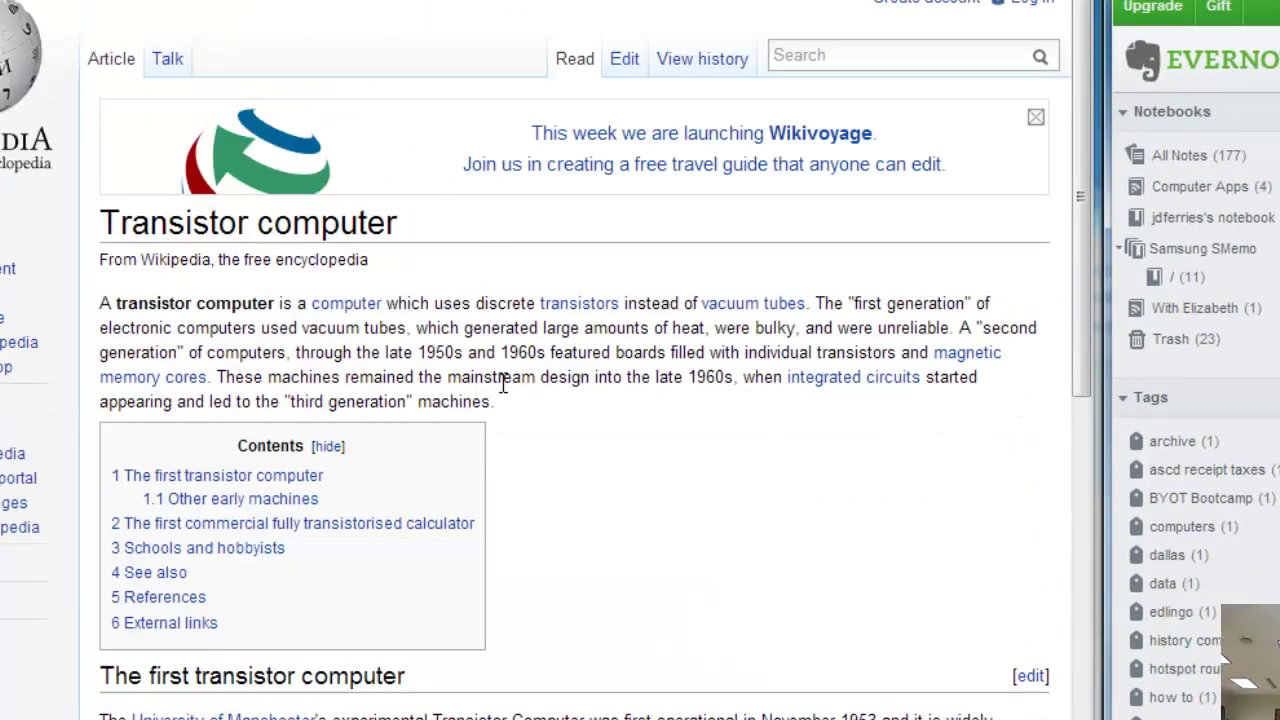
{"action": "mouse_move", "coordinate": [698, 472]}
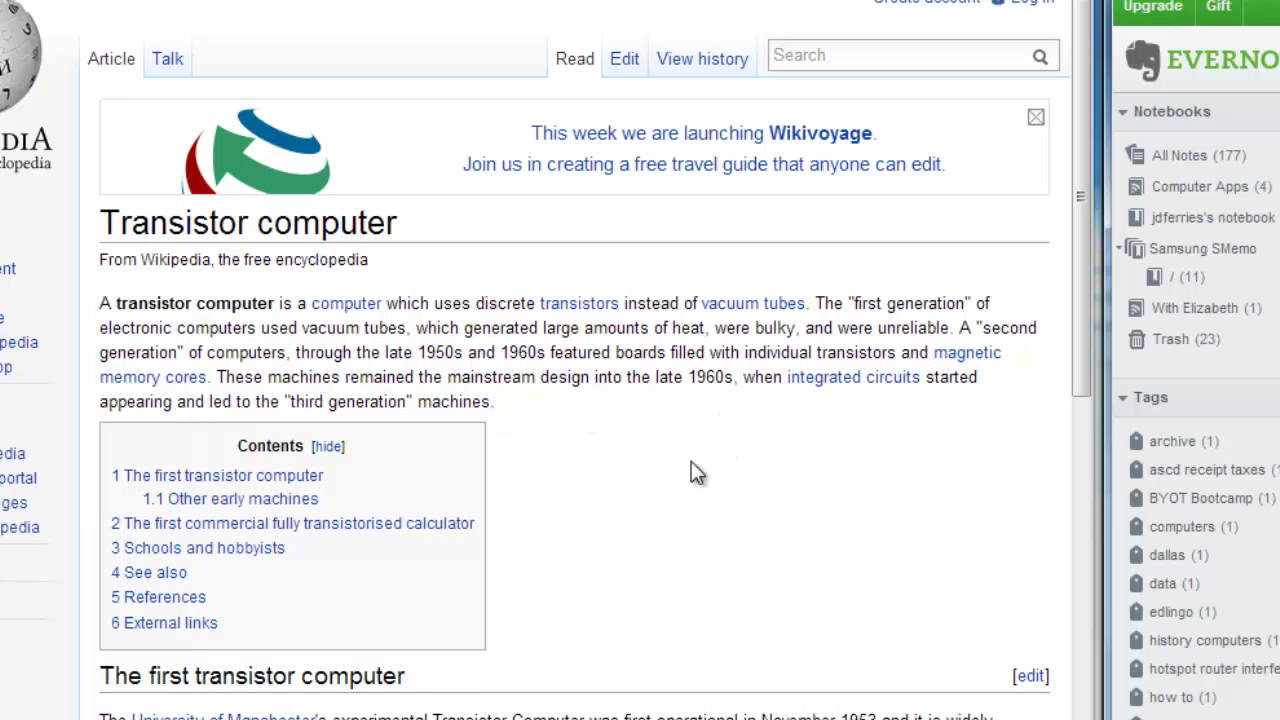
{"action": "scroll", "scroll_direction": "down", "scroll_amount": 3}
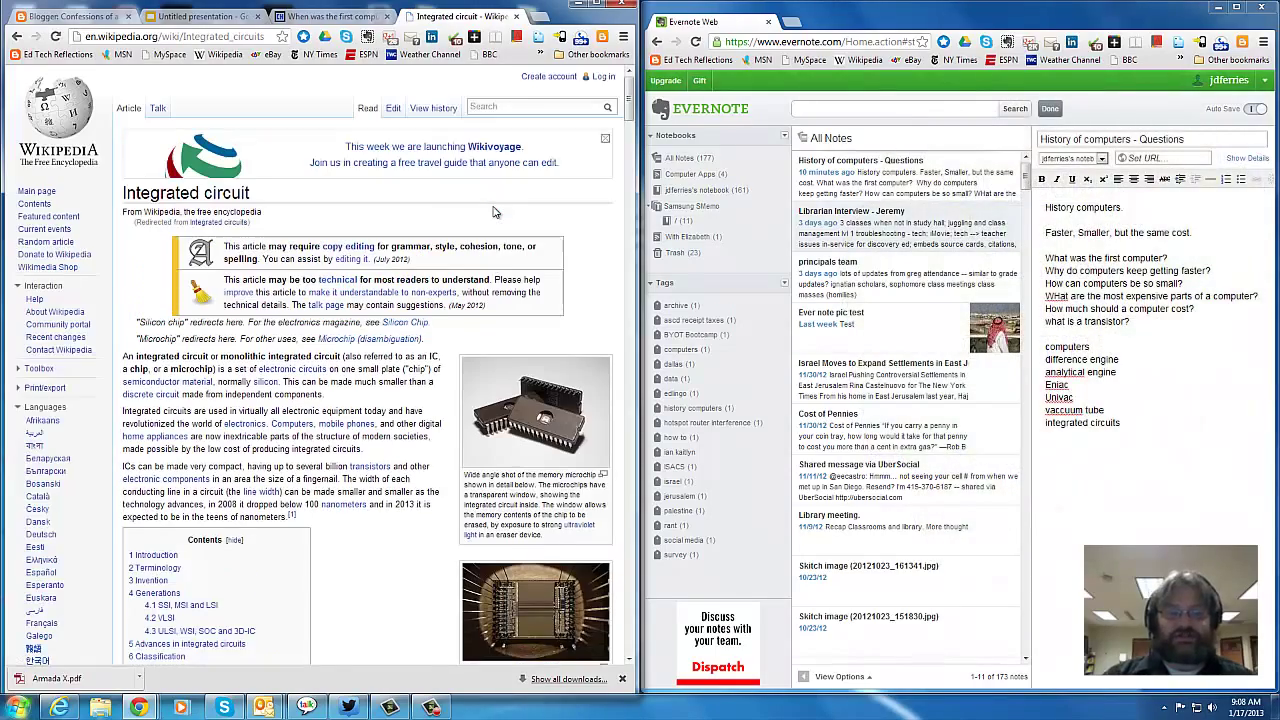
Clip the integrated circuit chip close-up image from the Wikipedia article into Evernote.
{"action": "scroll", "scroll_direction": "down", "scroll_amount": 3}
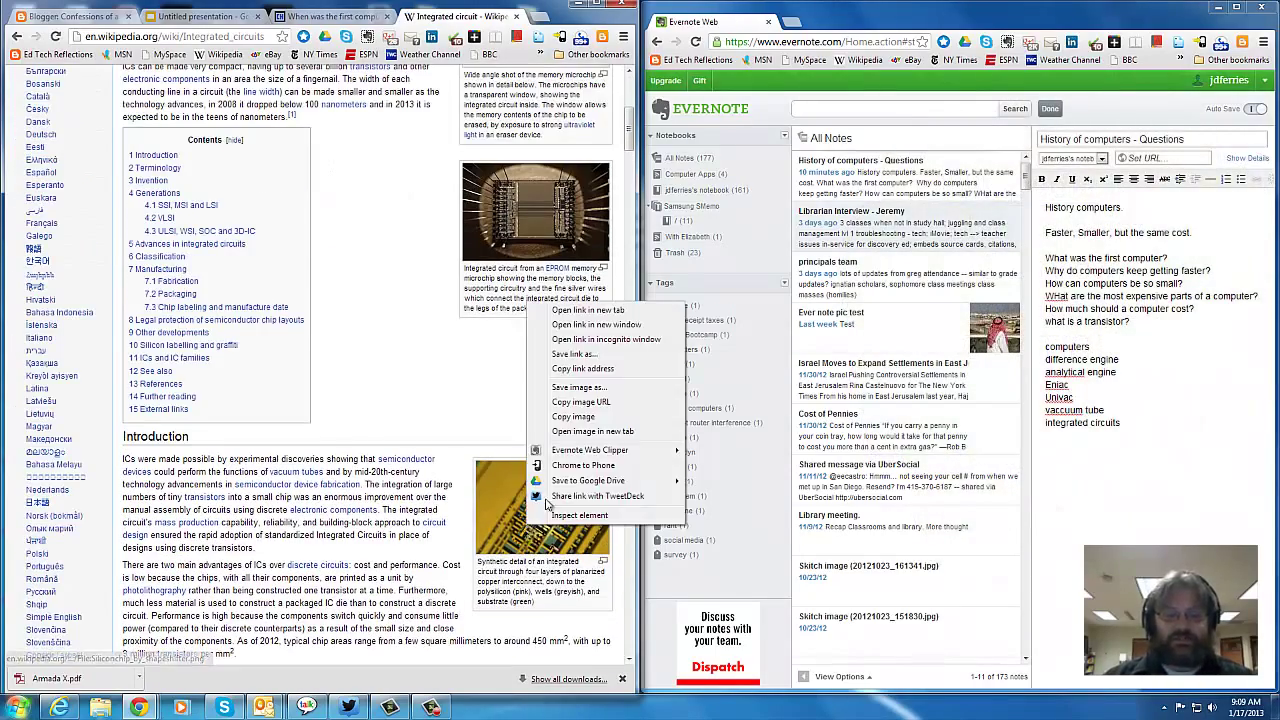
{"action": "mouse_move", "coordinate": [581, 401]}
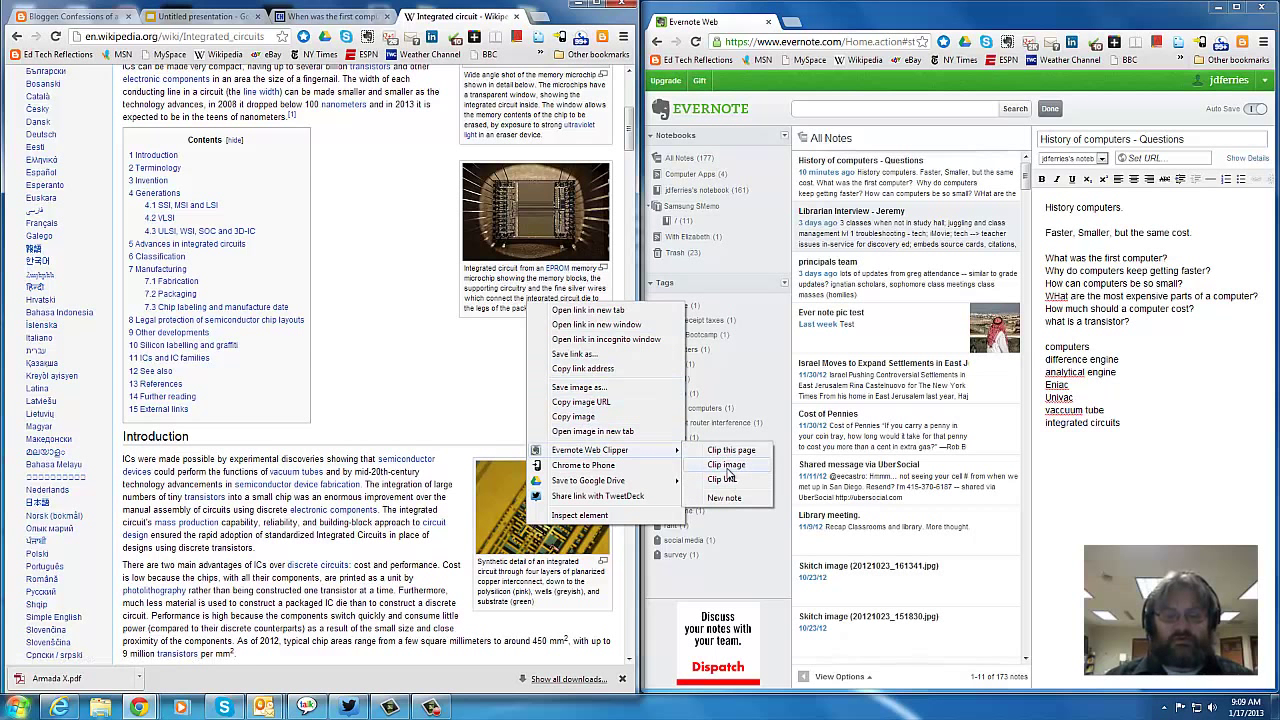
{"action": "left_click", "coordinate": [730, 449]}
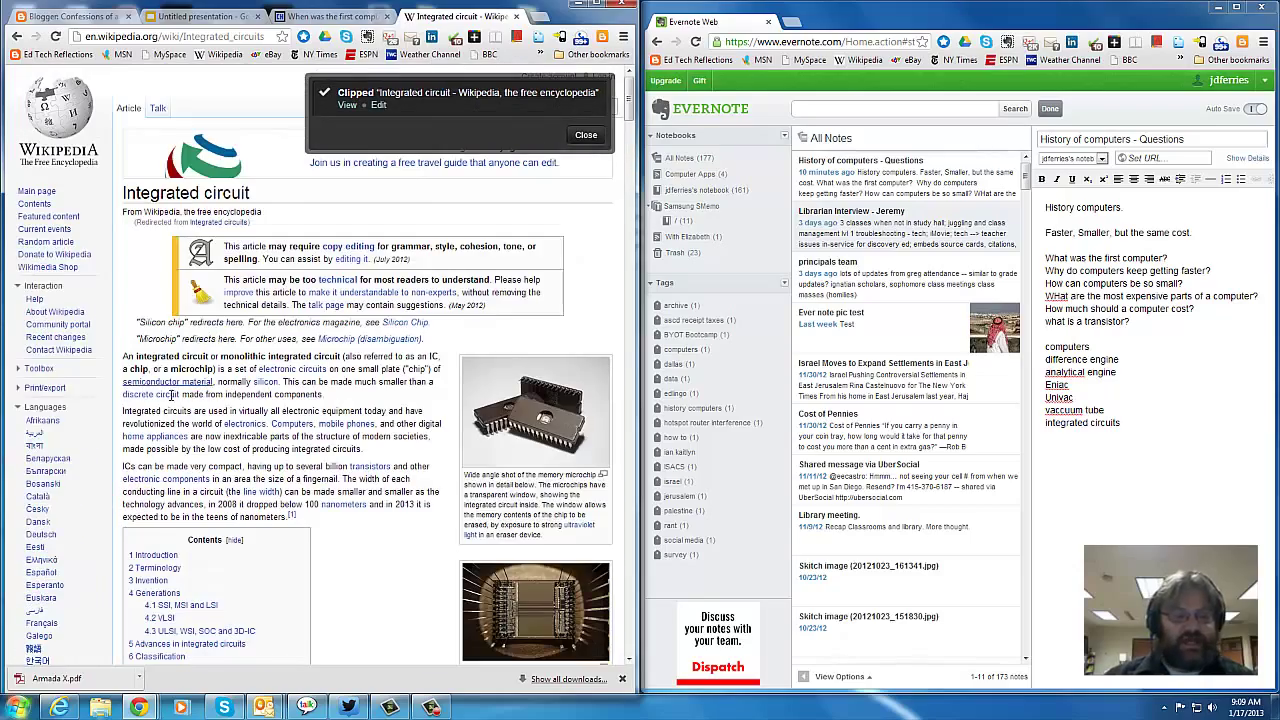
{"action": "scroll", "scroll_direction": "down", "scroll_amount": 3}
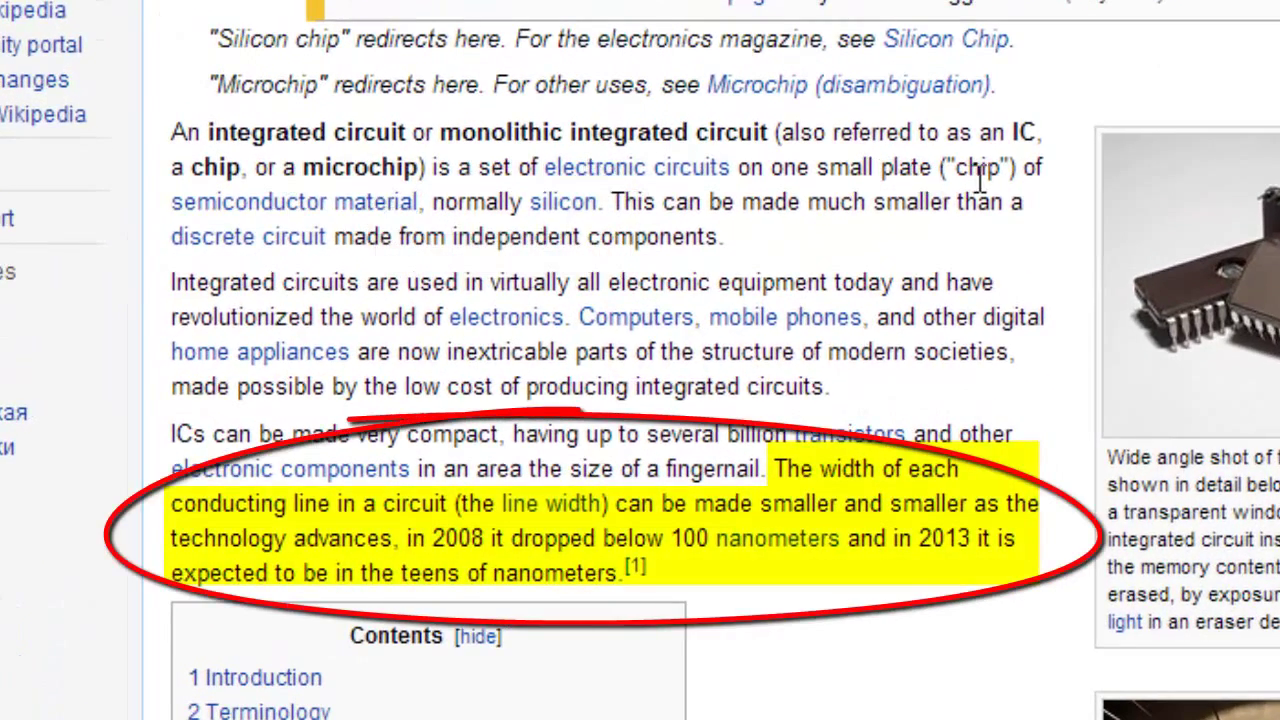
{"action": "mouse_move", "coordinate": [530, 180]}
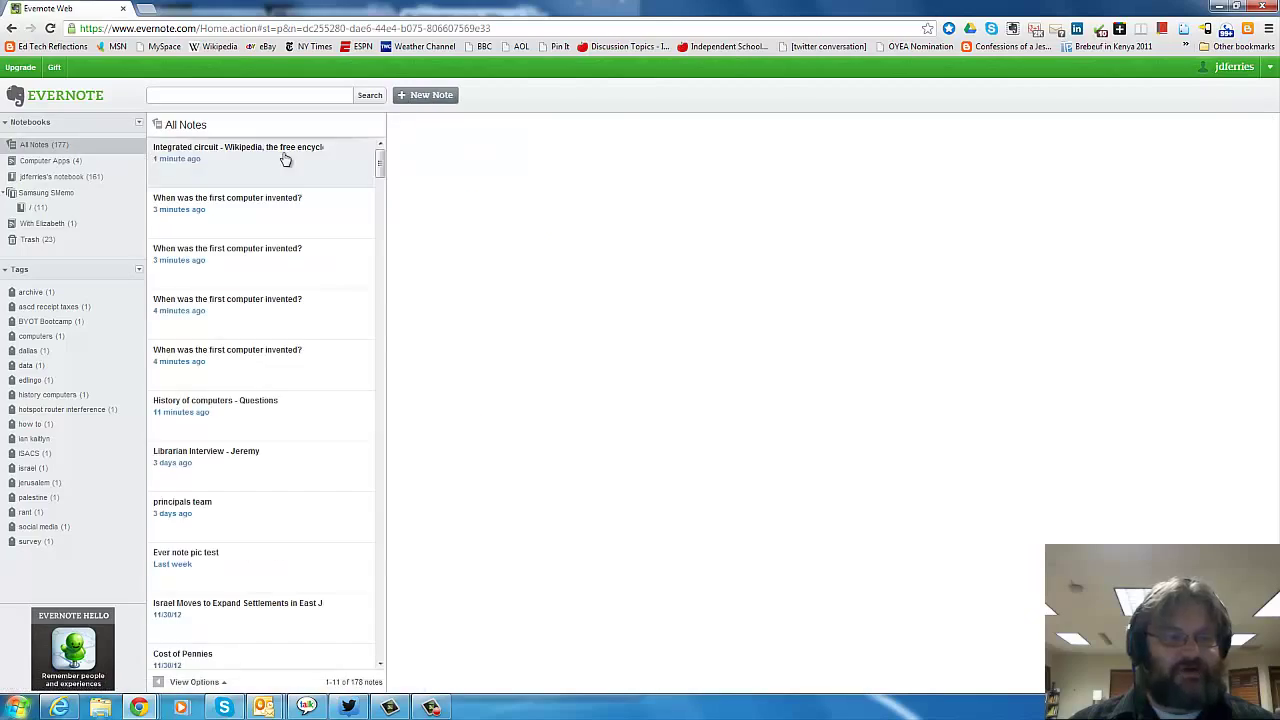
View the Integrated circuit and ENIAC image clips, then the 'good overview' article clip.
{"action": "left_click", "coordinate": [238, 147]}
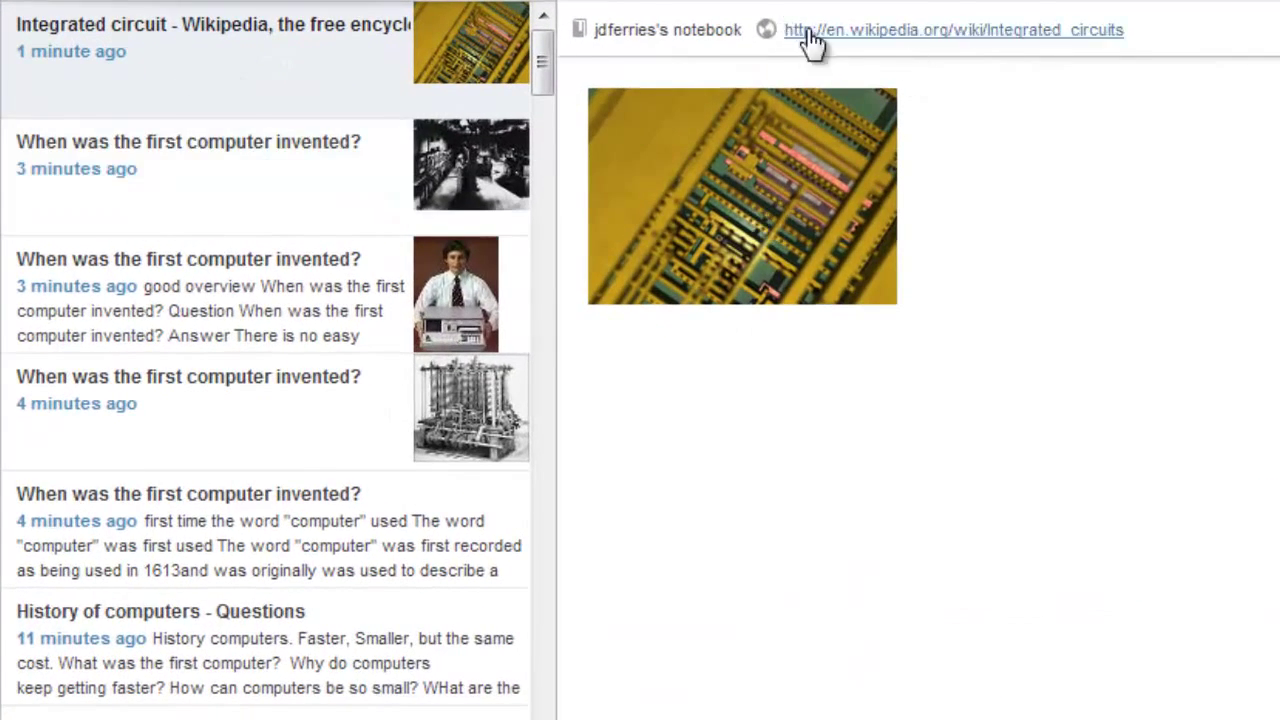
{"action": "left_click", "coordinate": [188, 259]}
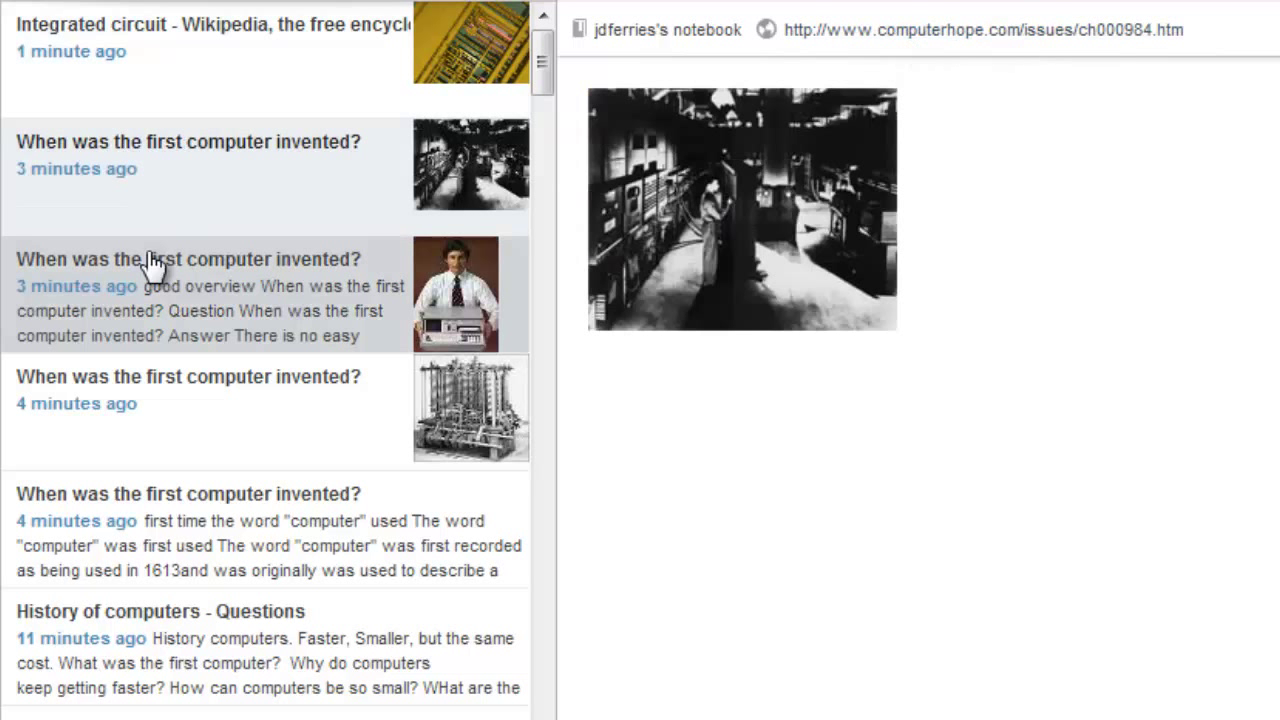
{"action": "left_click", "coordinate": [188, 259]}
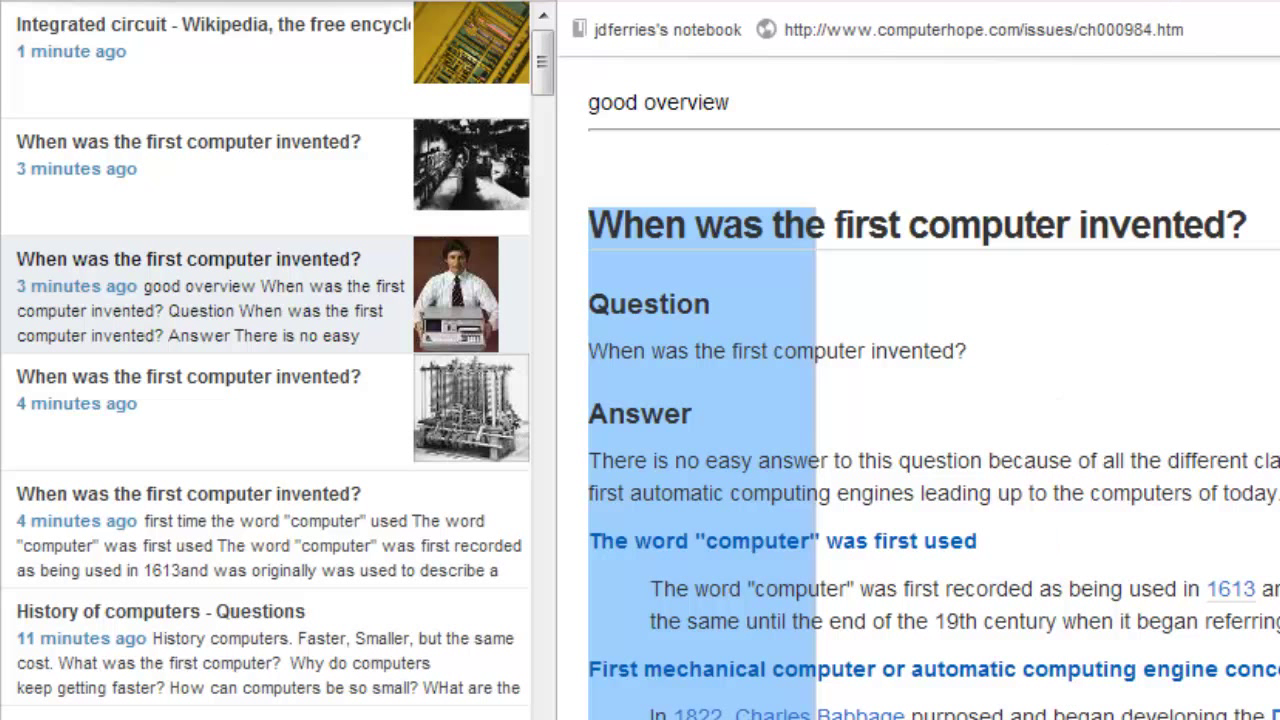
{"action": "mouse_move", "coordinate": [355, 290]}
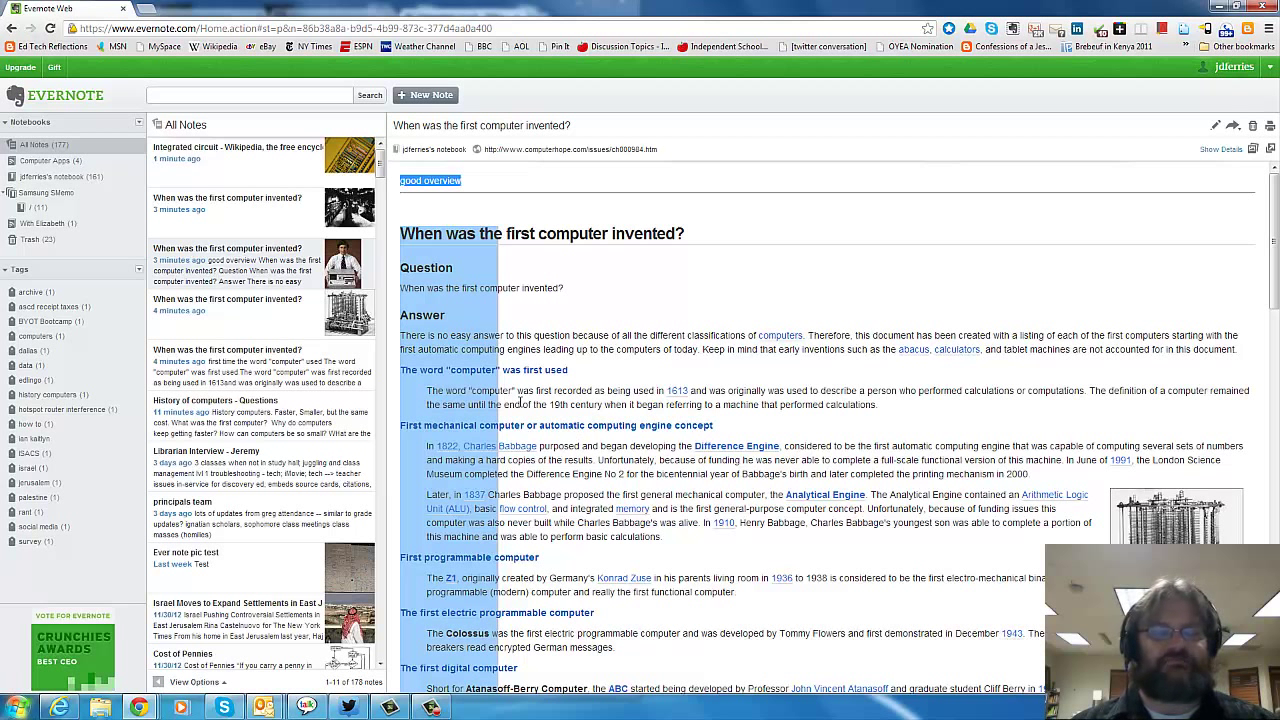
{"action": "mouse_move", "coordinate": [488, 418]}
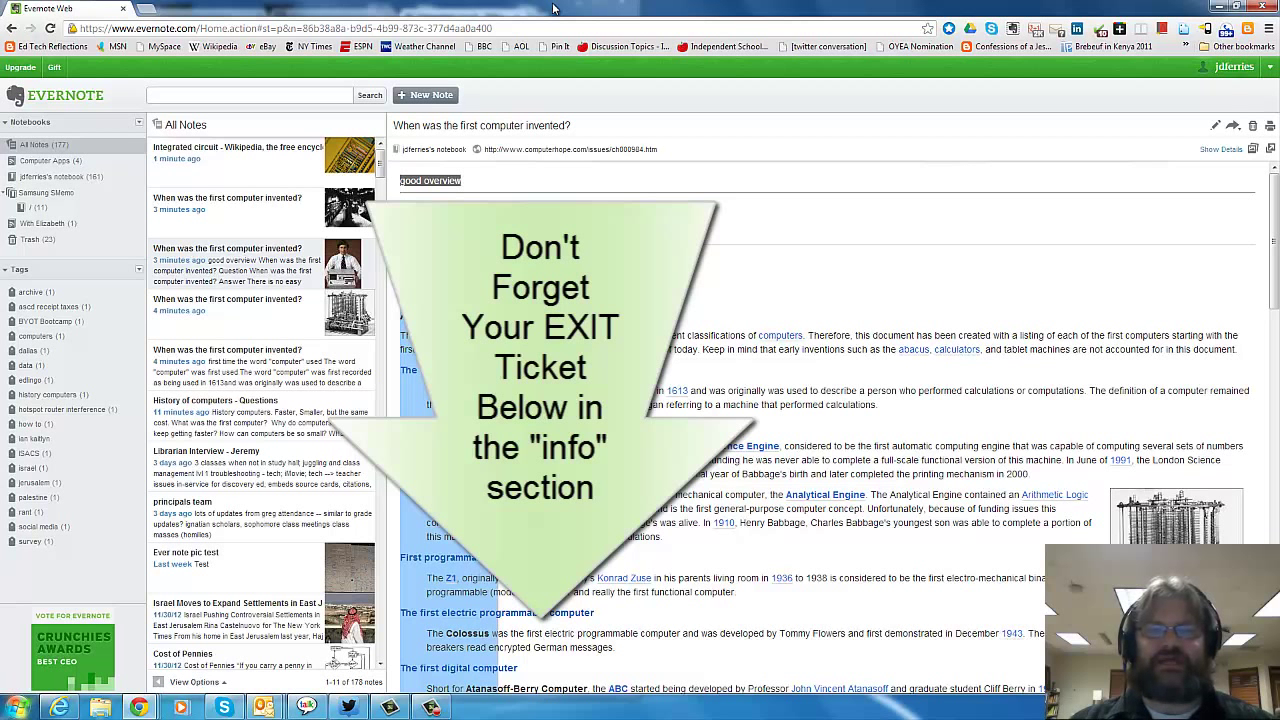
{"action": "mouse_move", "coordinate": [825, 8]}
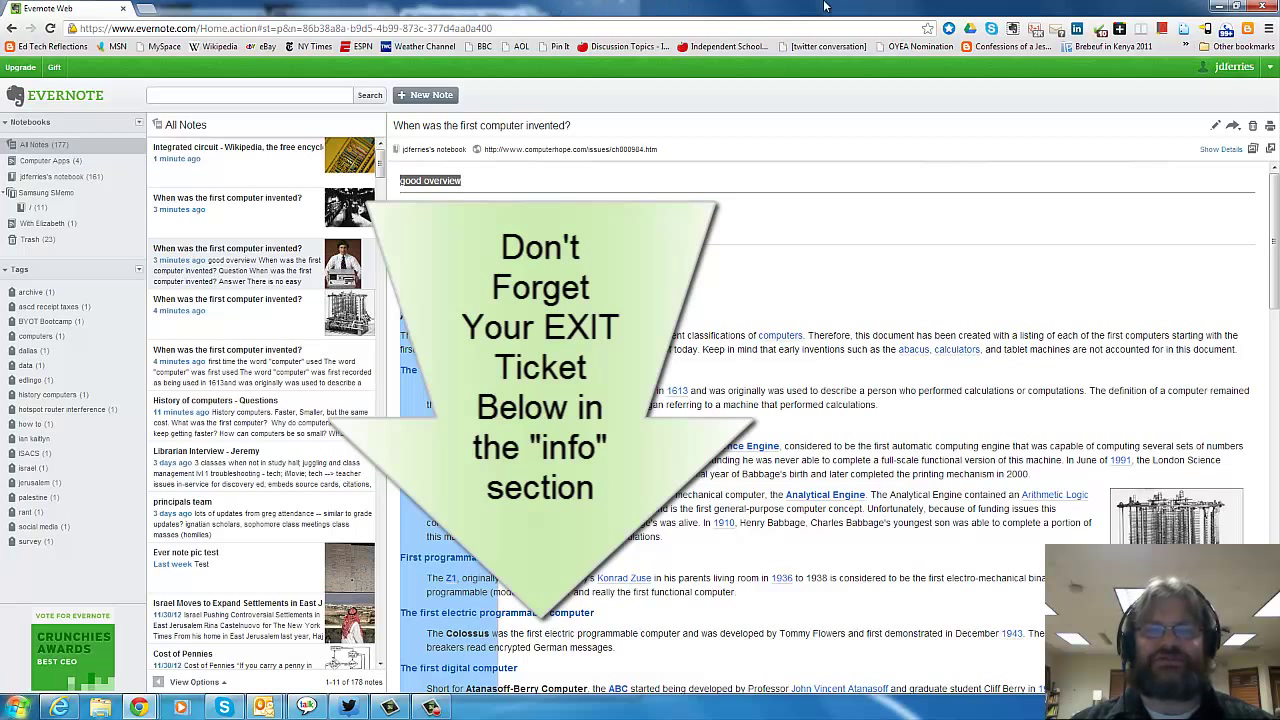